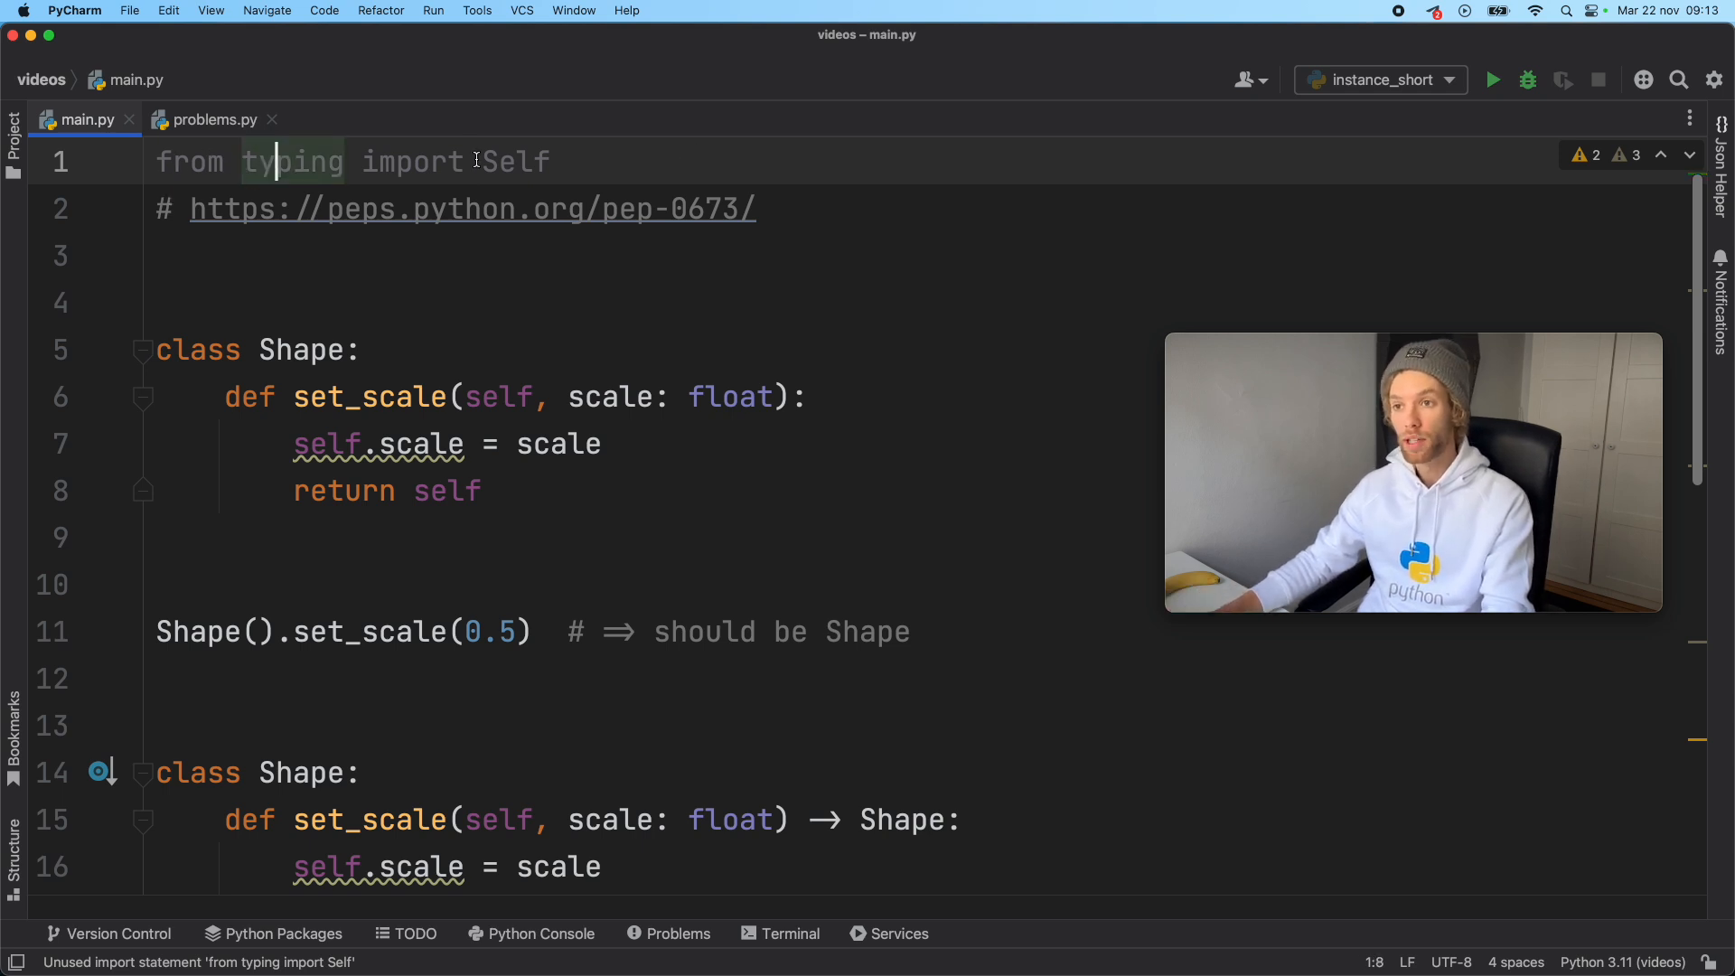
Step: Review the first Shape example: the Self import, PEP comment and set_scale calls returning Shape
{"action": "double_click", "coordinate": [515, 161]}
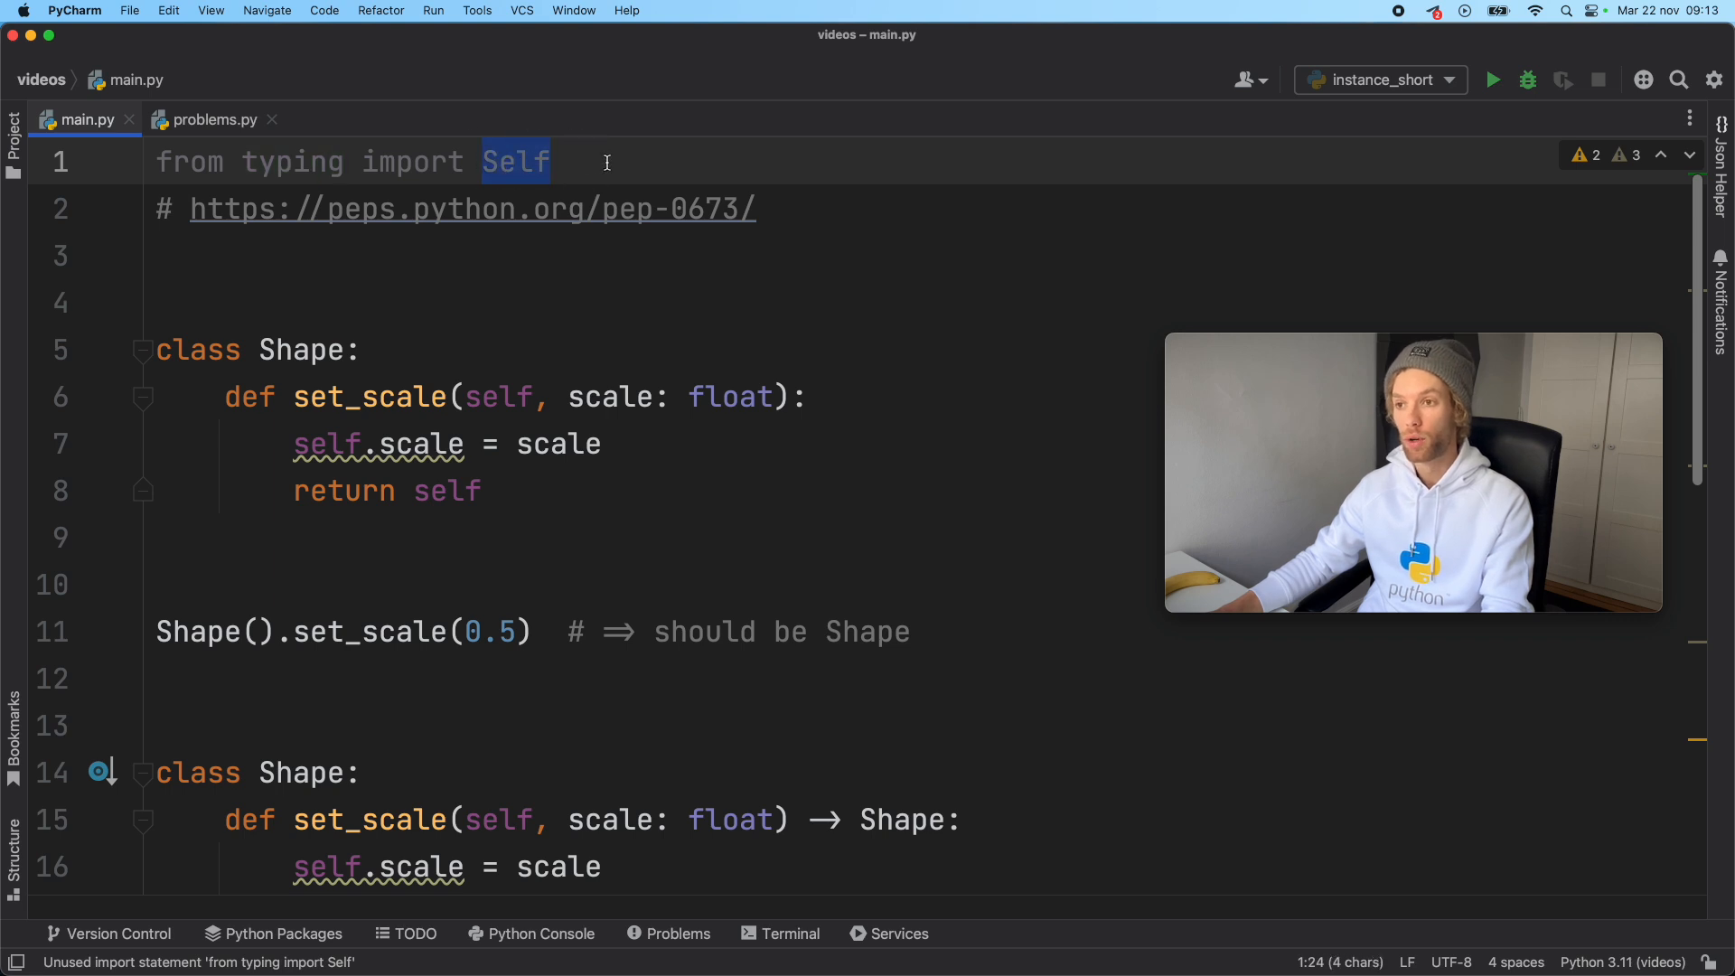
{"action": "left_click", "coordinate": [159, 255]}
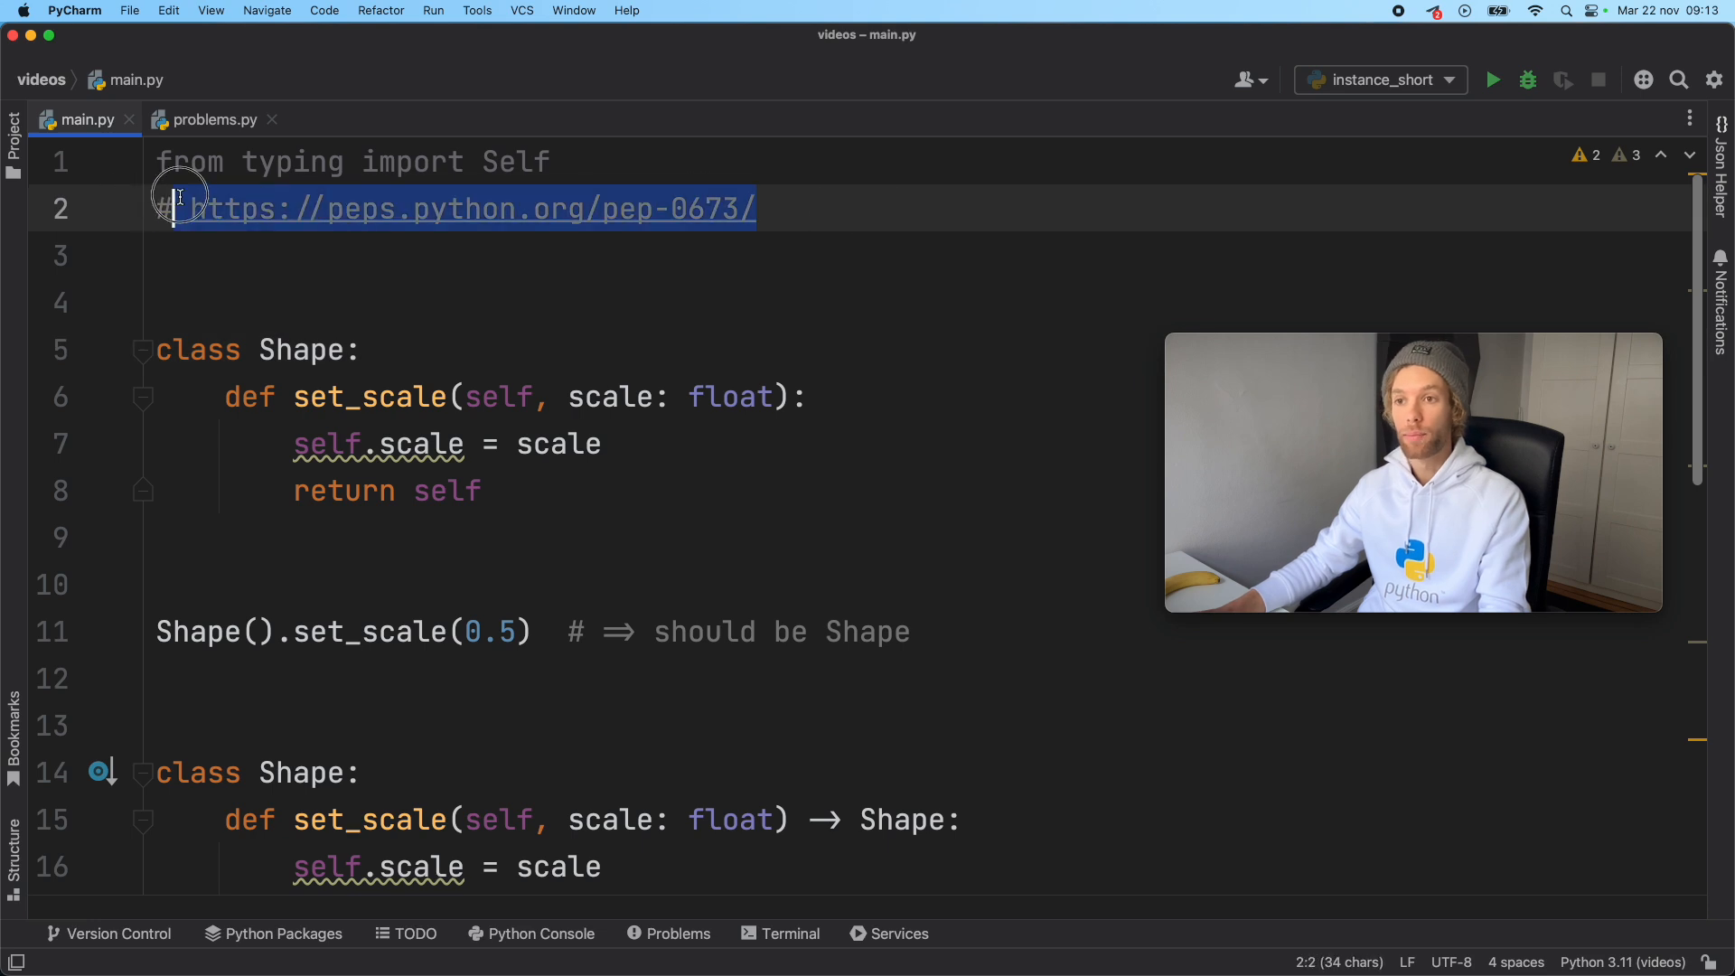
{"action": "left_click", "coordinate": [664, 302]}
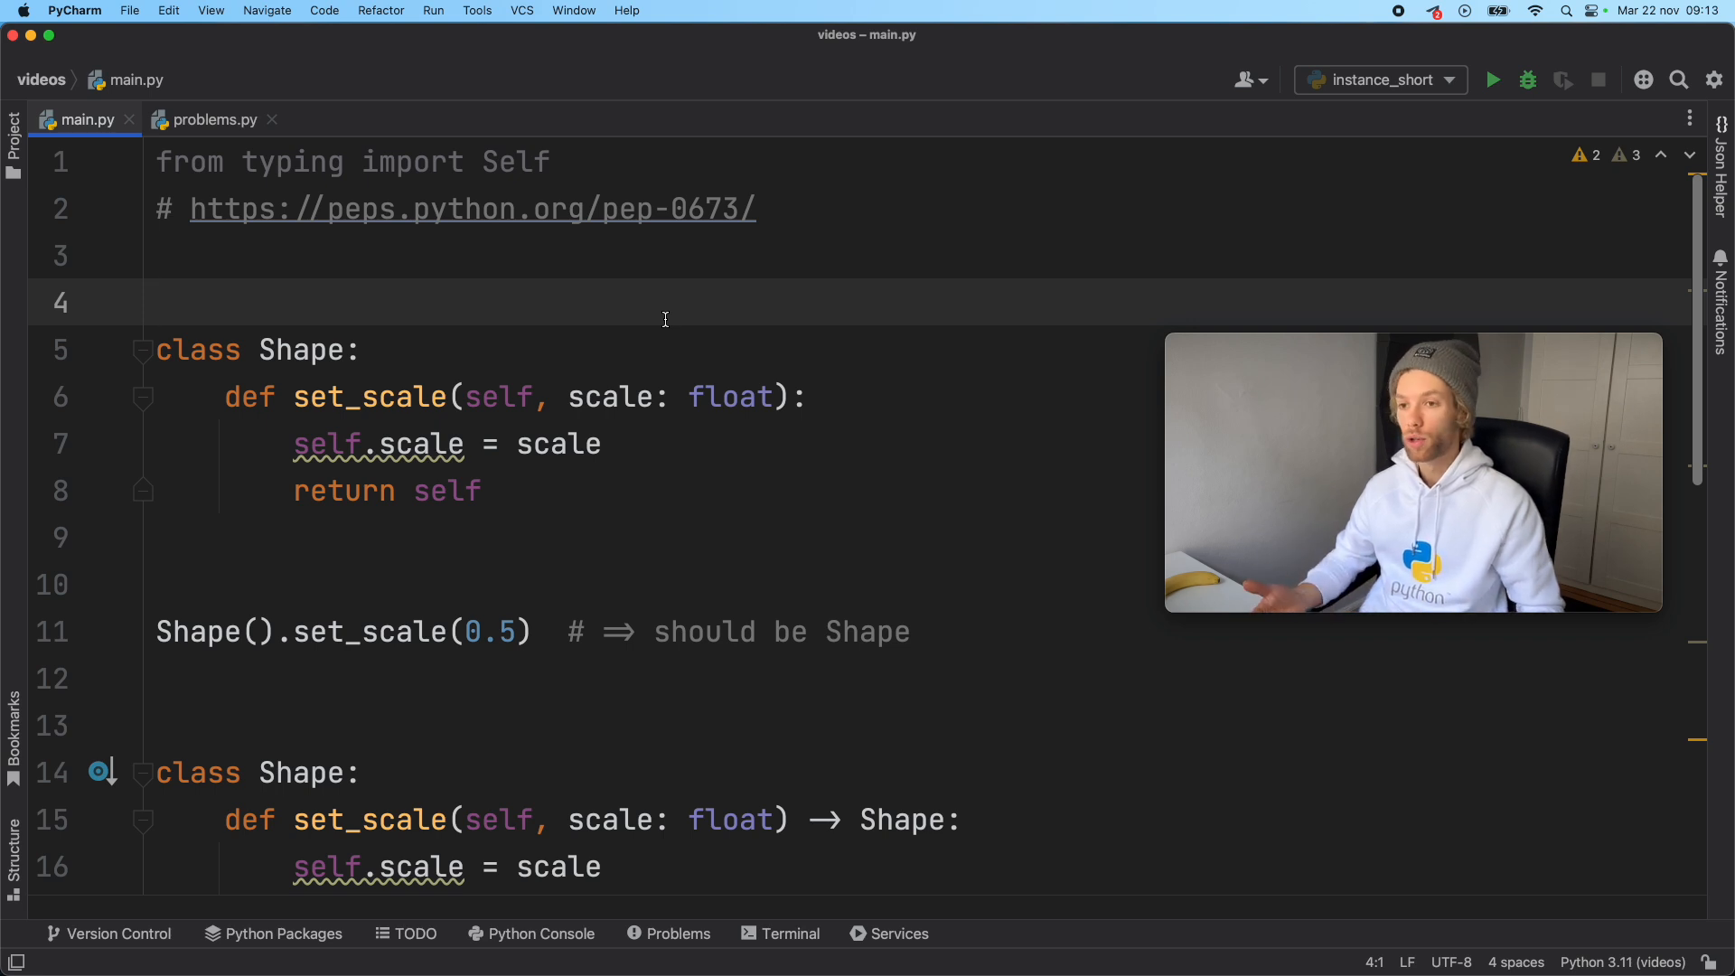
{"action": "left_click", "coordinate": [564, 444]}
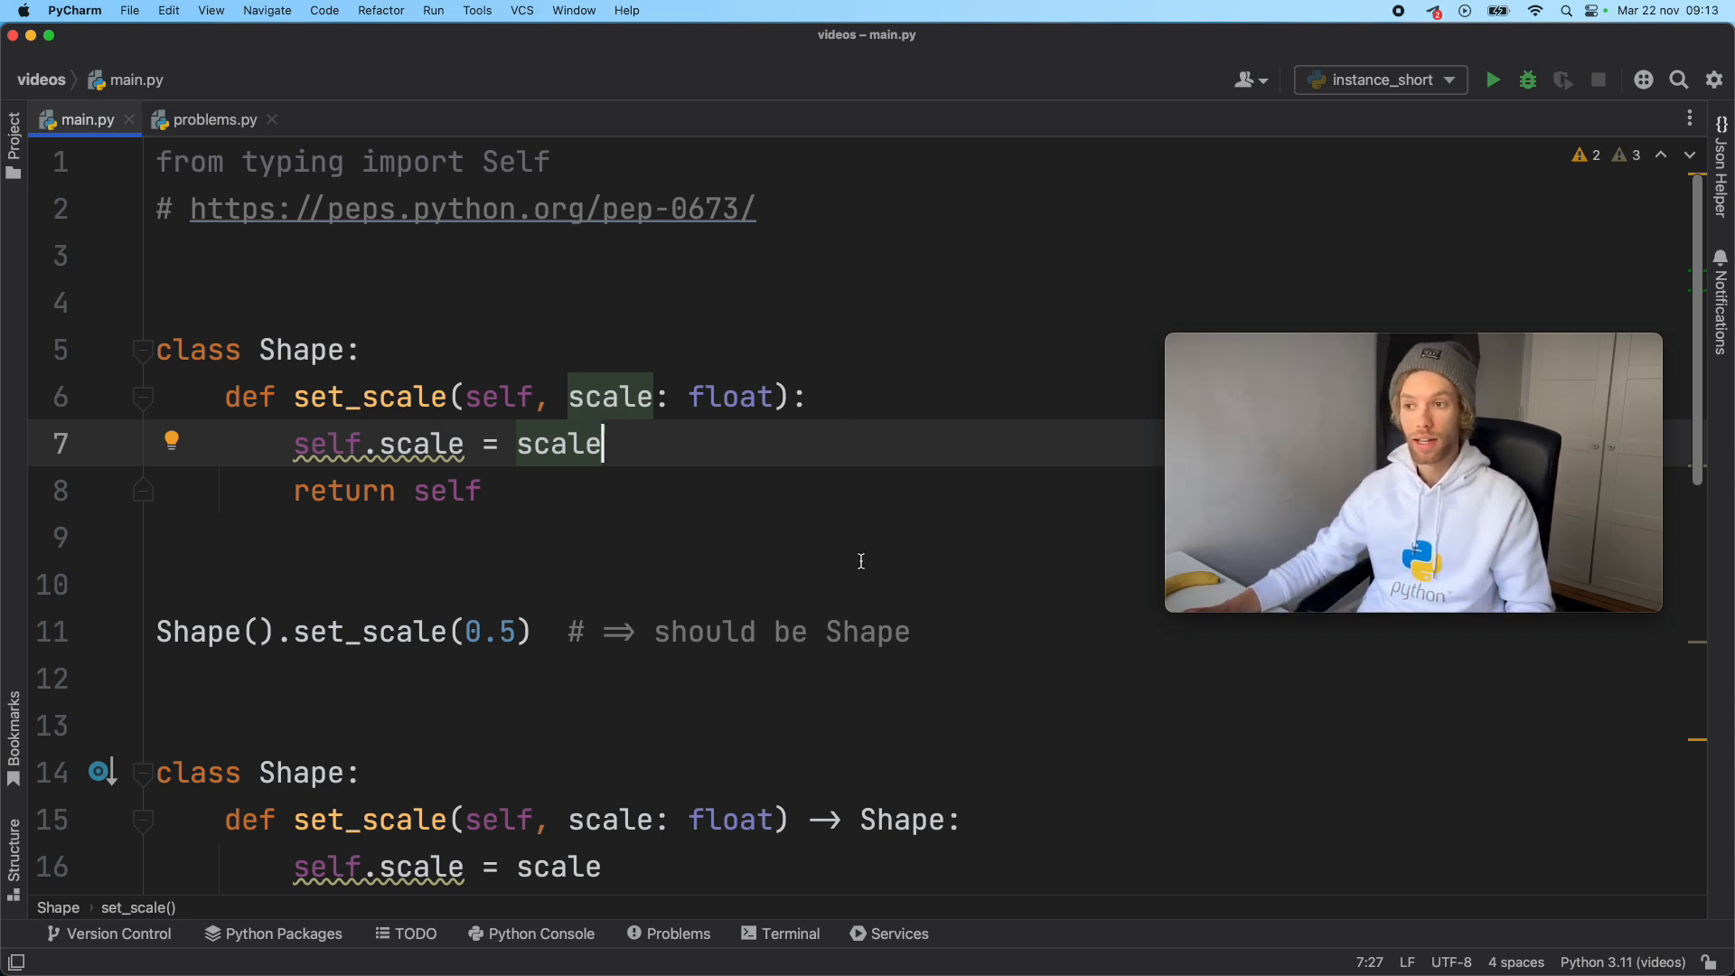
{"action": "mouse_move", "coordinate": [897, 540]}
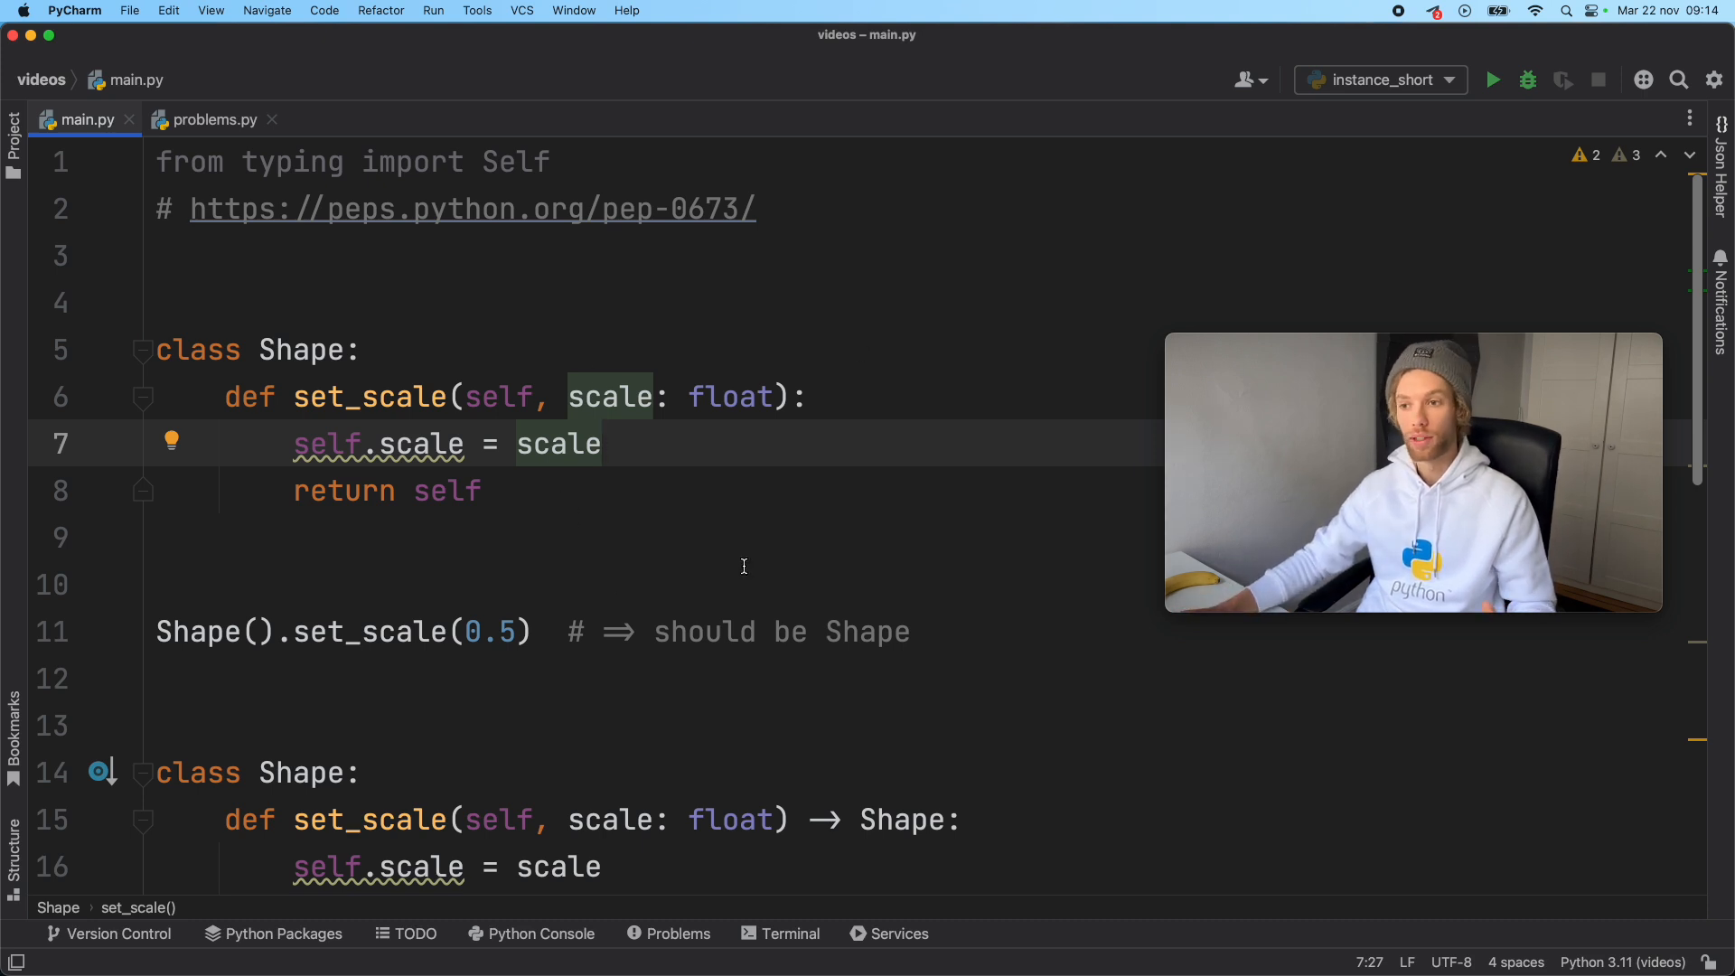
{"action": "left_click", "coordinate": [761, 584]}
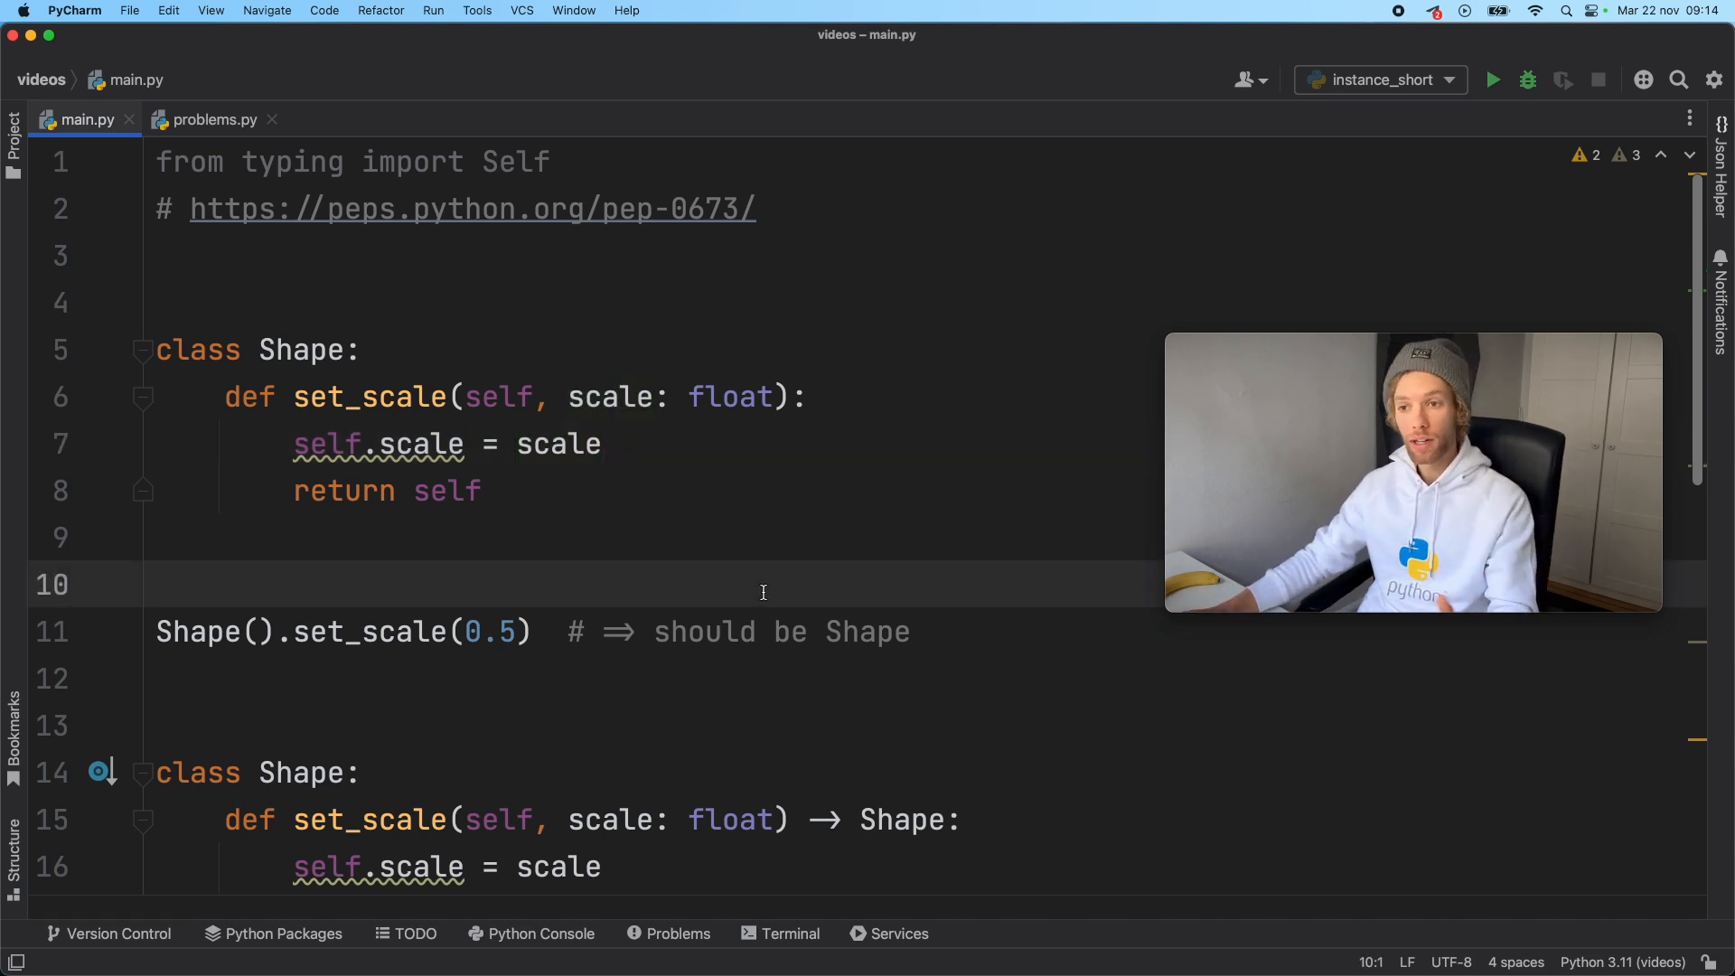
{"action": "mouse_move", "coordinate": [673, 742]}
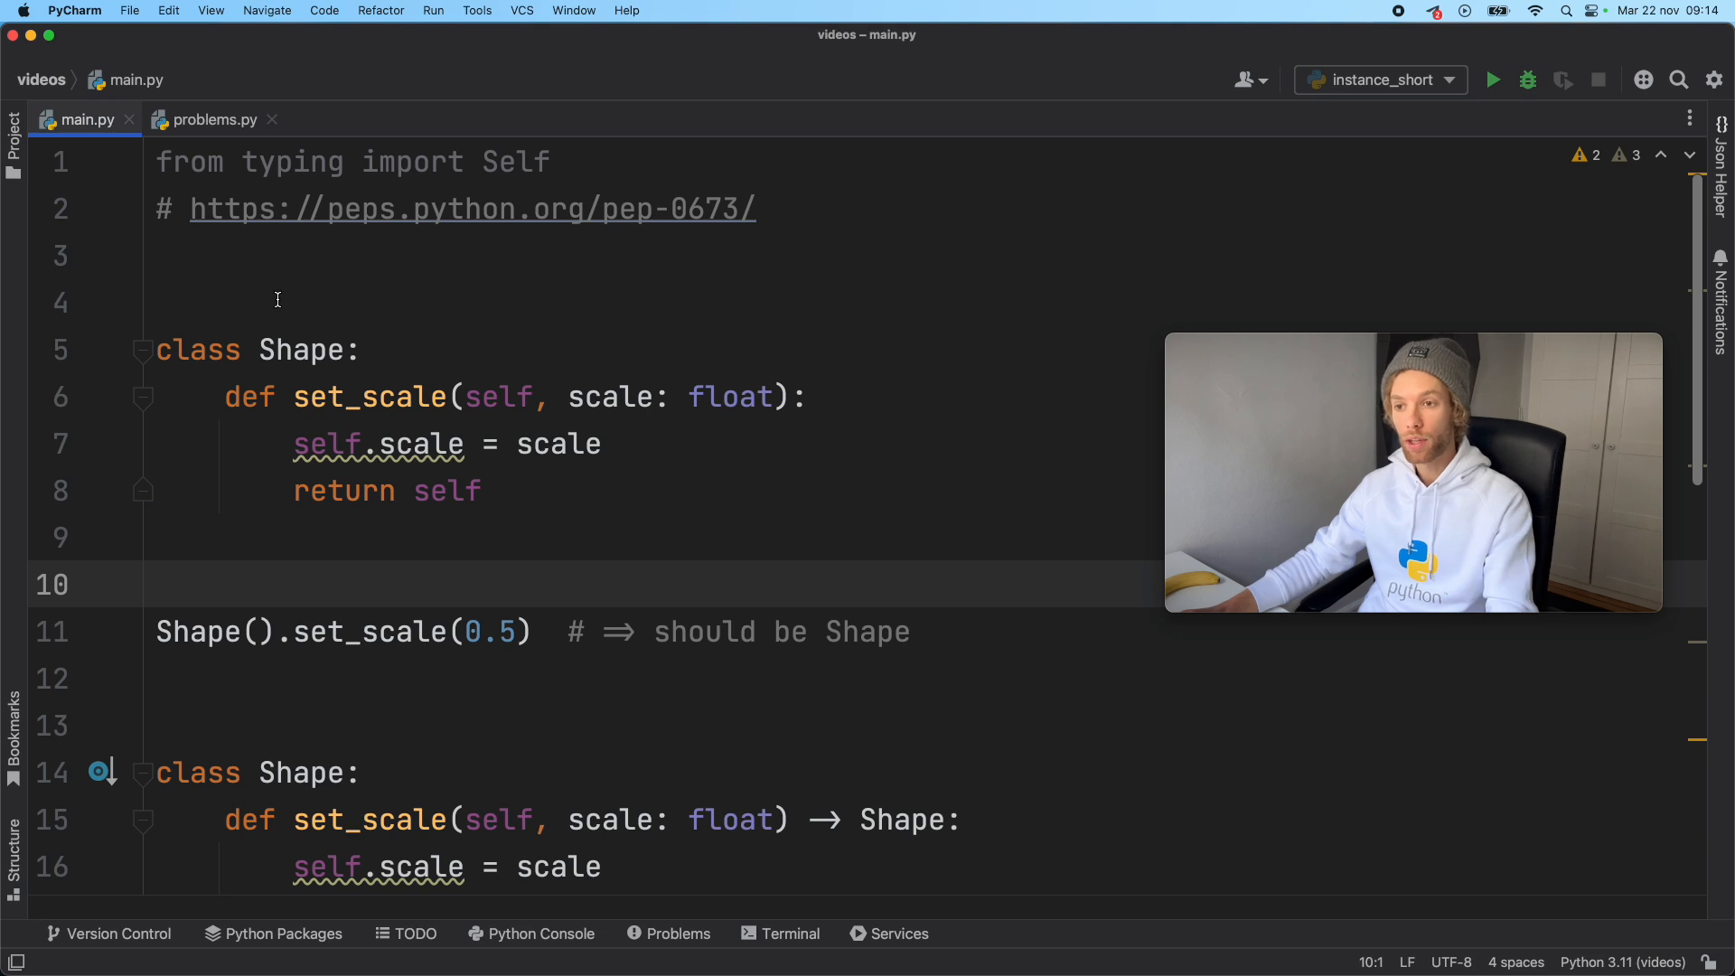
{"action": "left_click", "coordinate": [233, 396]}
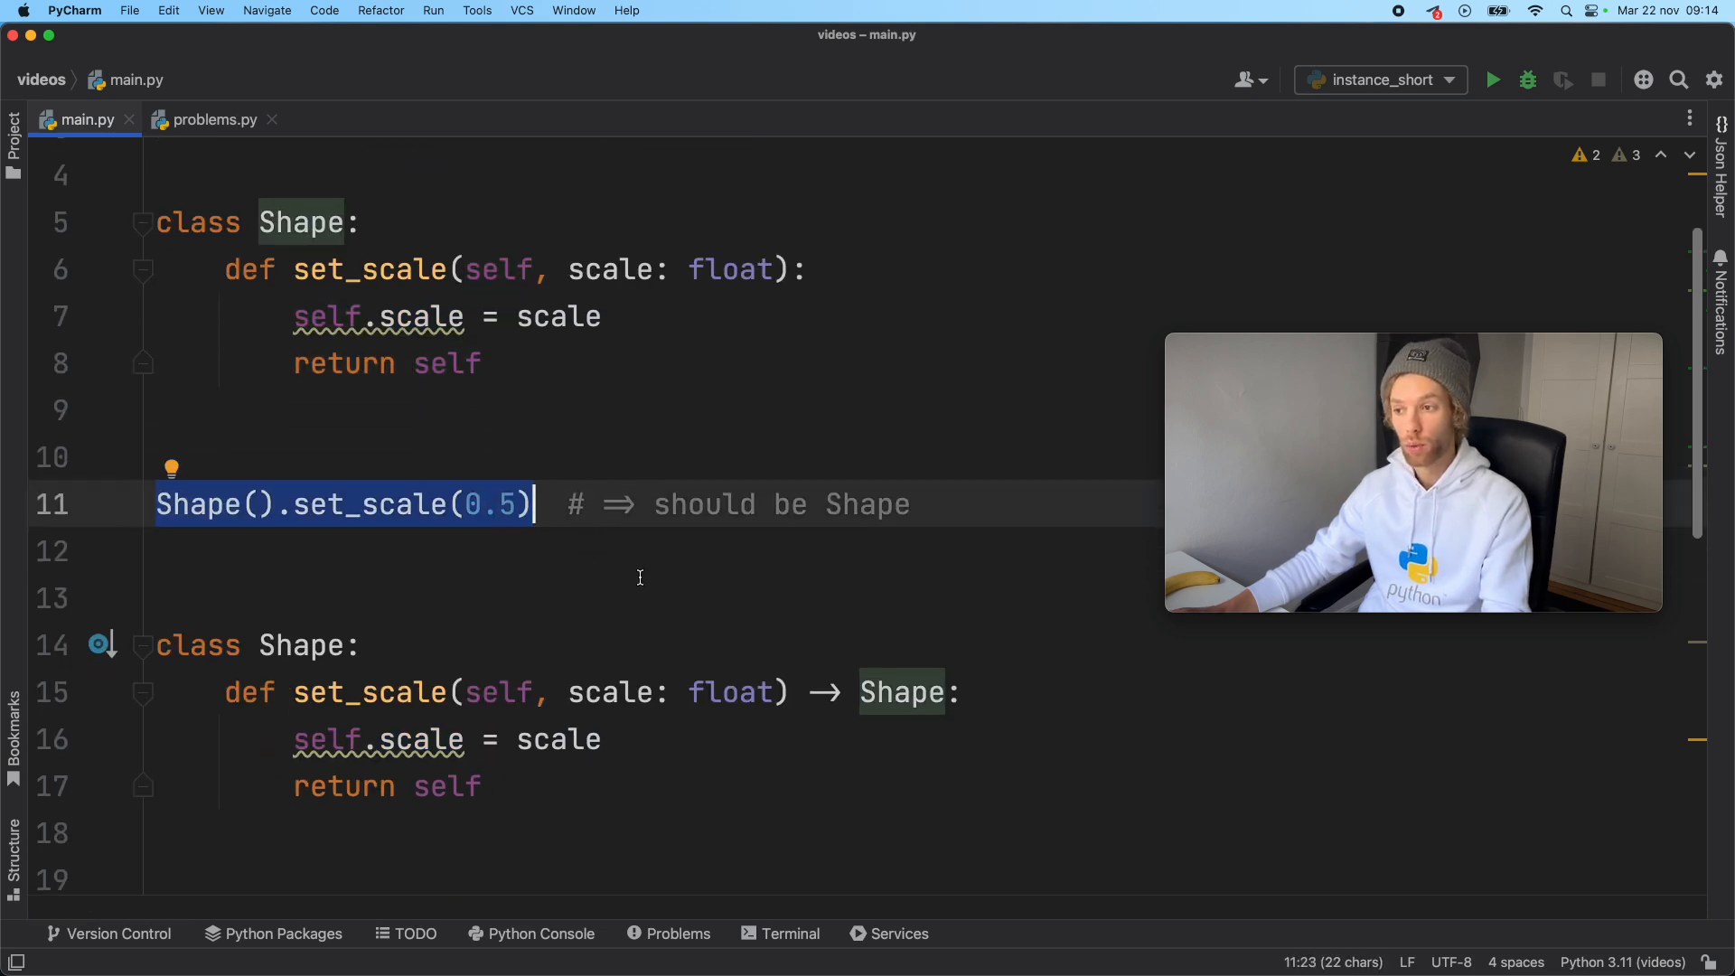
{"action": "left_click", "coordinate": [879, 504]}
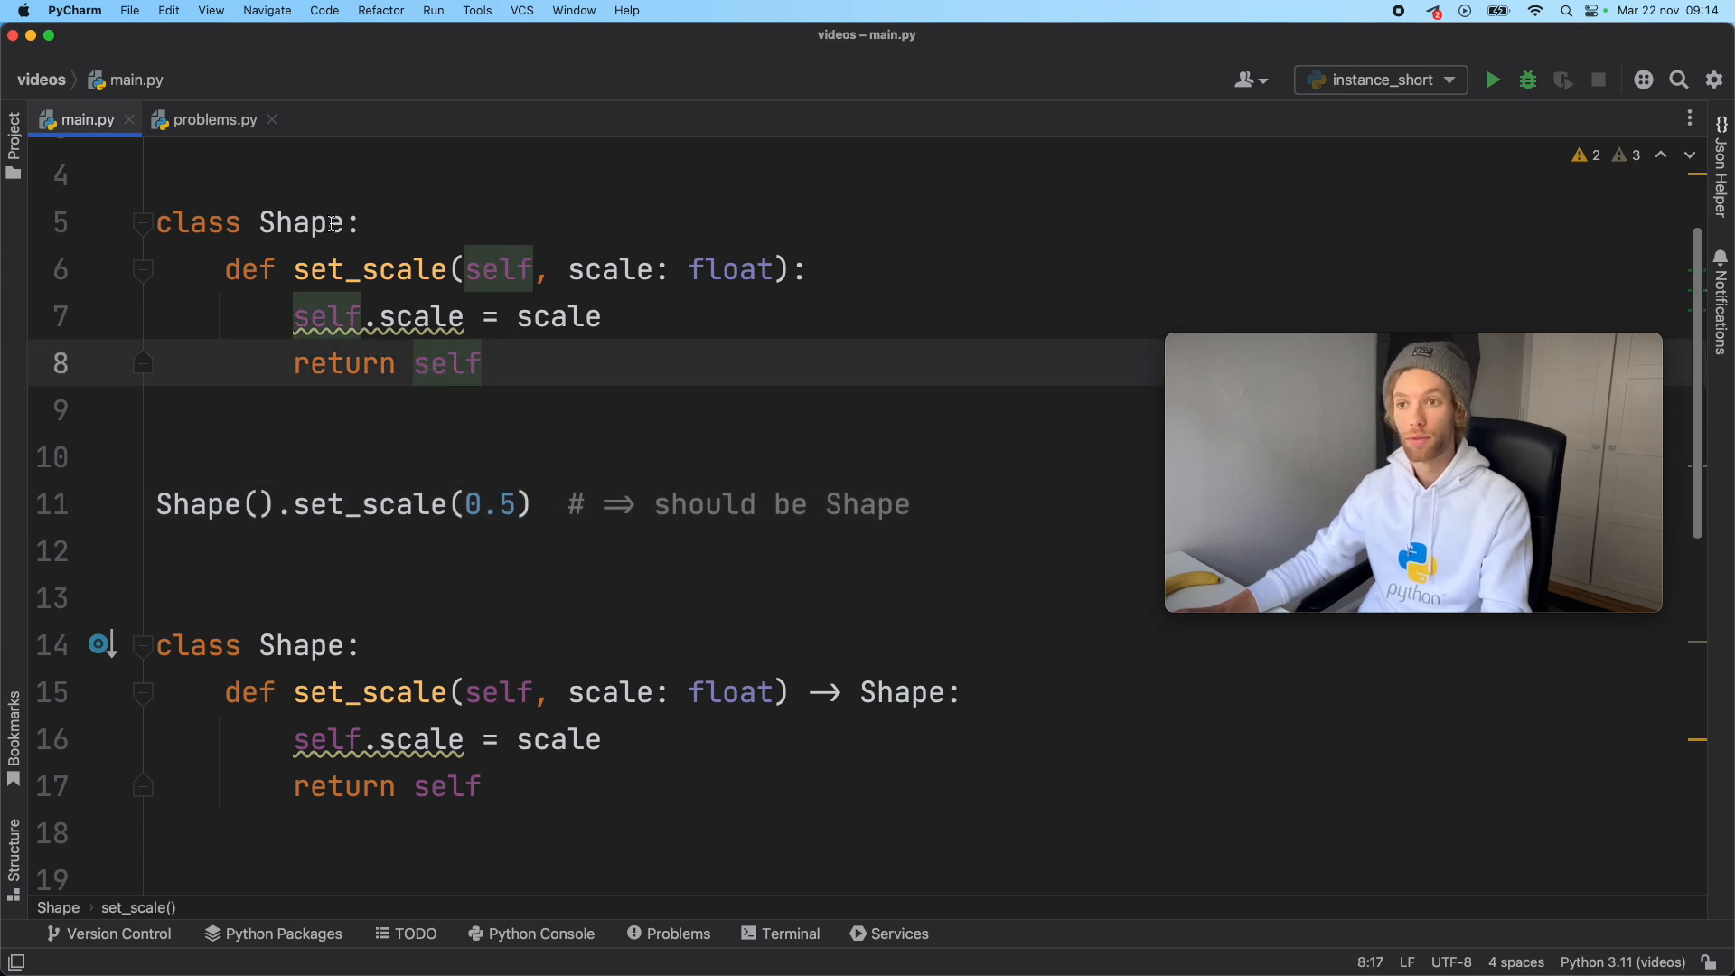
{"action": "scroll", "scroll_direction": "down", "scroll_amount": 3}
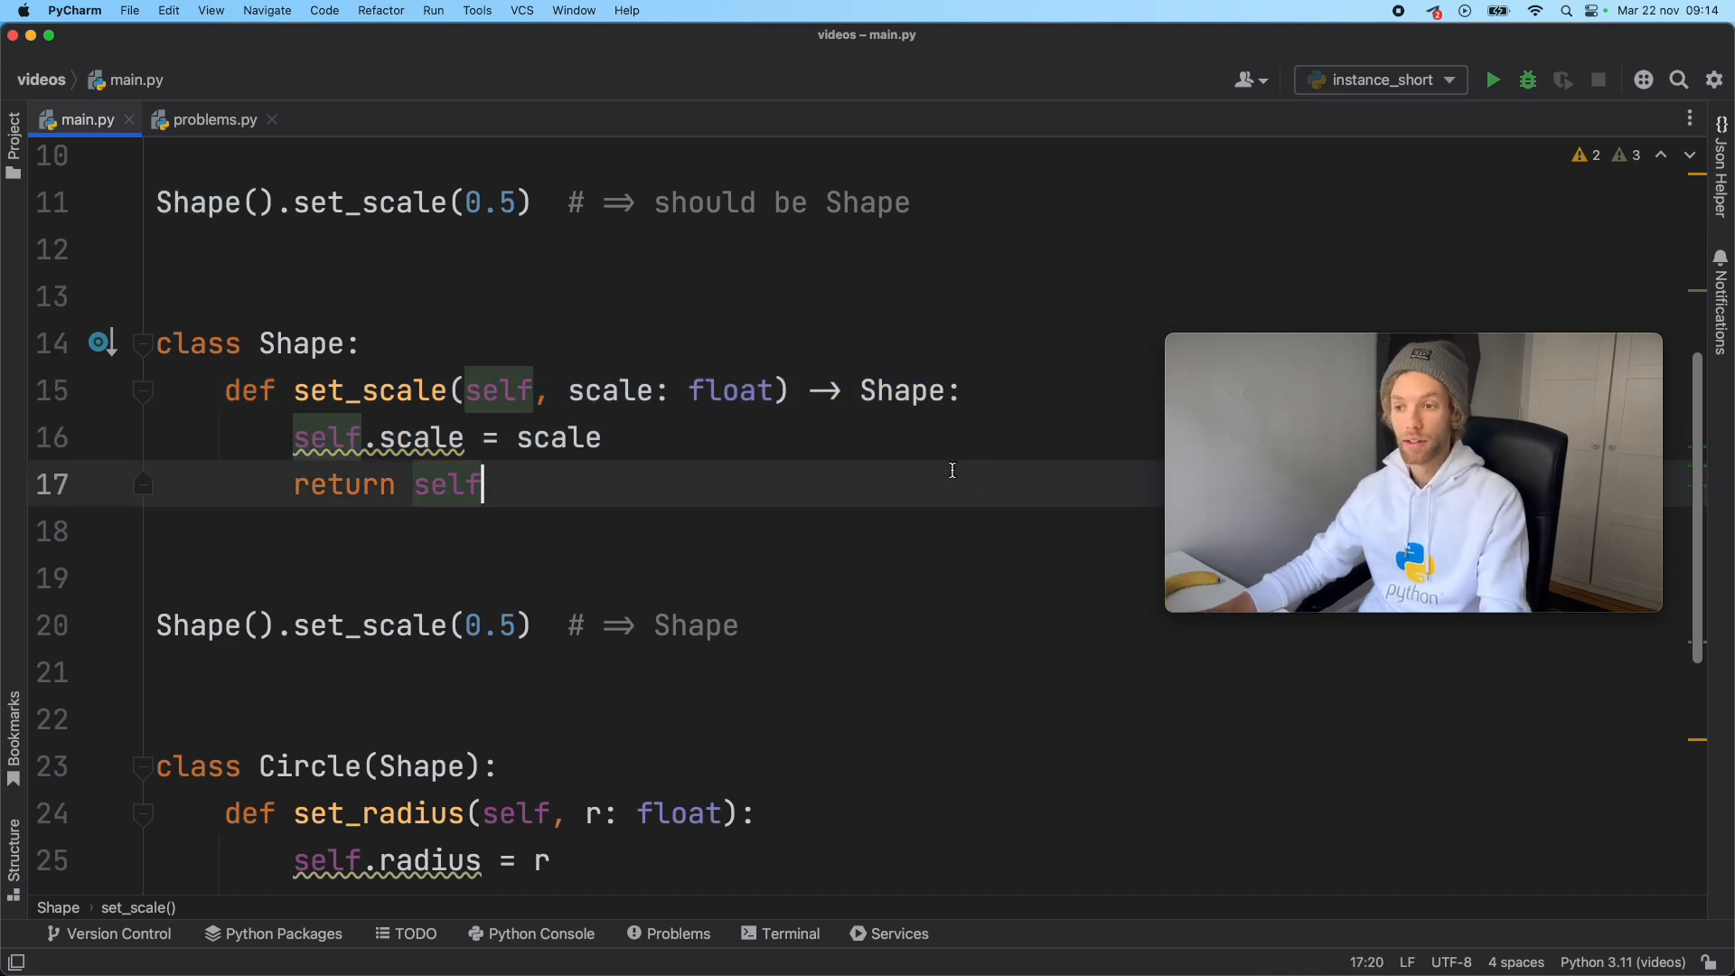
{"action": "left_click", "coordinate": [738, 565]}
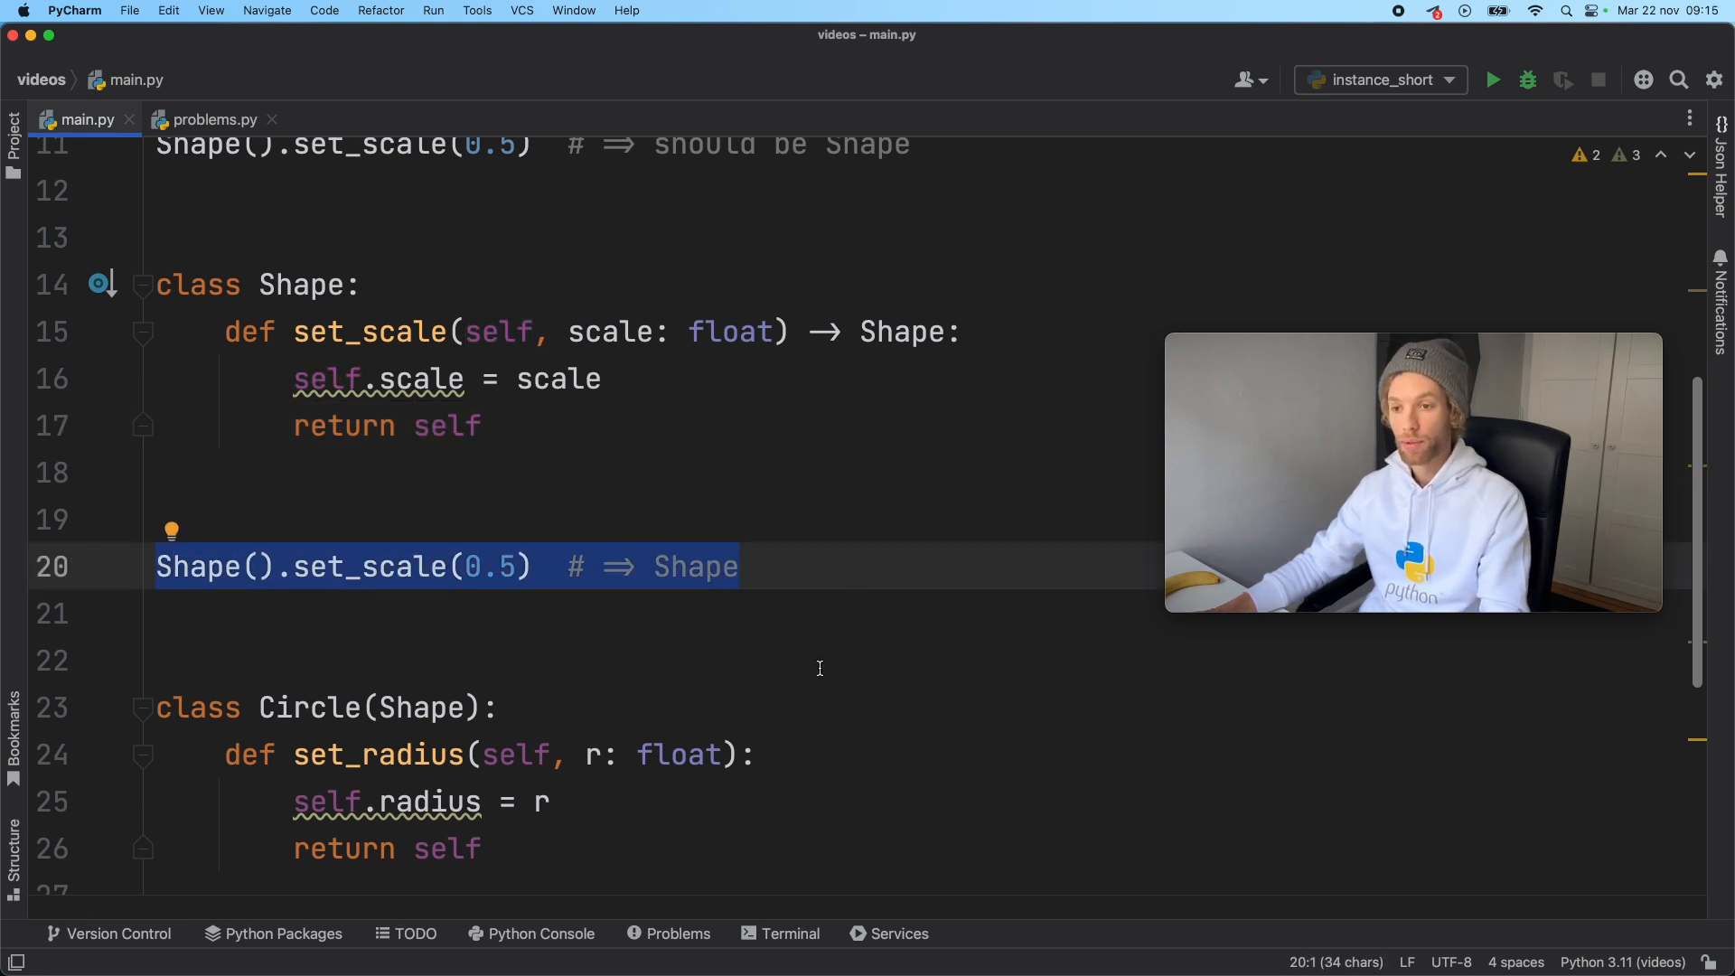
Step: Review the Circle subclass: set_radius, the returned self, the Shape annotation and chained set_radius(2.7)
{"action": "scroll", "scroll_direction": "down", "scroll_amount": 3}
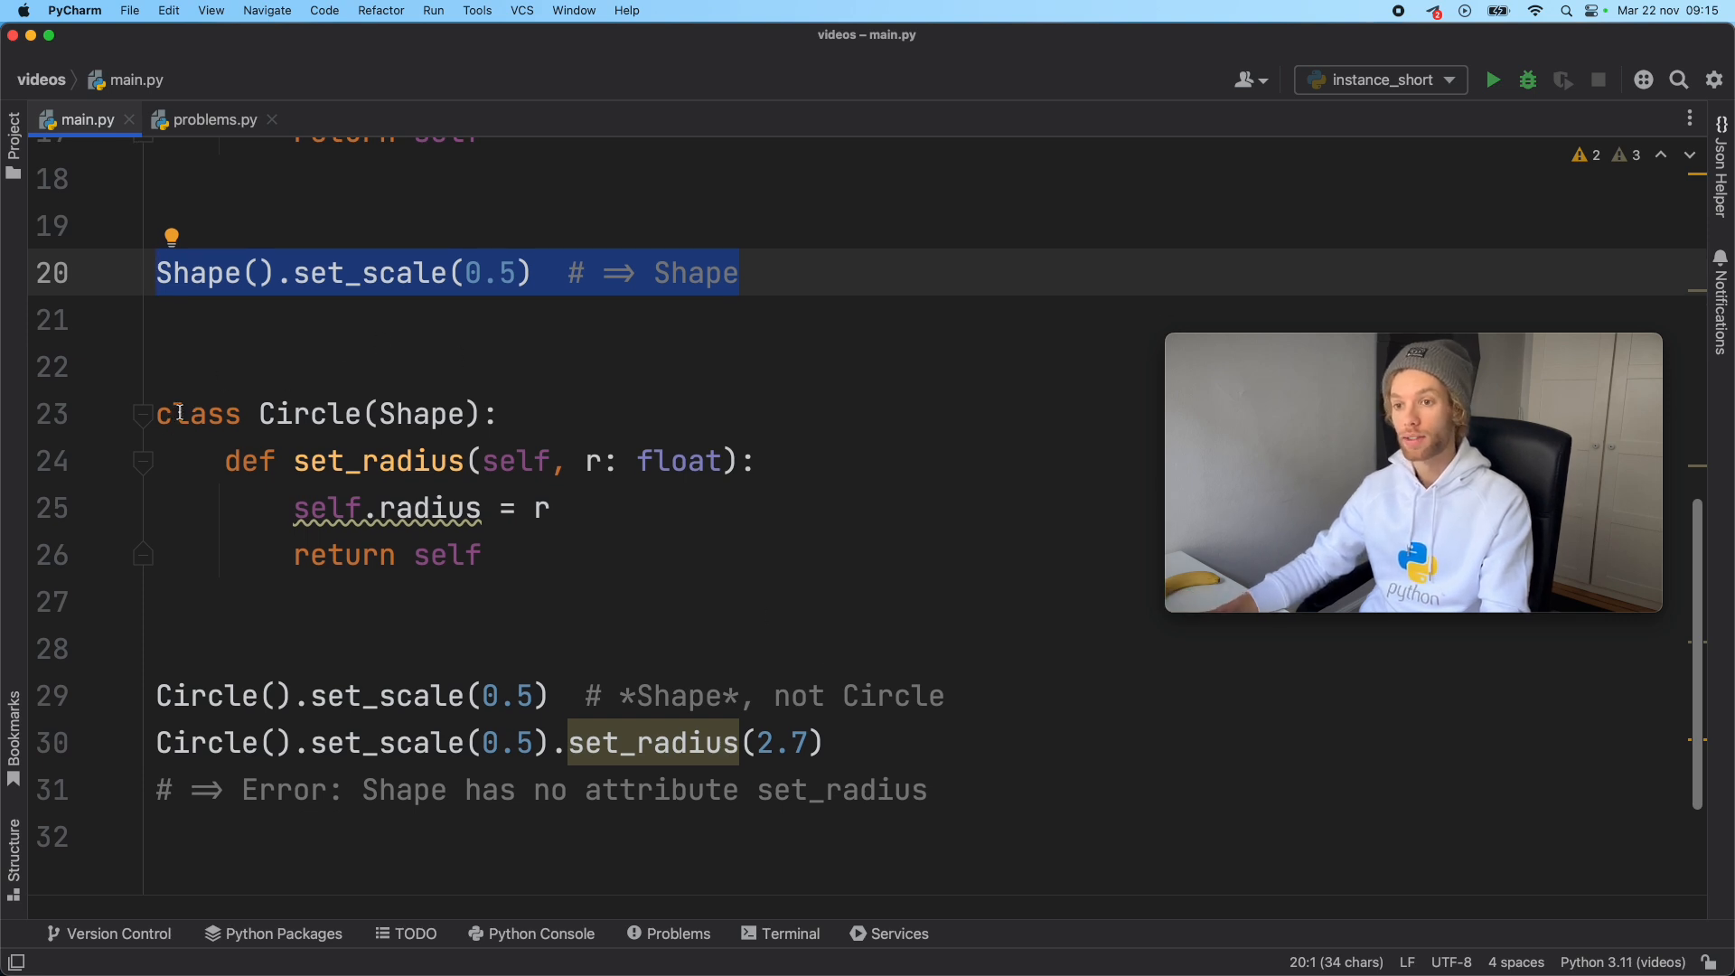
{"action": "left_click", "coordinate": [321, 414]}
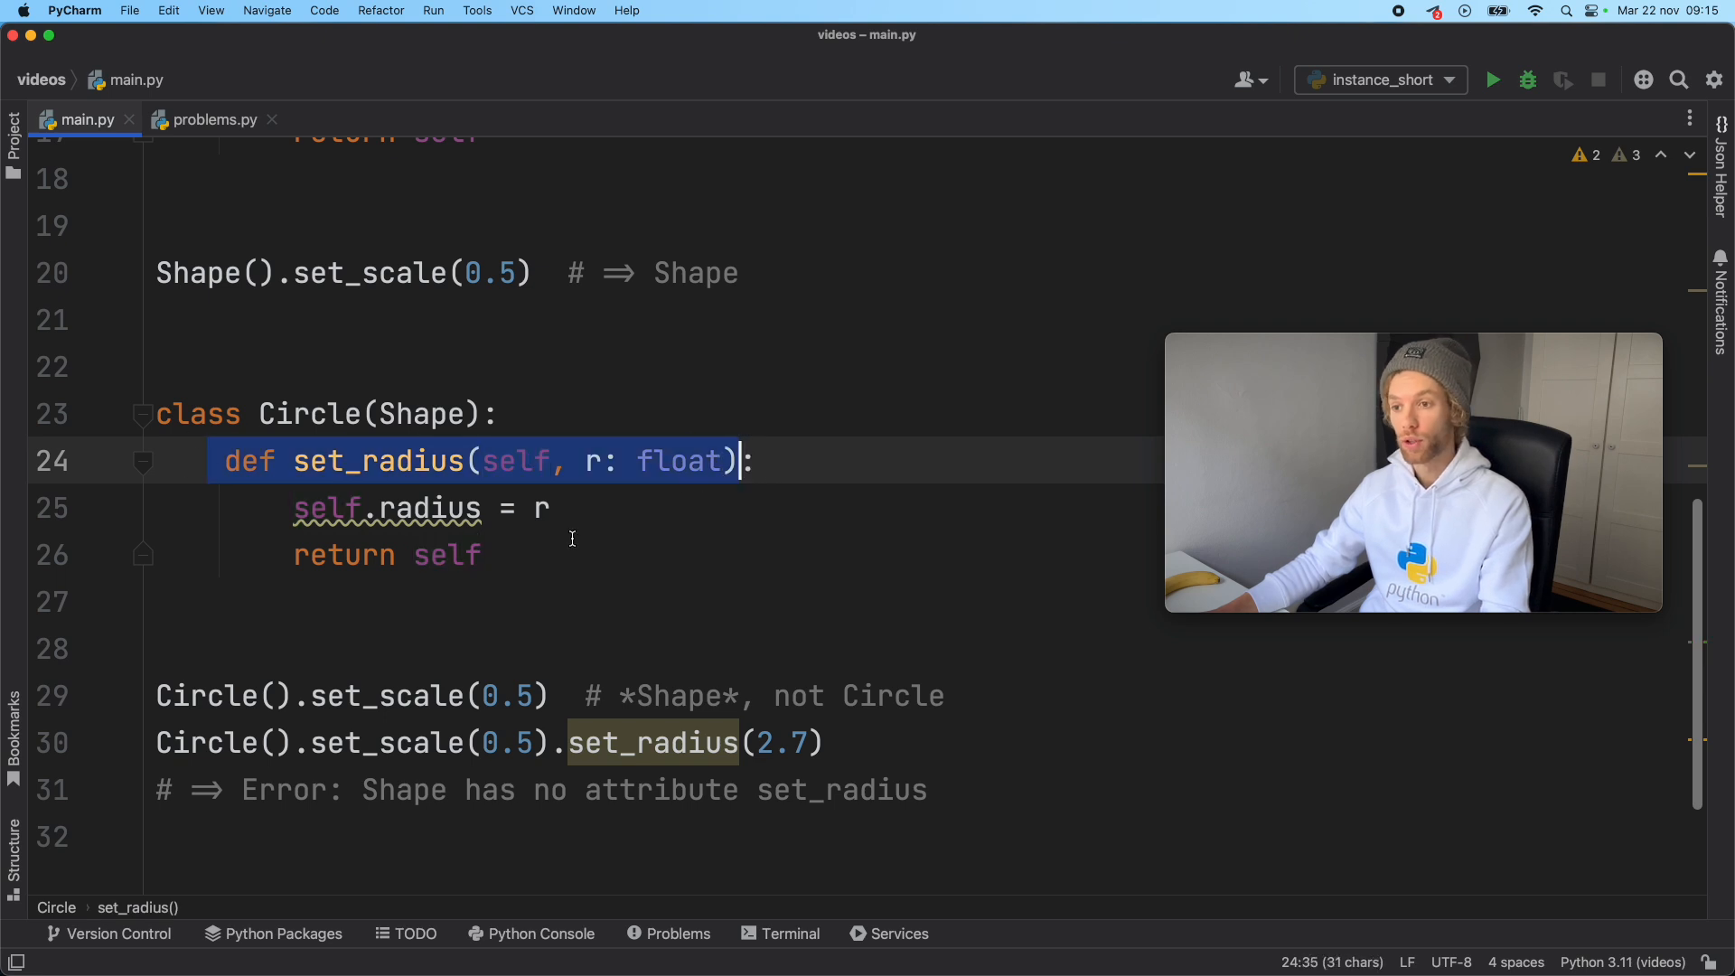
{"action": "left_click", "coordinate": [481, 555]}
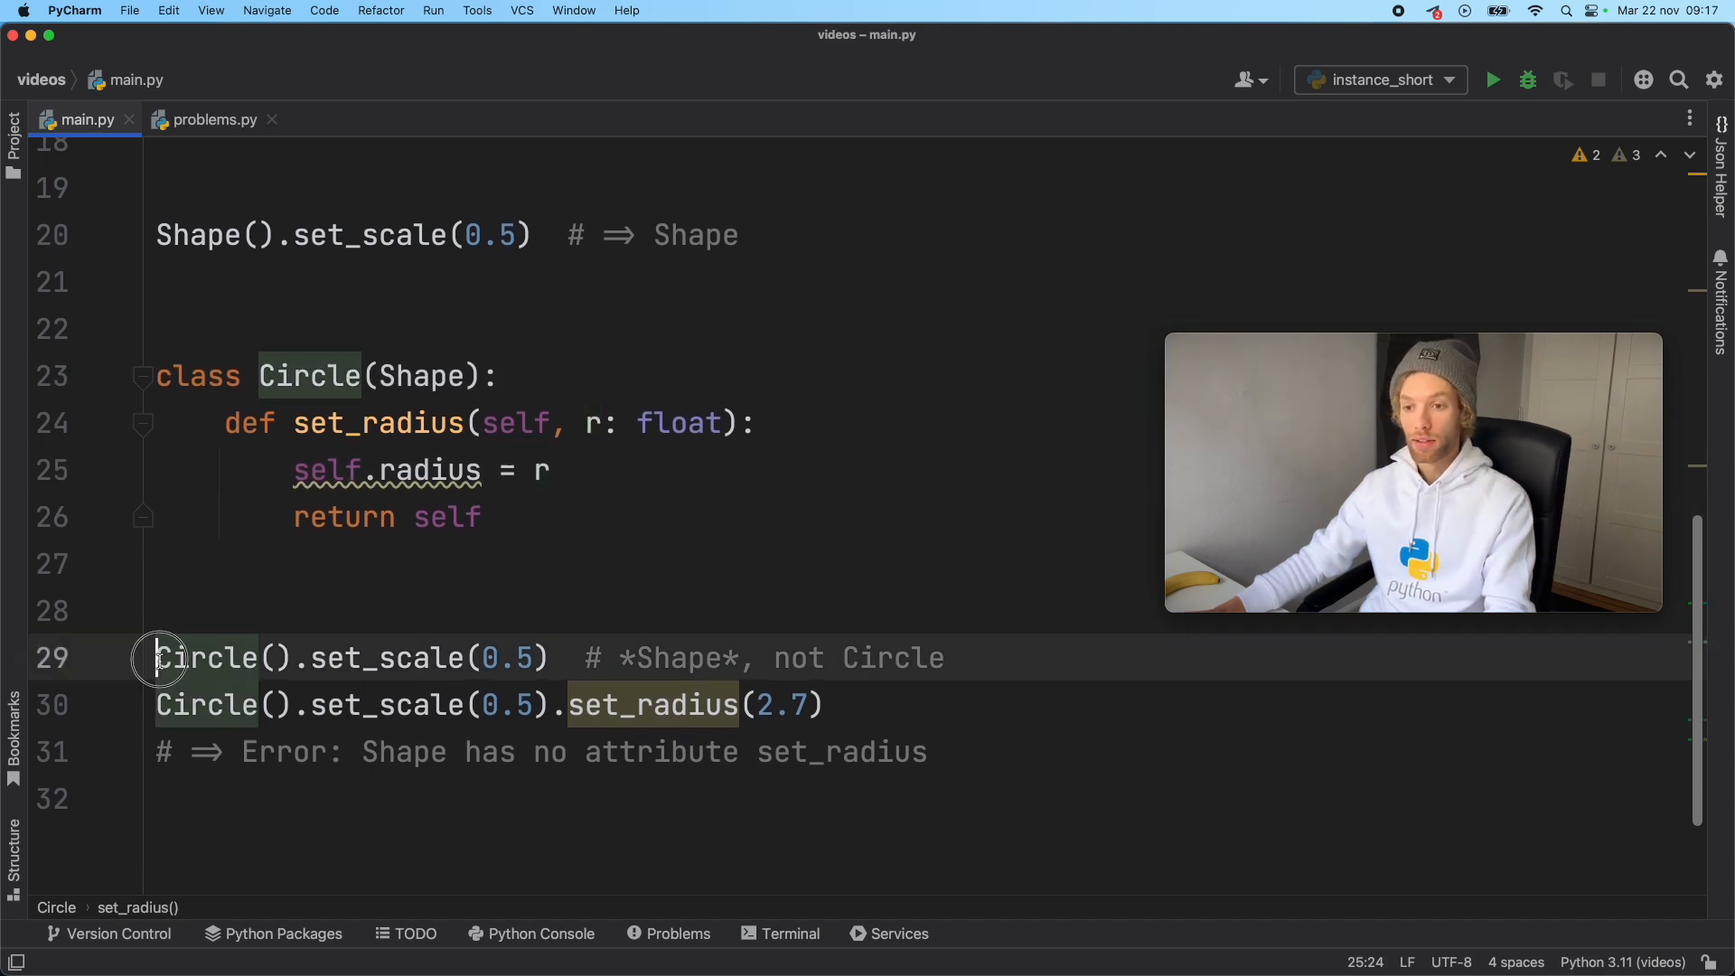
{"action": "double_click", "coordinate": [332, 705]}
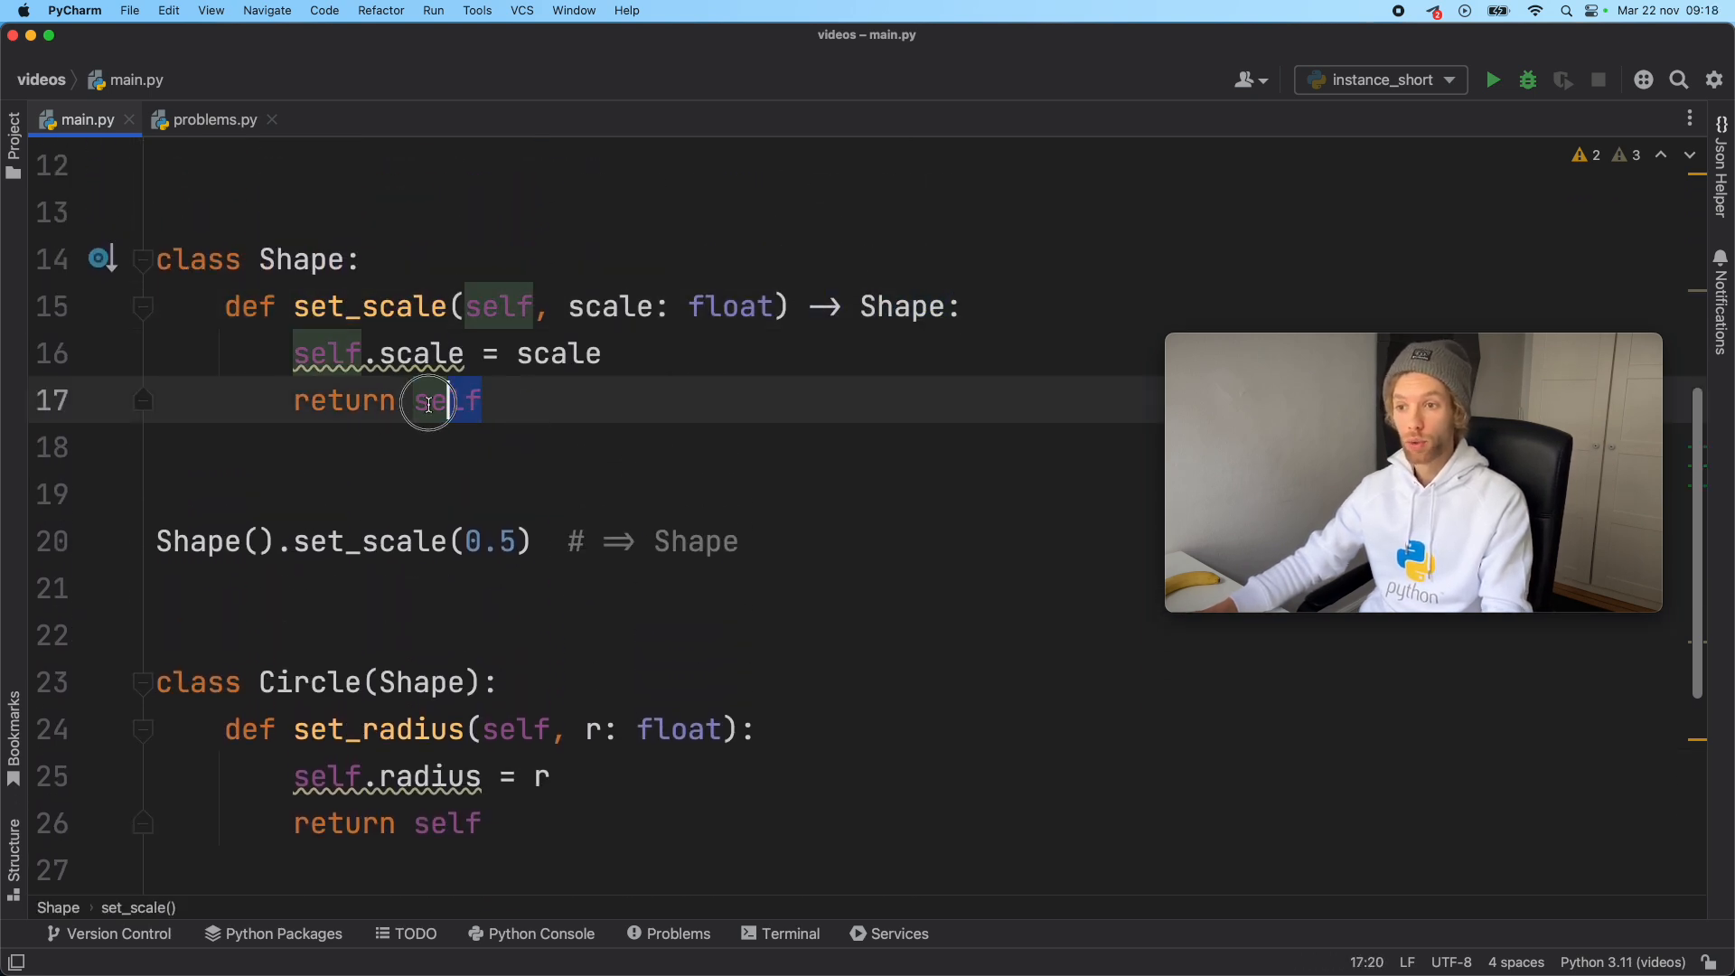
{"action": "double_click", "coordinate": [902, 307]}
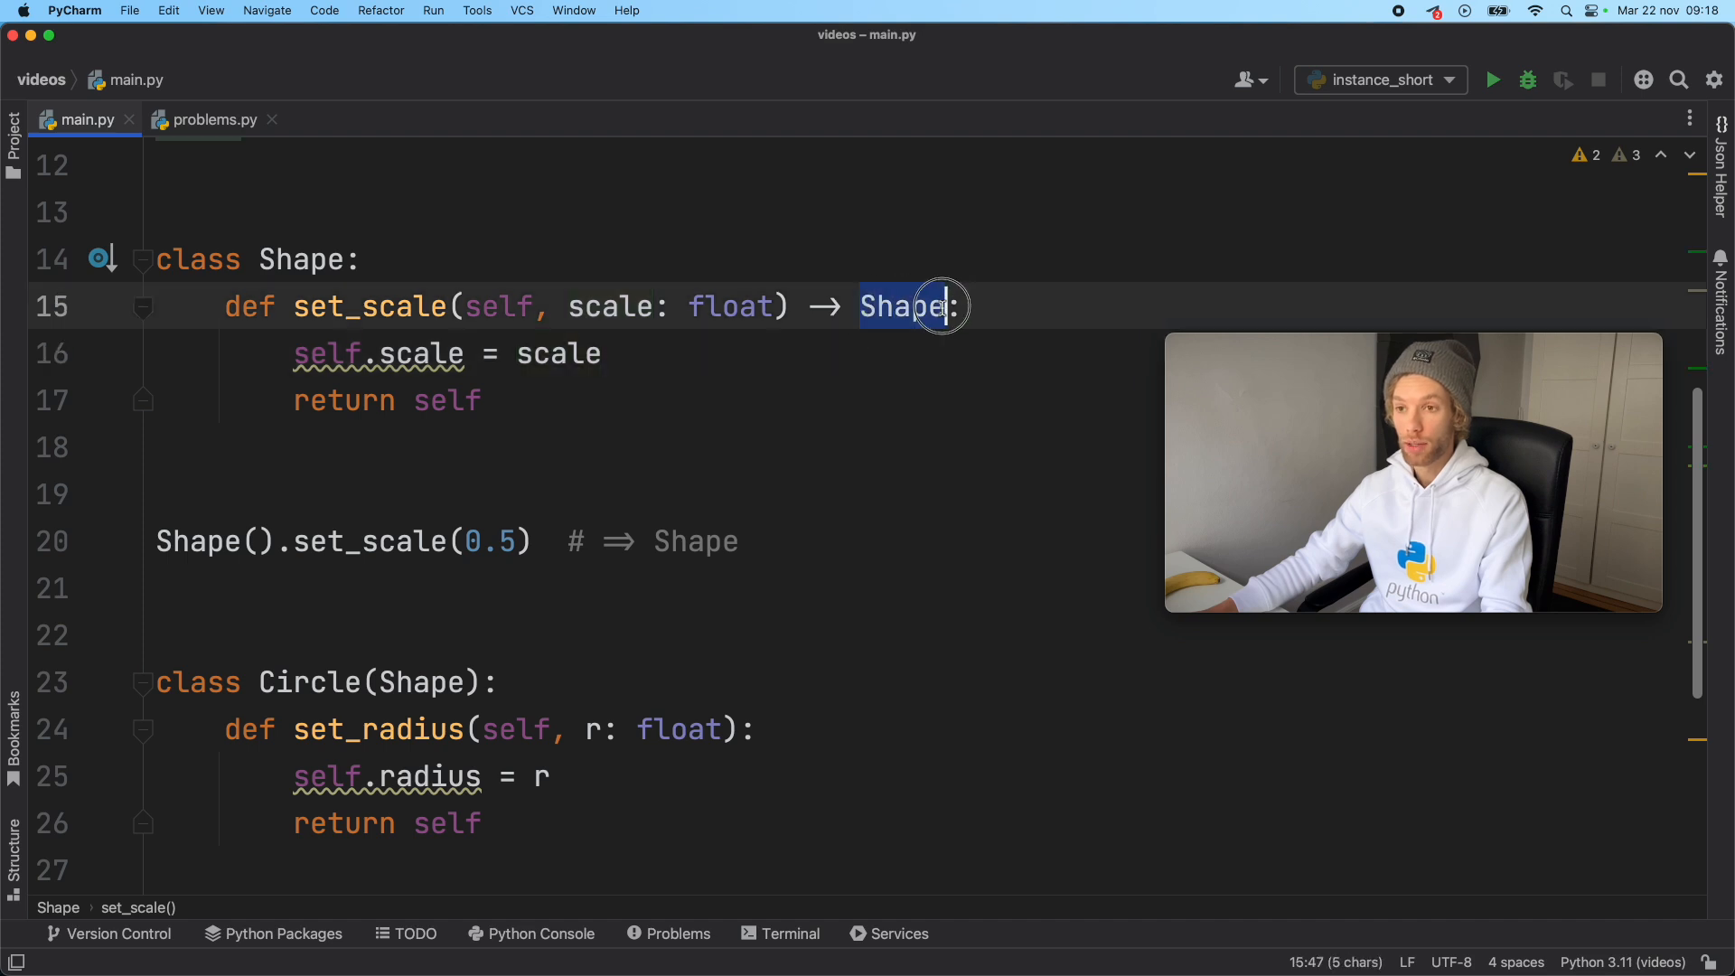
{"action": "scroll", "scroll_direction": "down", "scroll_amount": 3}
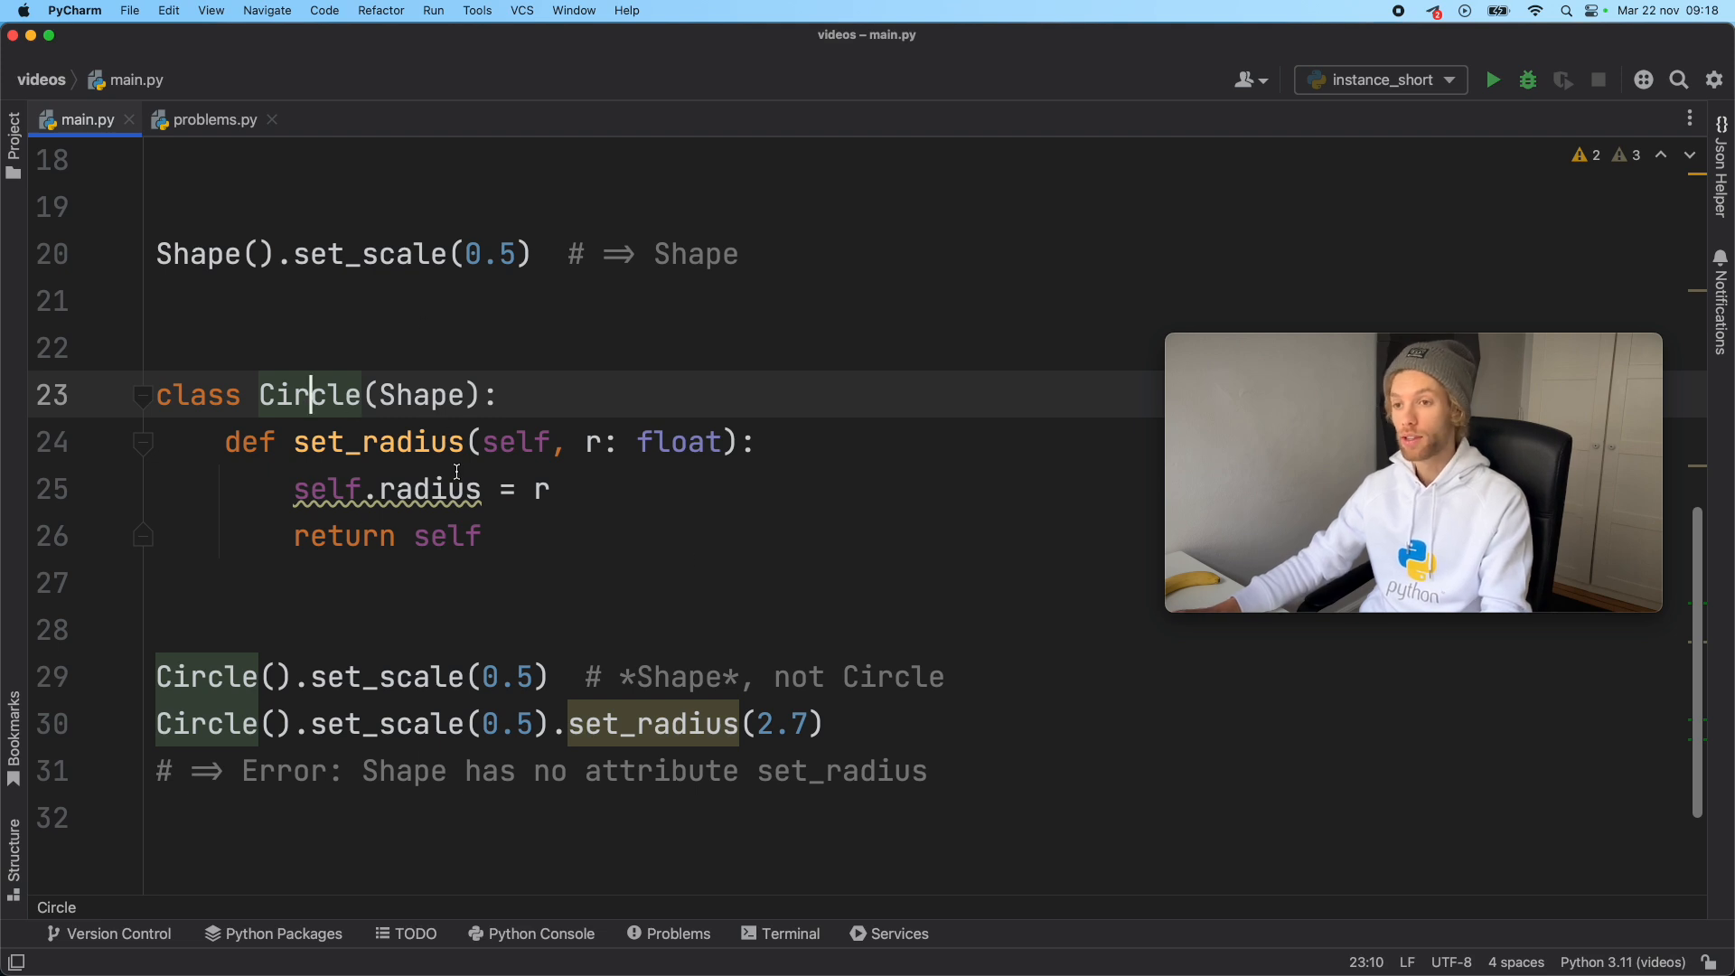
{"action": "left_click", "coordinate": [298, 441]}
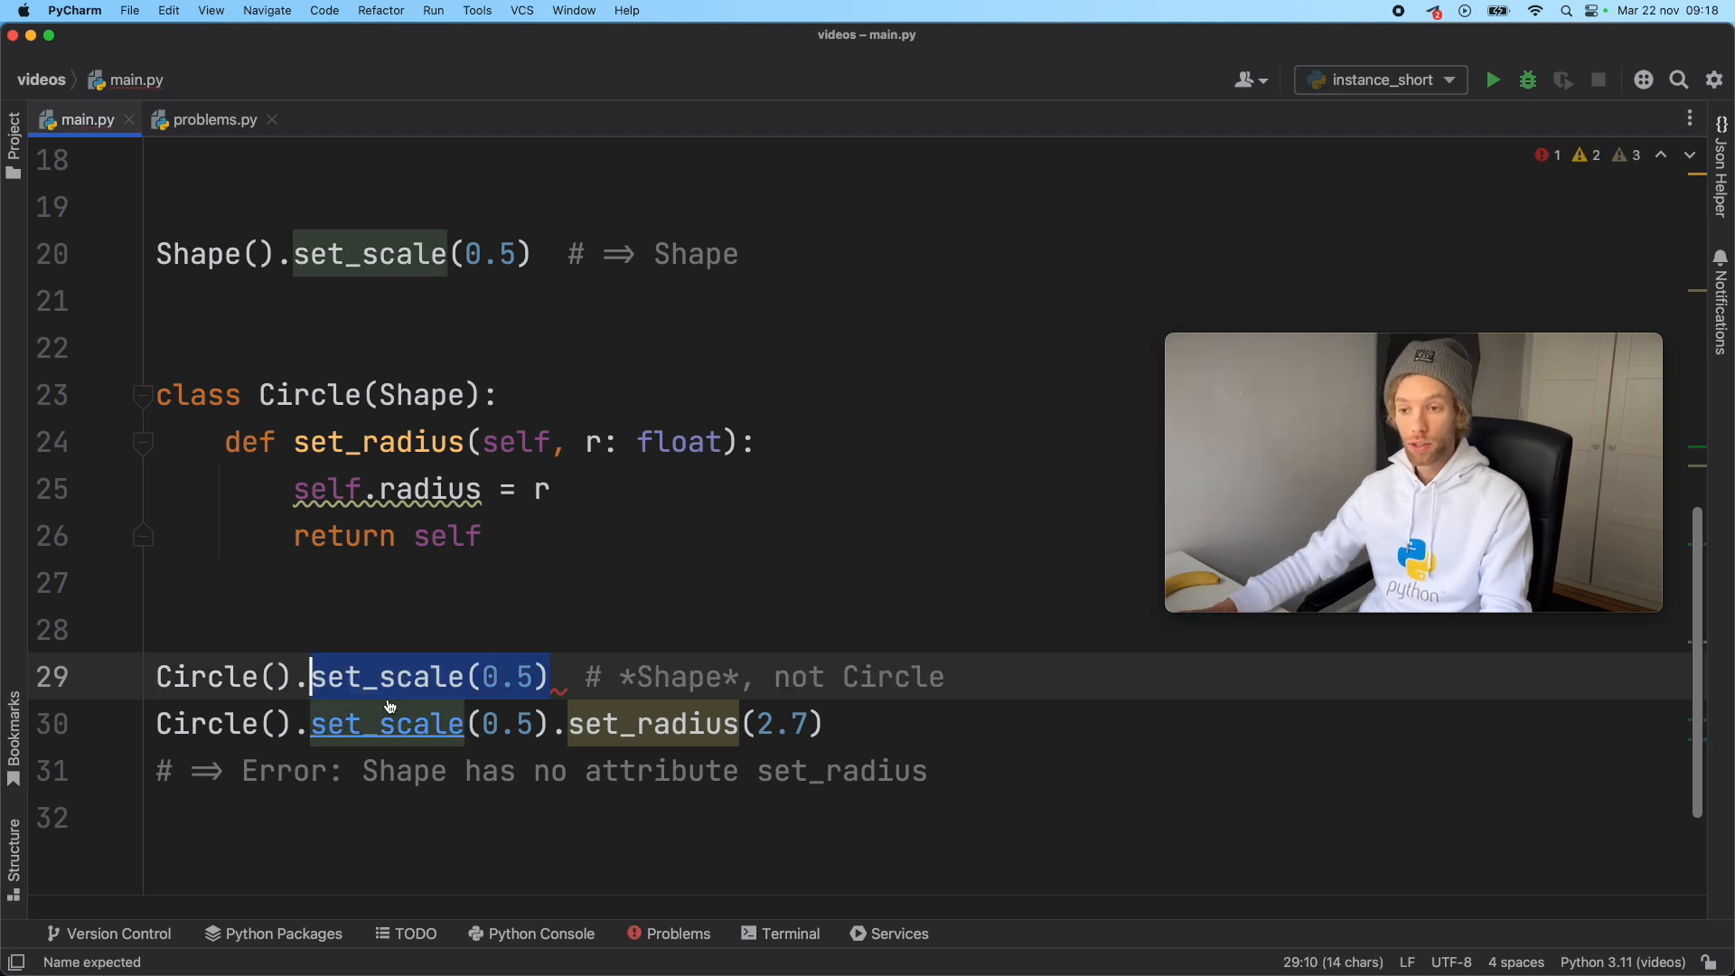
{"action": "double_click", "coordinate": [658, 723]}
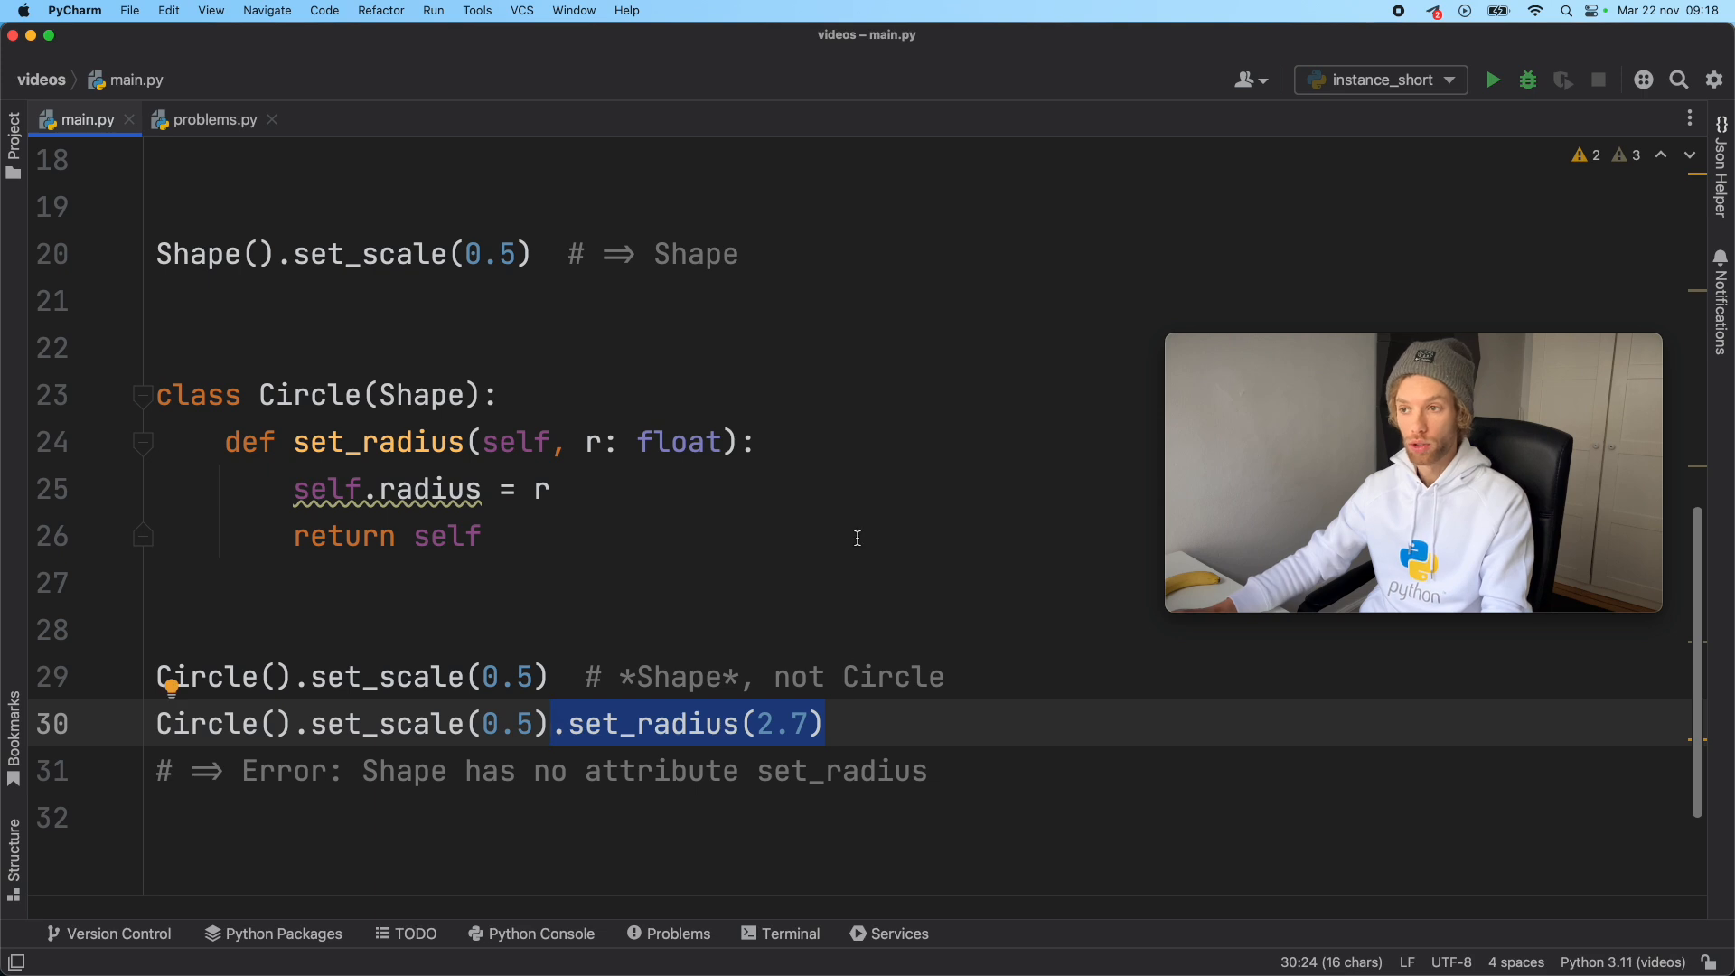
Step: Change the set_scale return annotation from Shape to Self and check the Circle call below
{"action": "scroll", "scroll_direction": "up", "scroll_amount": 3}
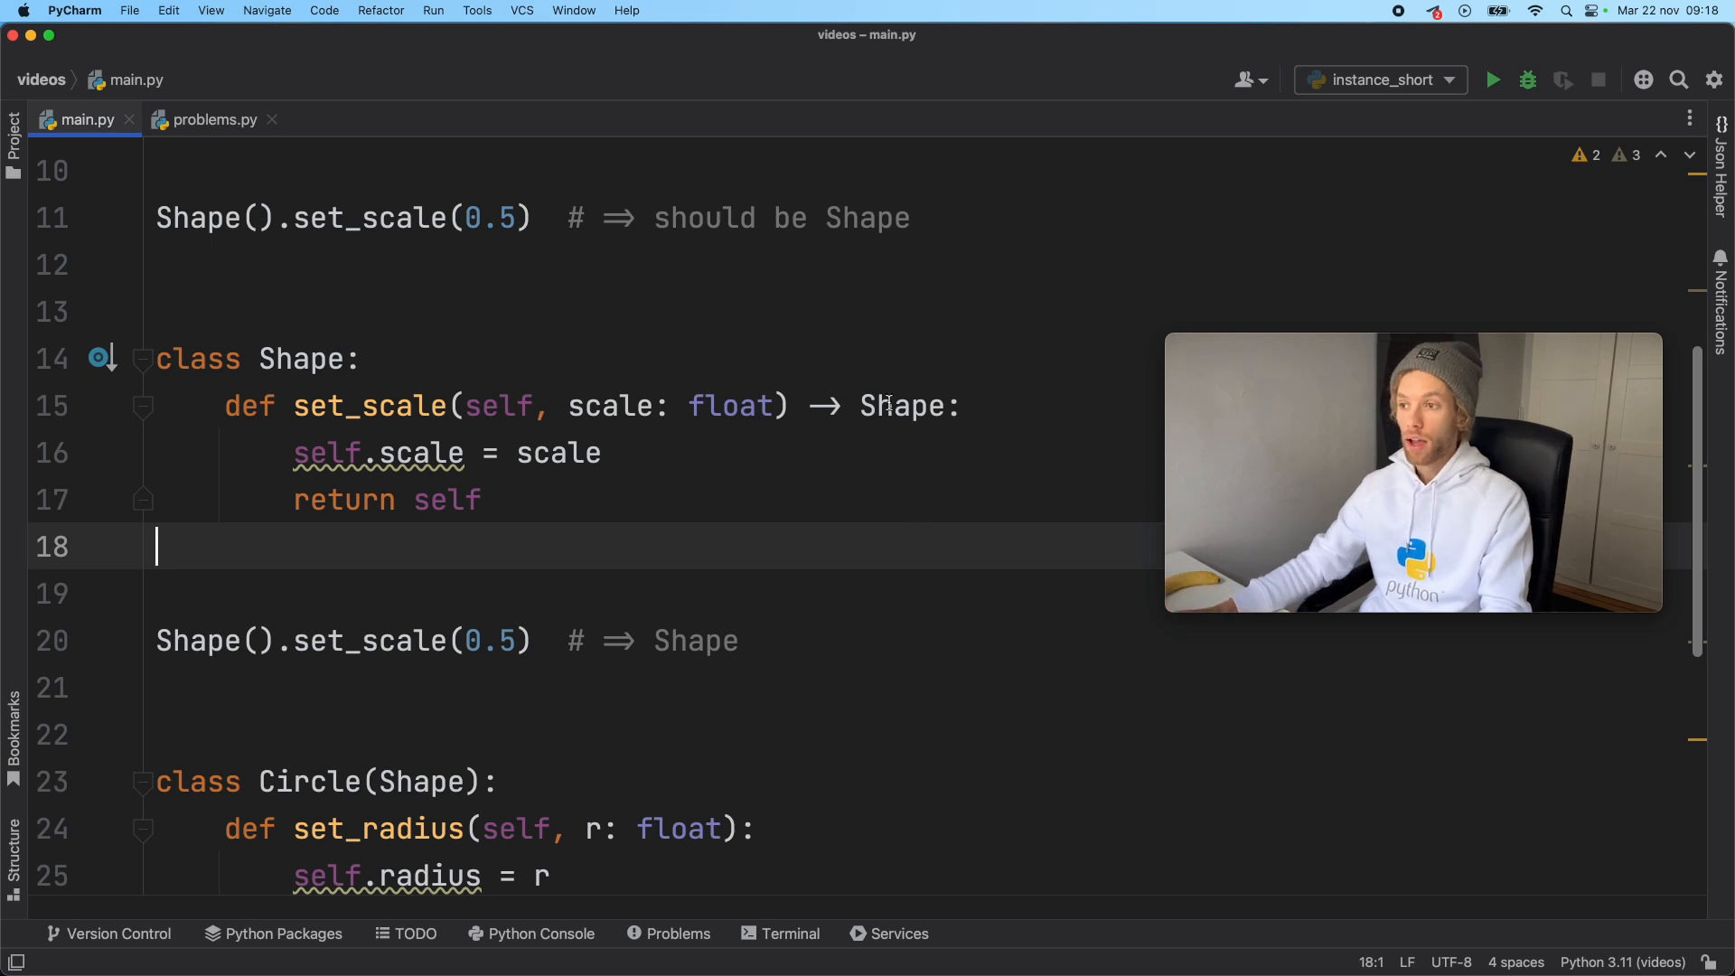
{"action": "type", "text": "Se"}
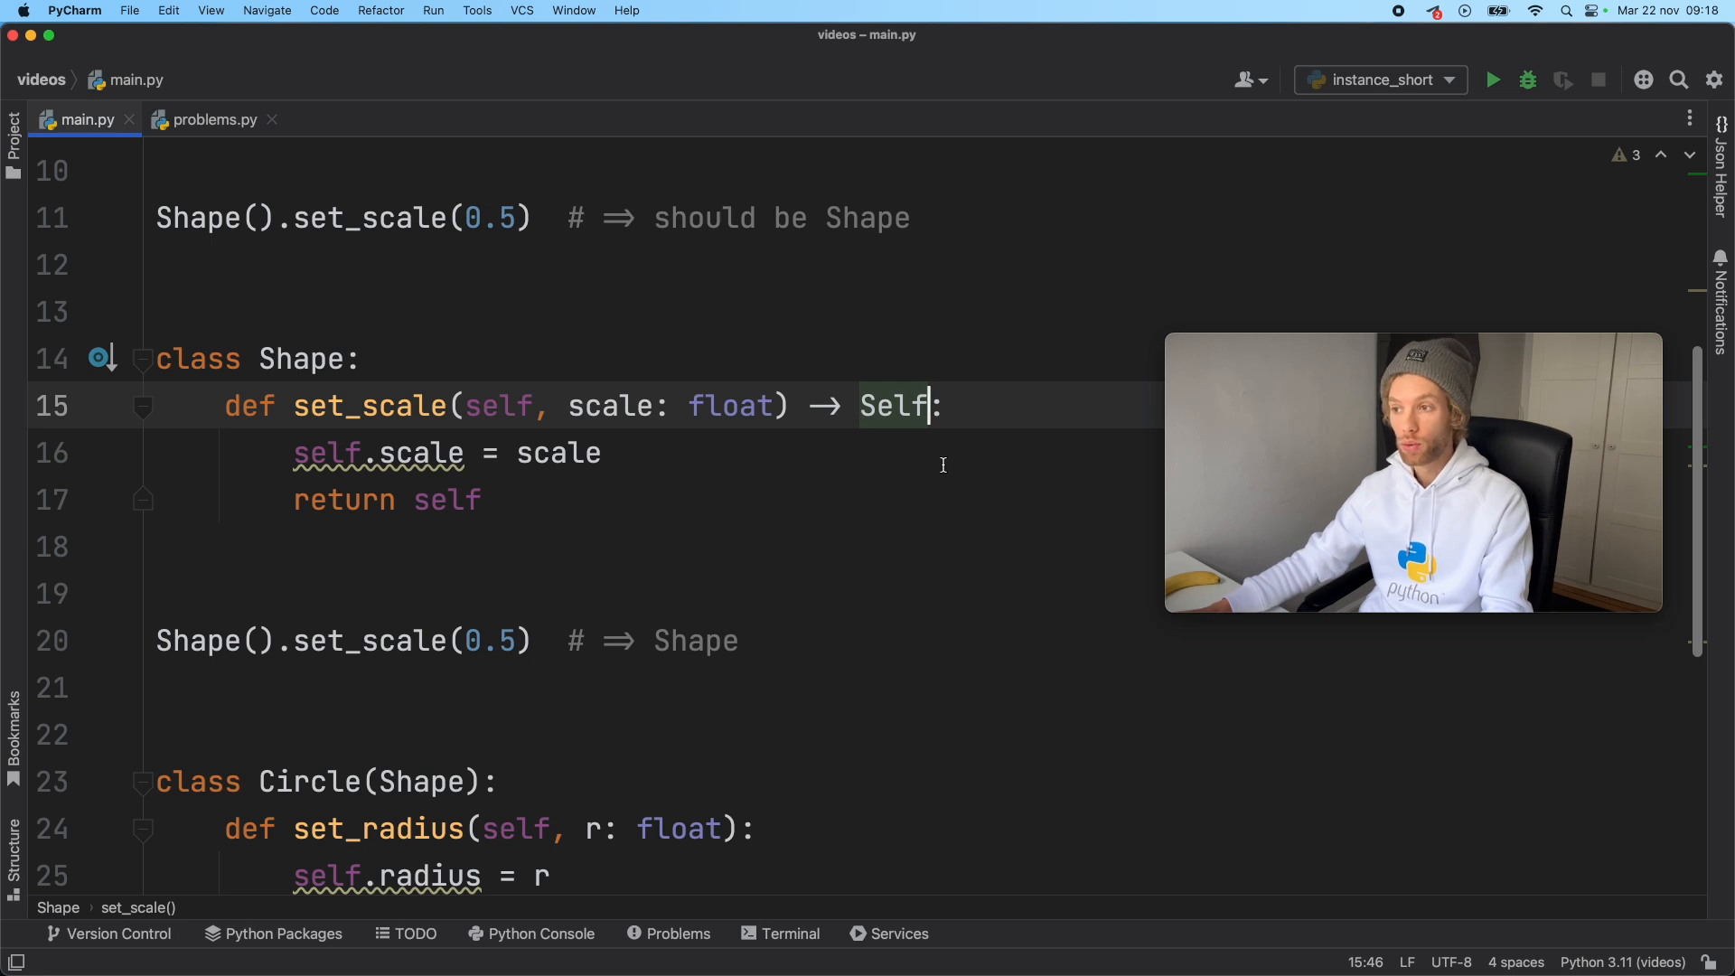
{"action": "scroll", "scroll_direction": "up", "scroll_amount": 3}
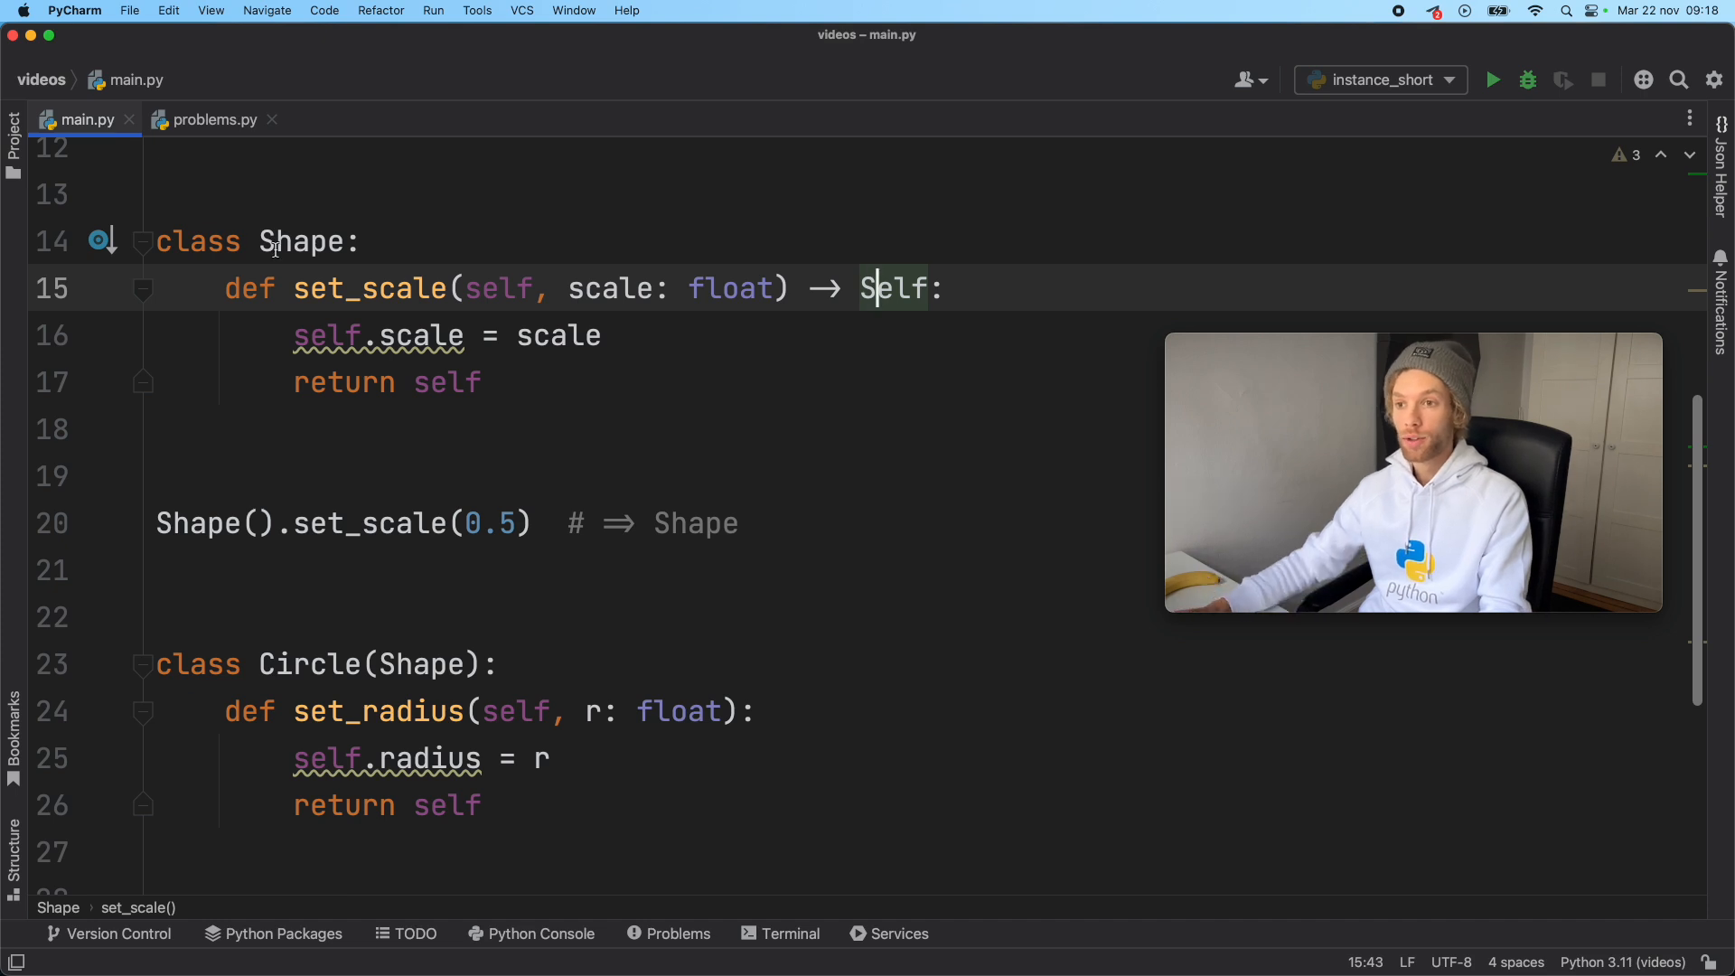
{"action": "left_click", "coordinate": [606, 336]}
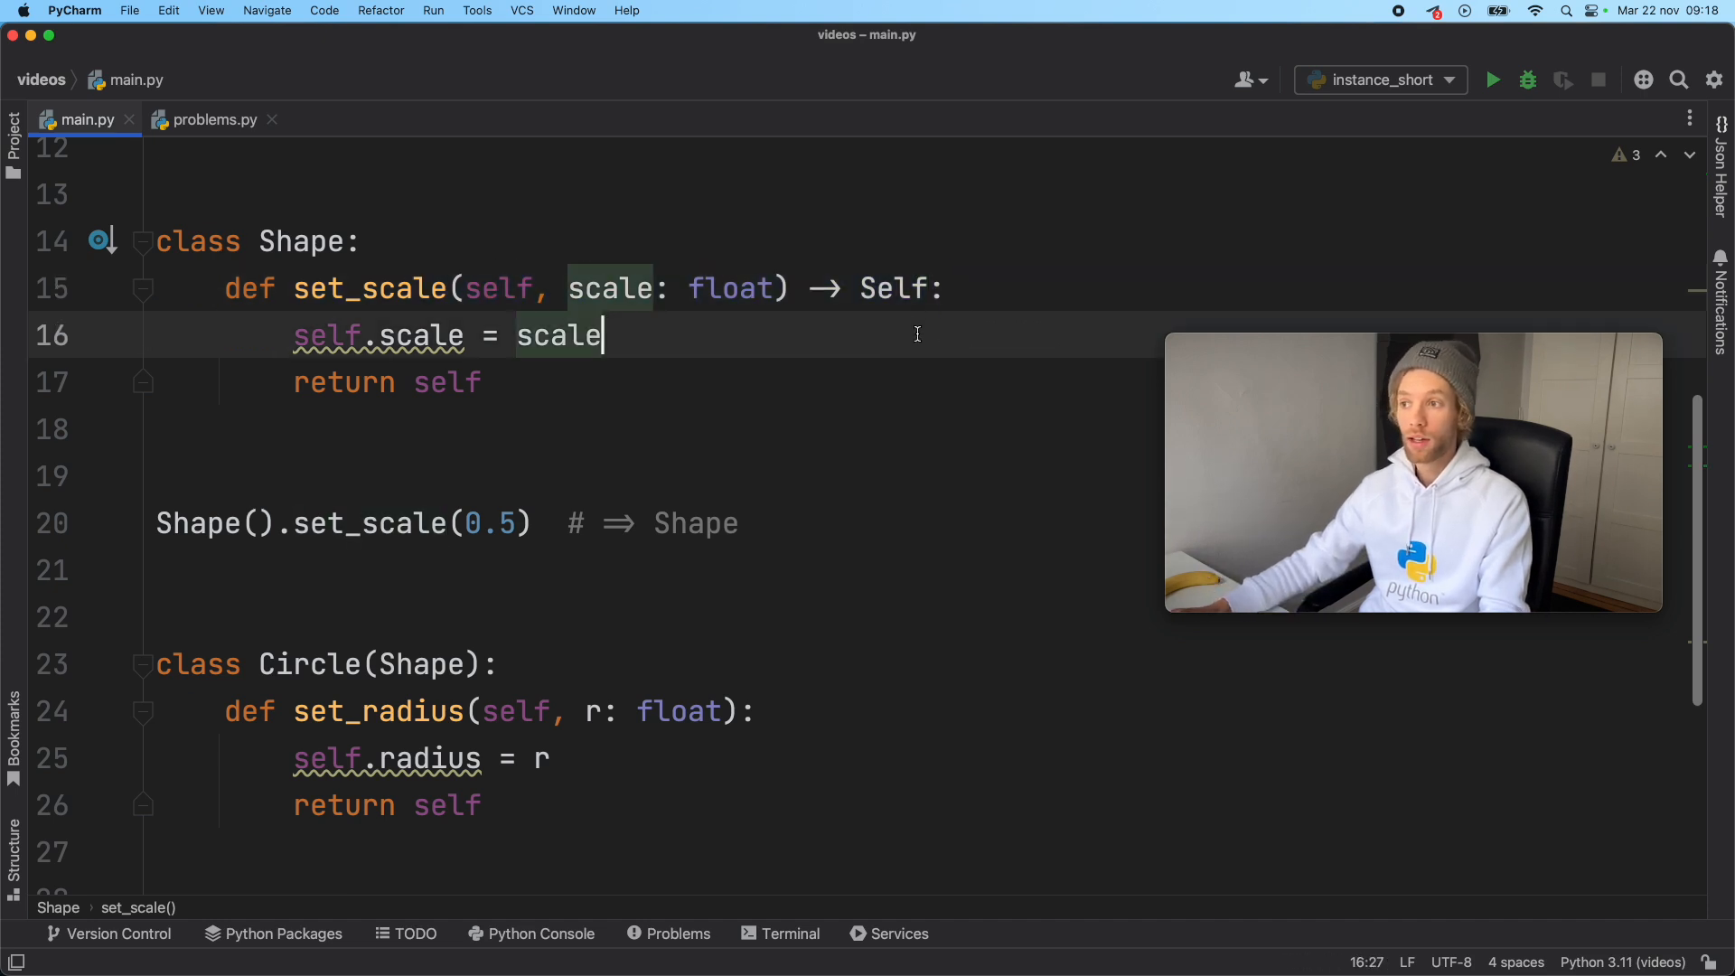
{"action": "double_click", "coordinate": [894, 287]}
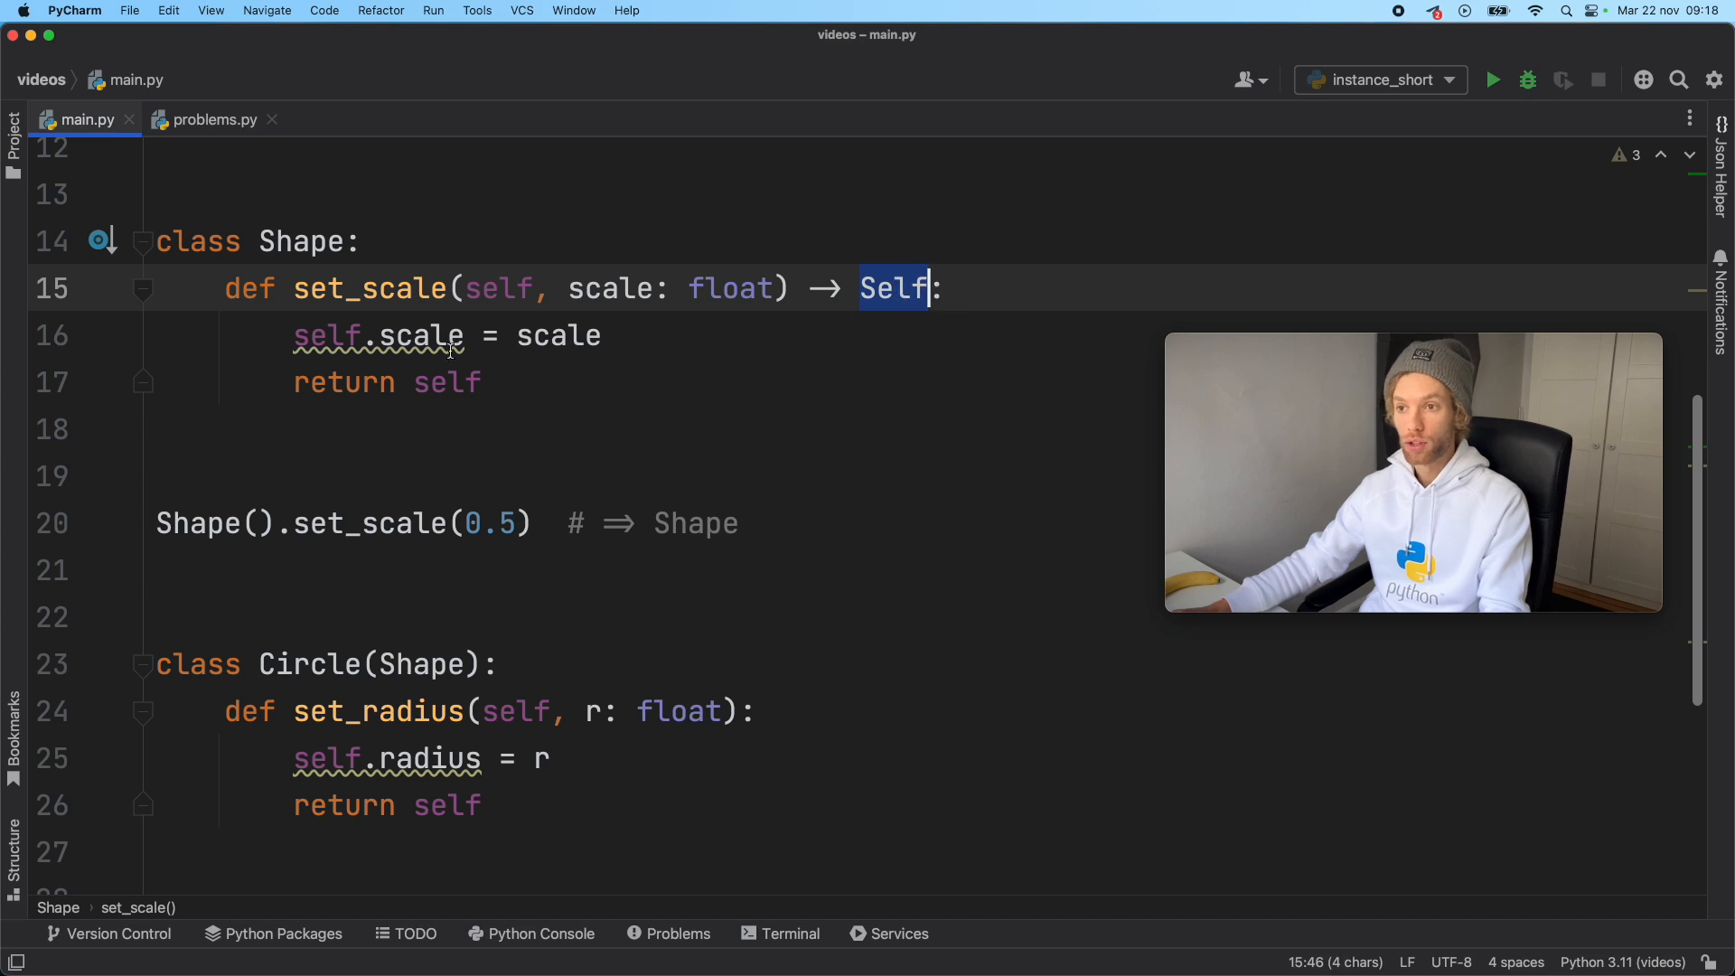
{"action": "scroll", "scroll_direction": "down", "scroll_amount": 3}
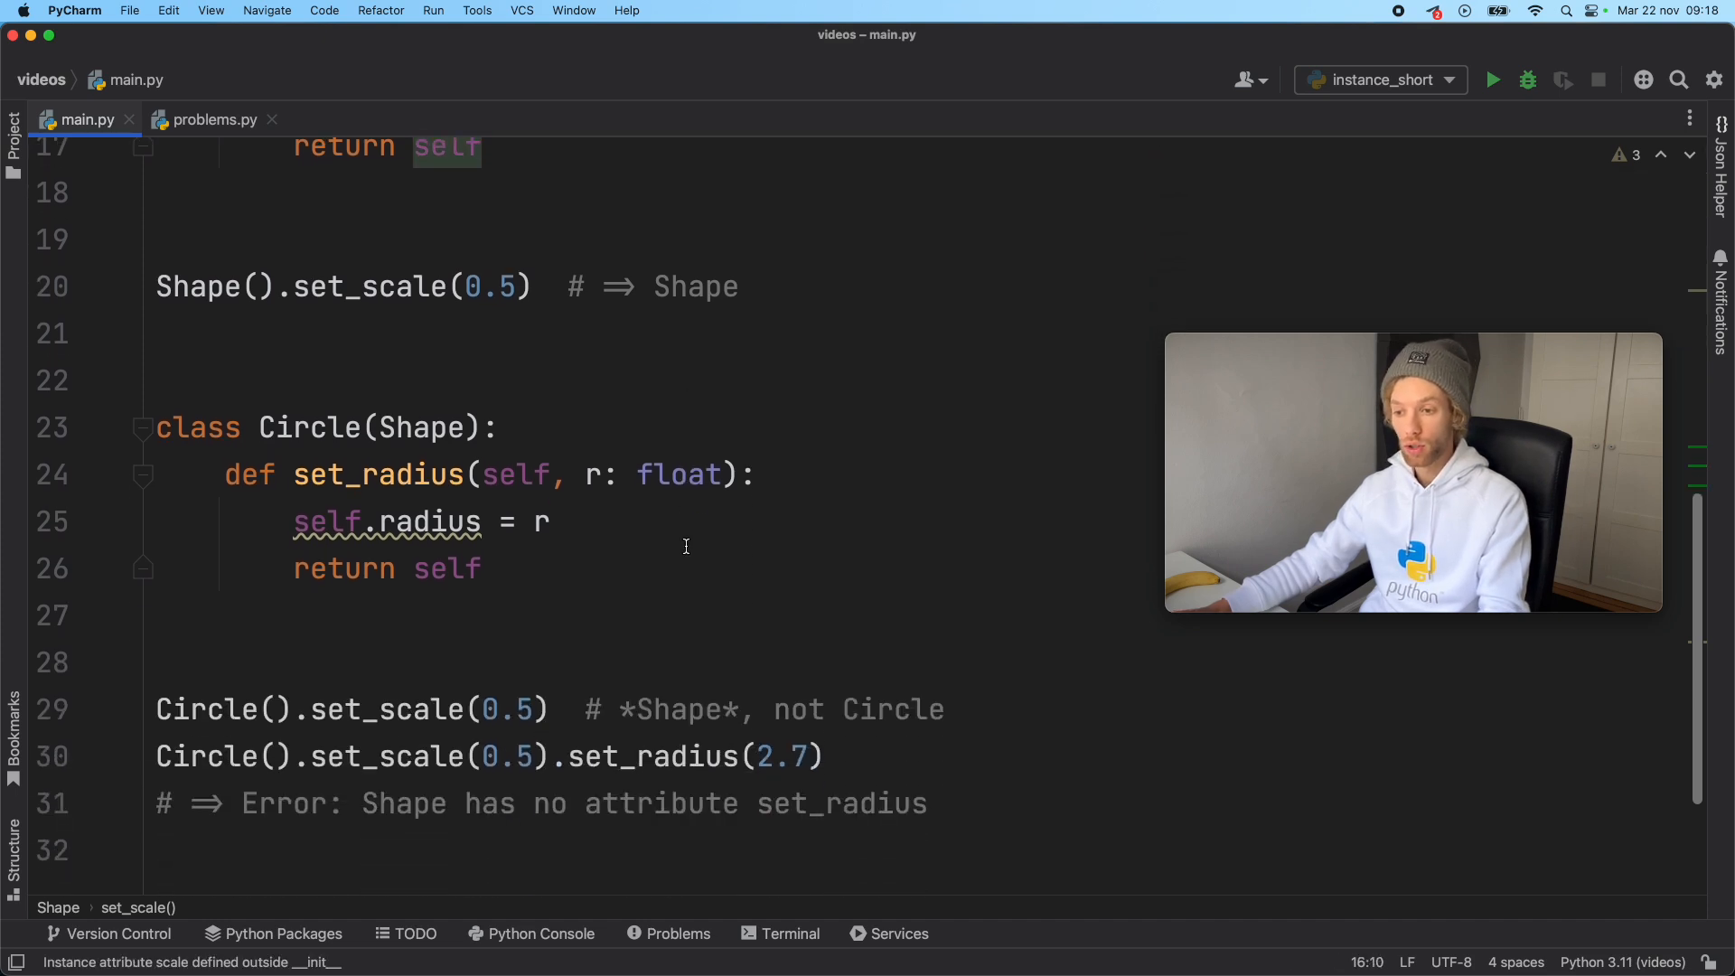
{"action": "left_click", "coordinate": [344, 741]}
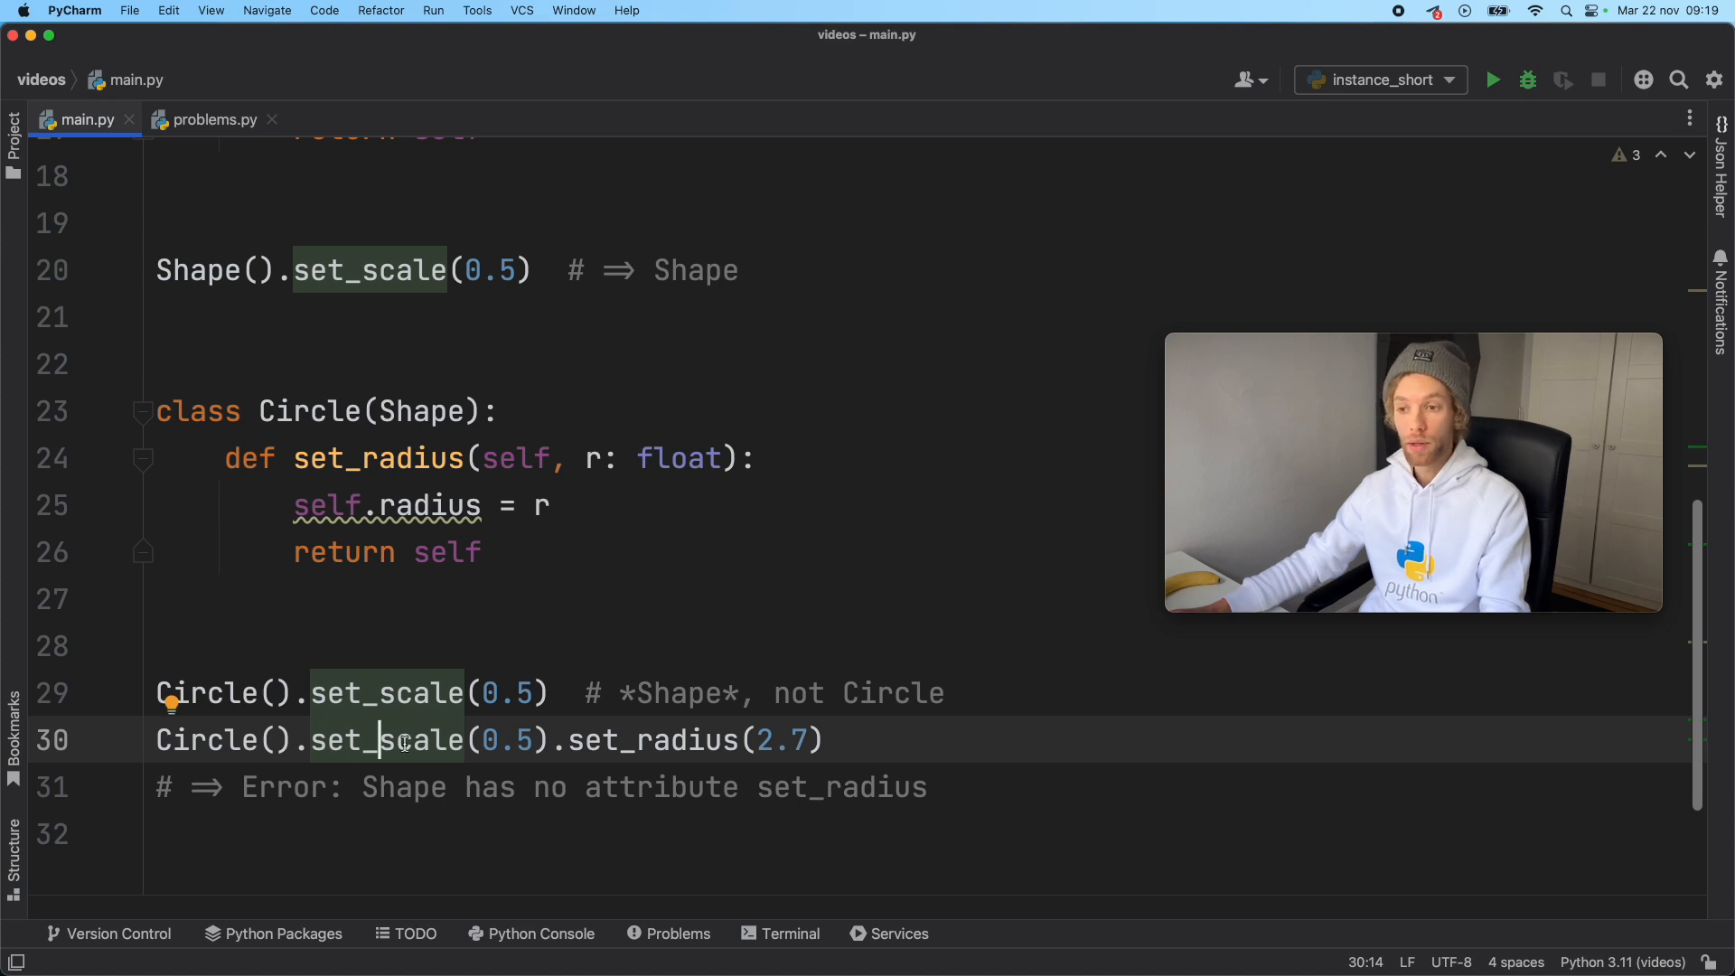
{"action": "scroll", "scroll_direction": "up", "scroll_amount": 3}
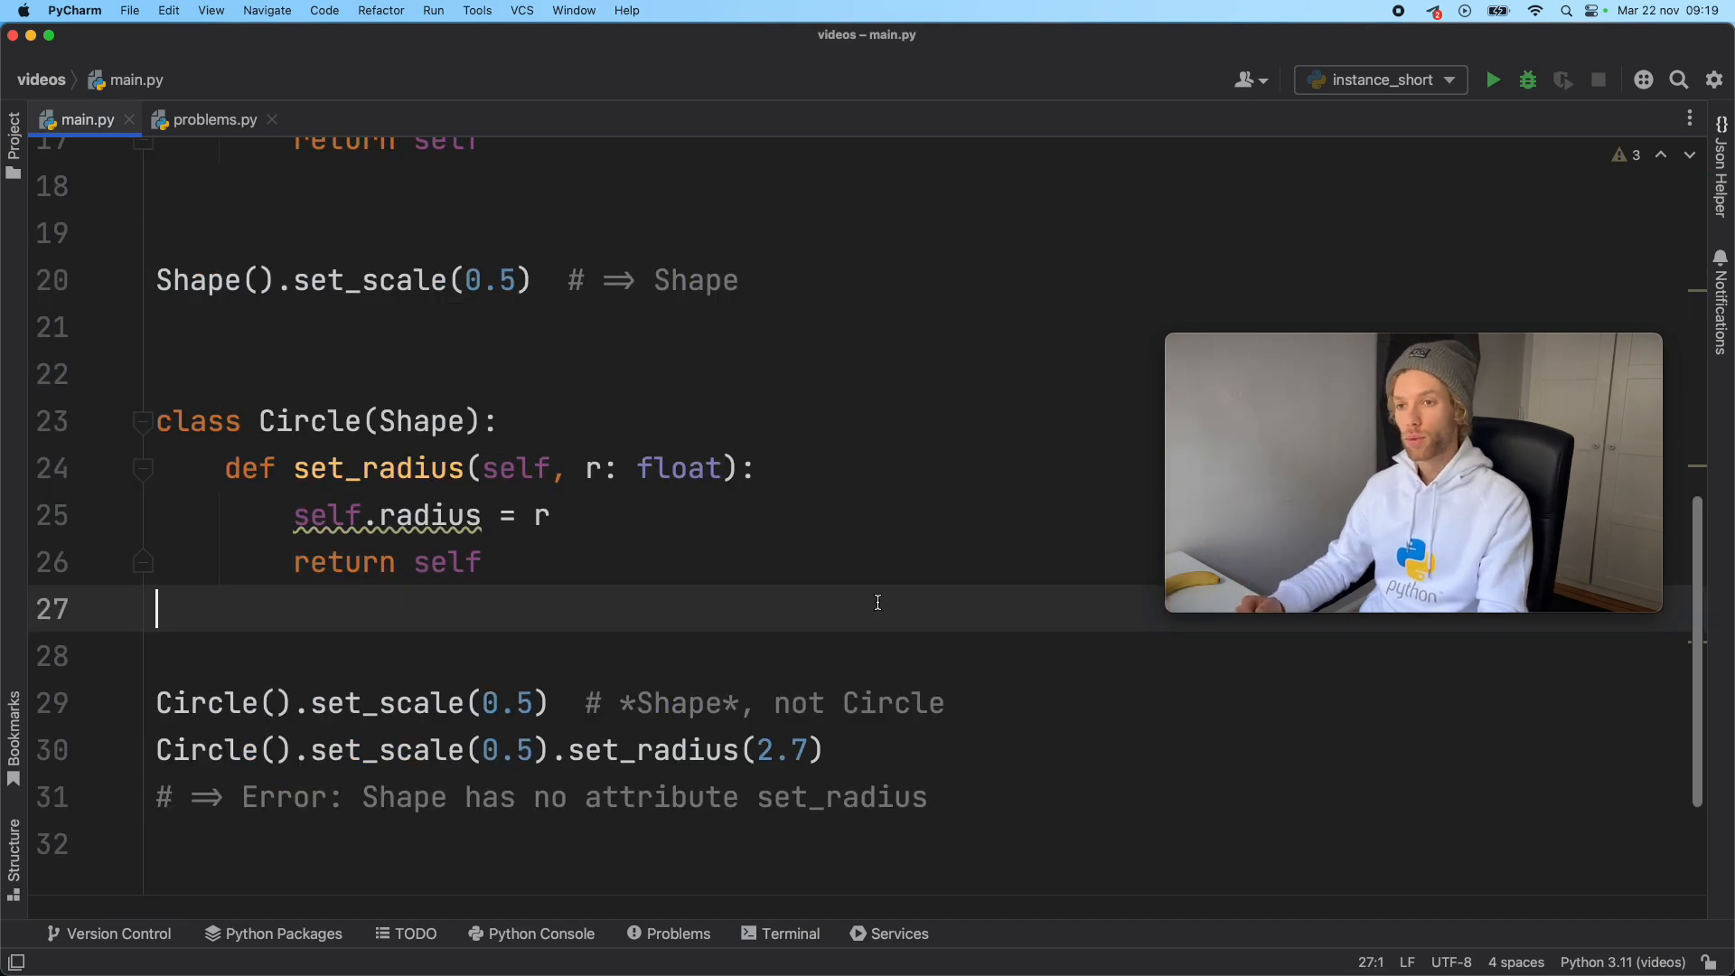
{"action": "mouse_move", "coordinate": [795, 598]}
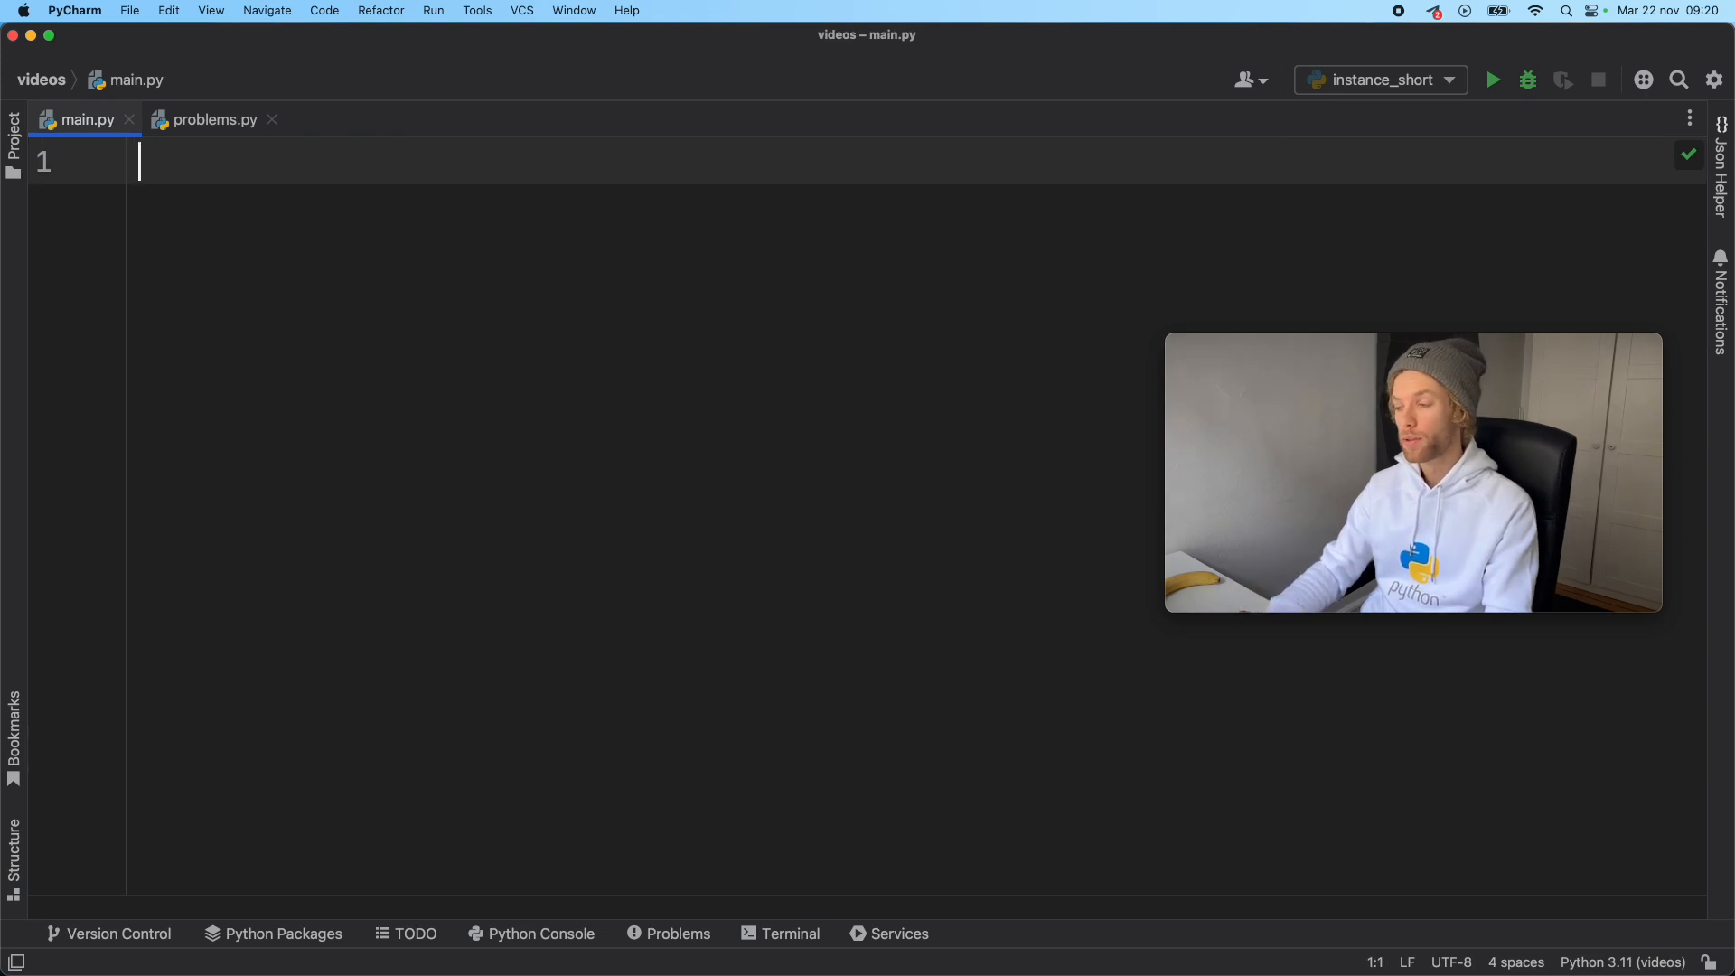
Step: Write 'from typing import Self' and class Fruit with __init__(self, name: str) setting self.name = name
{"action": "type", "text": "from"}
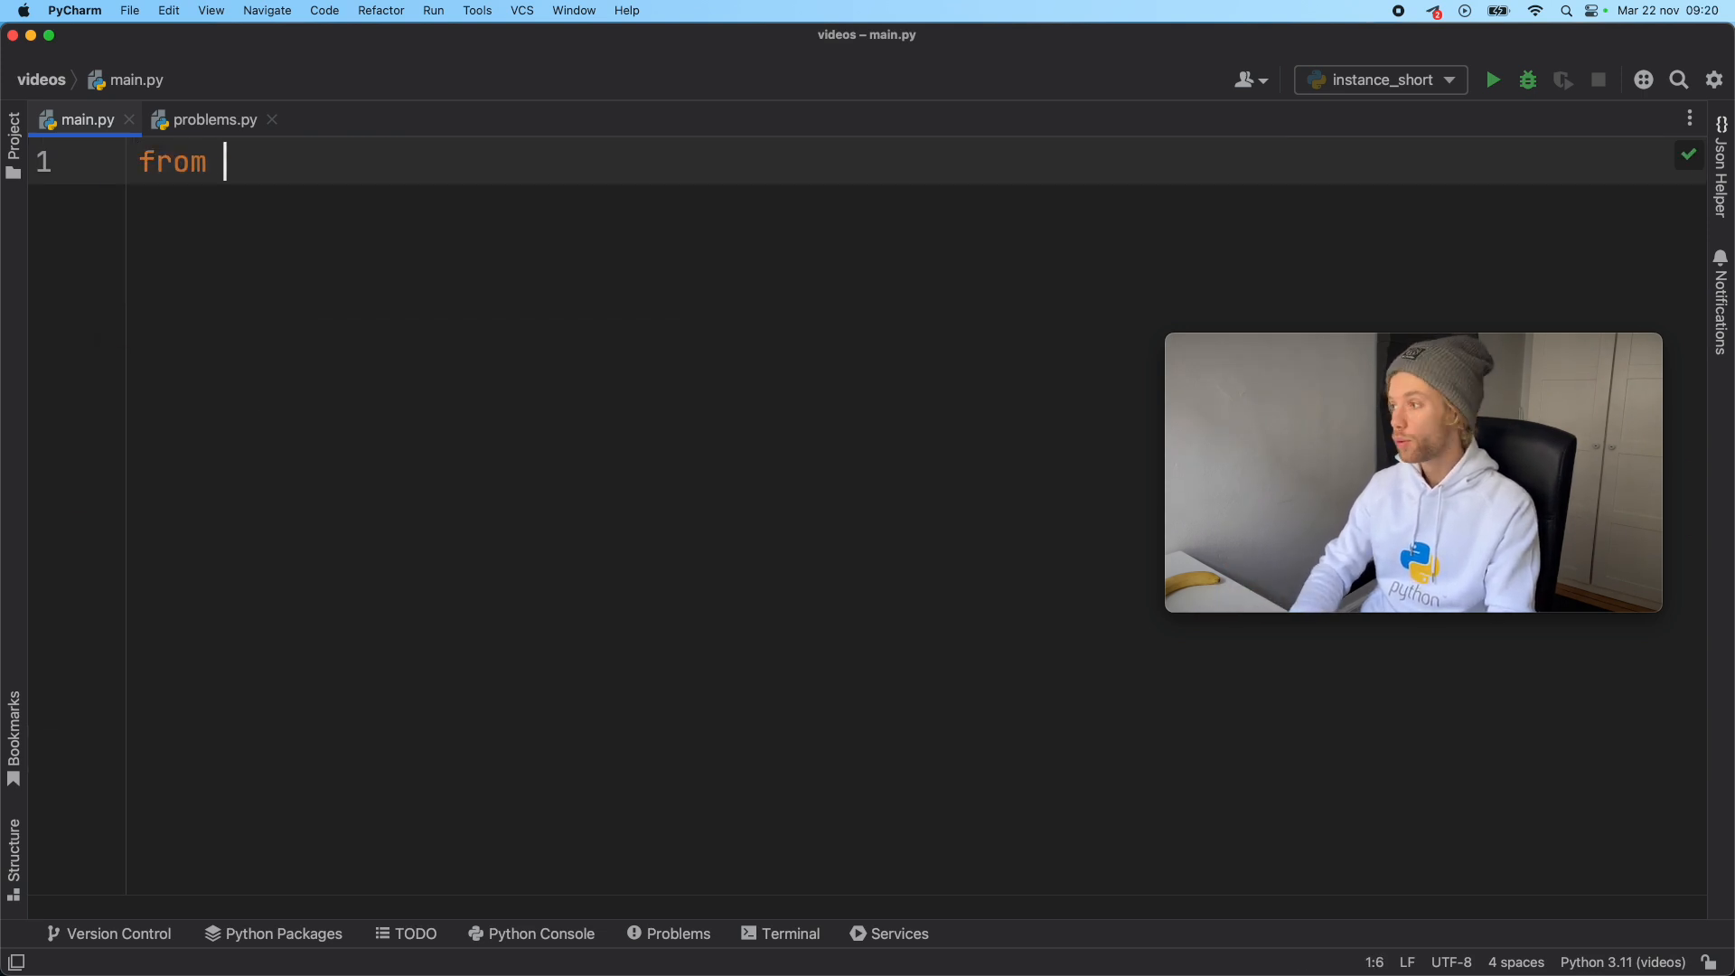
{"action": "type", "text": "typing import Self"}
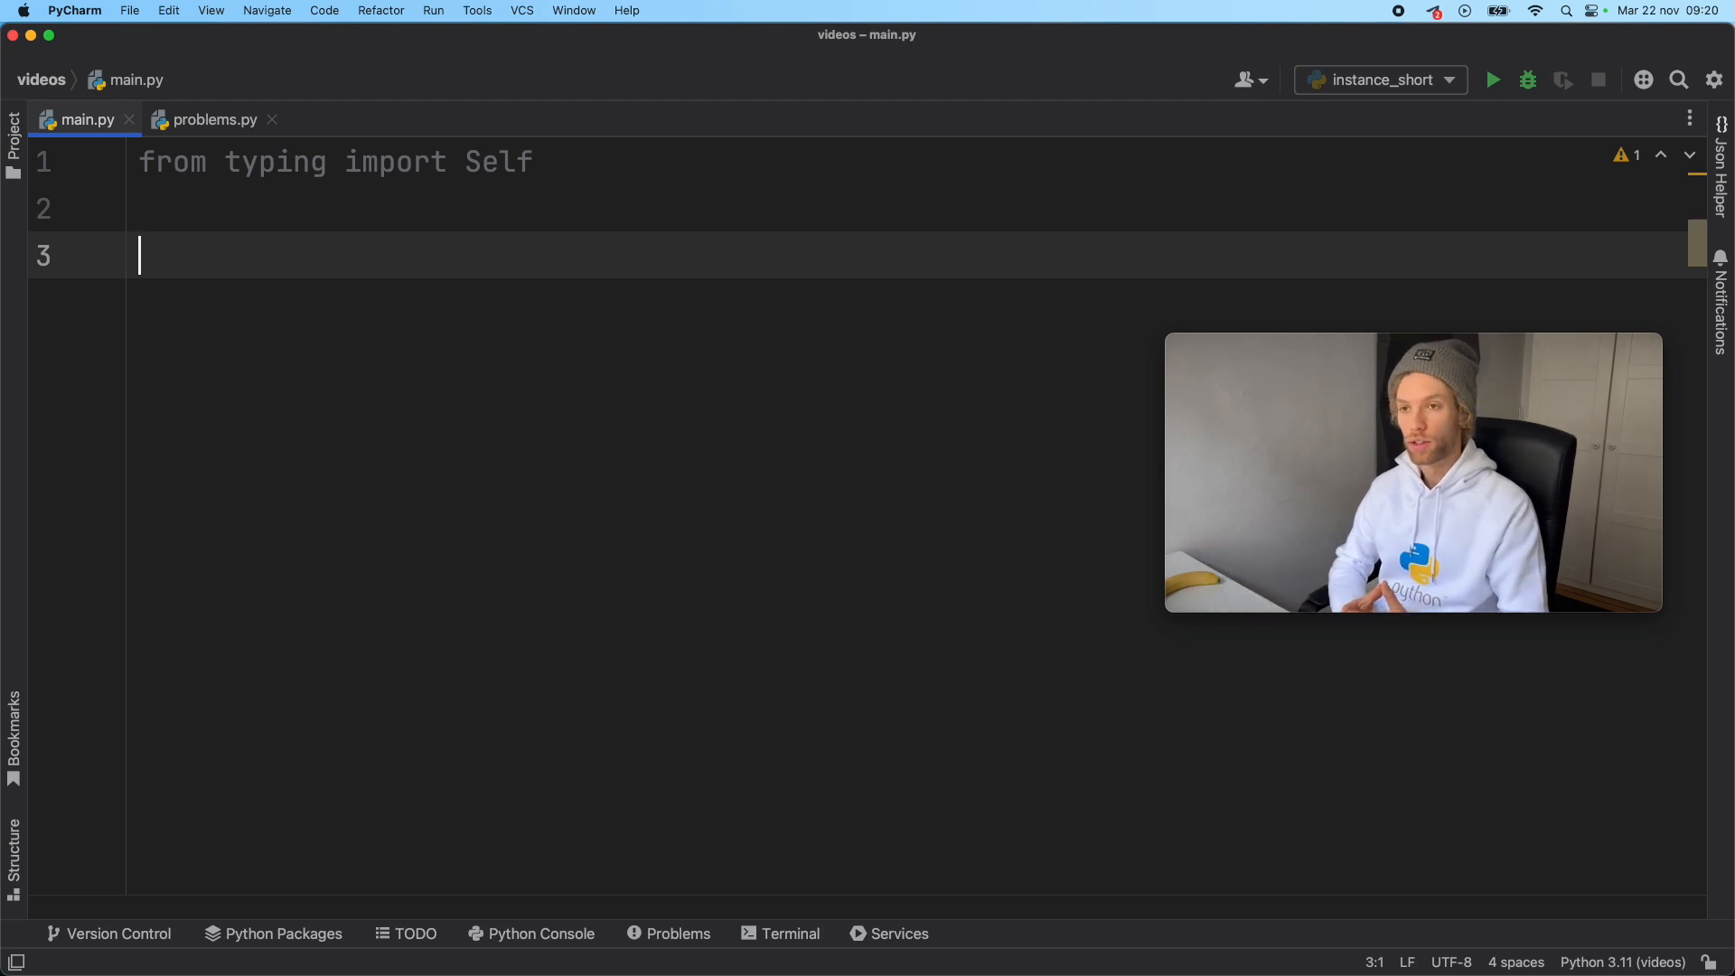
{"action": "type", "text": "class"}
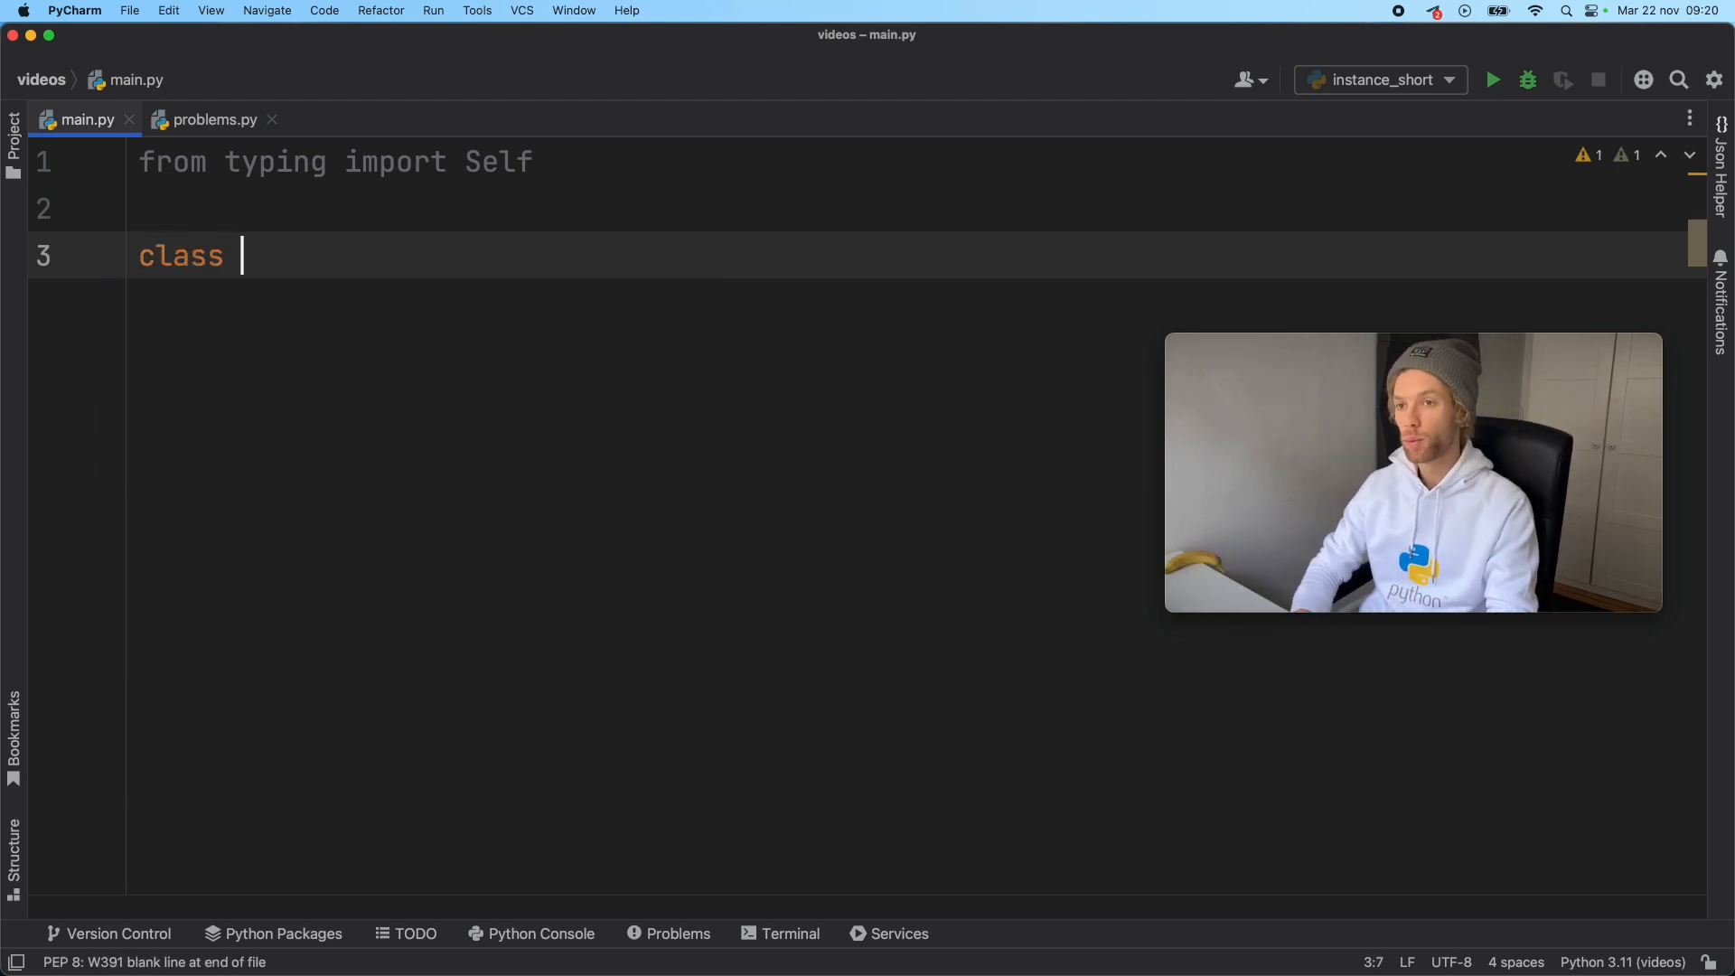
{"action": "type", "text": "Fru"}
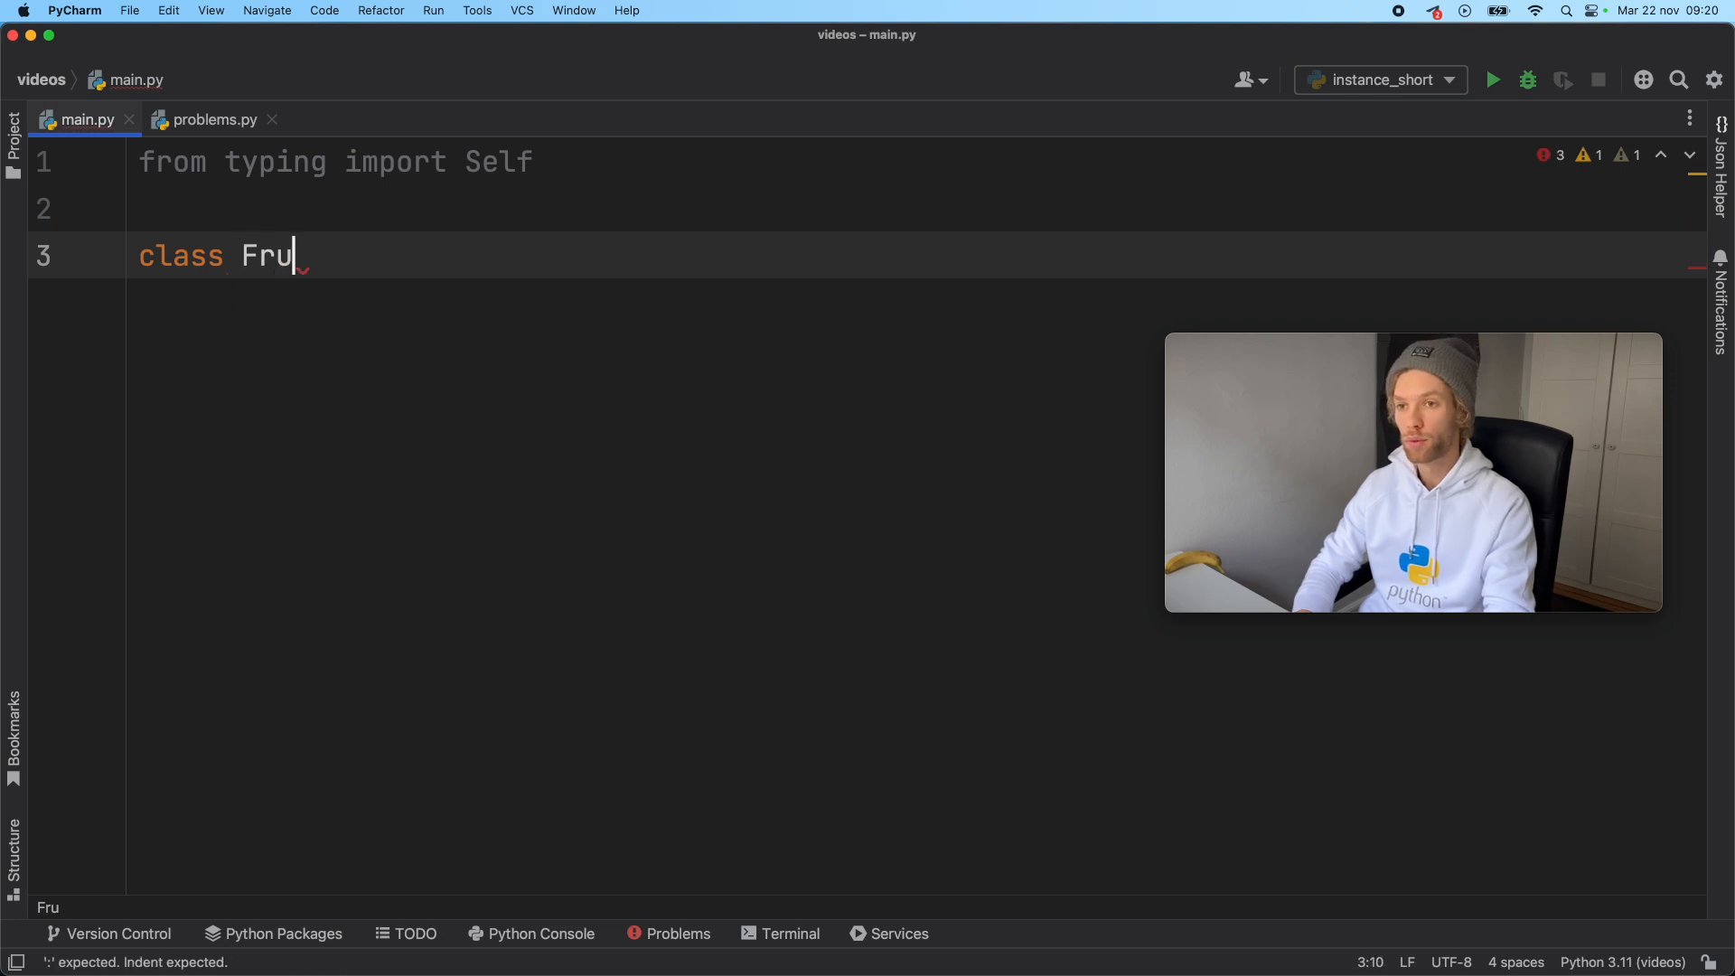
{"action": "type", "text": "it:"}
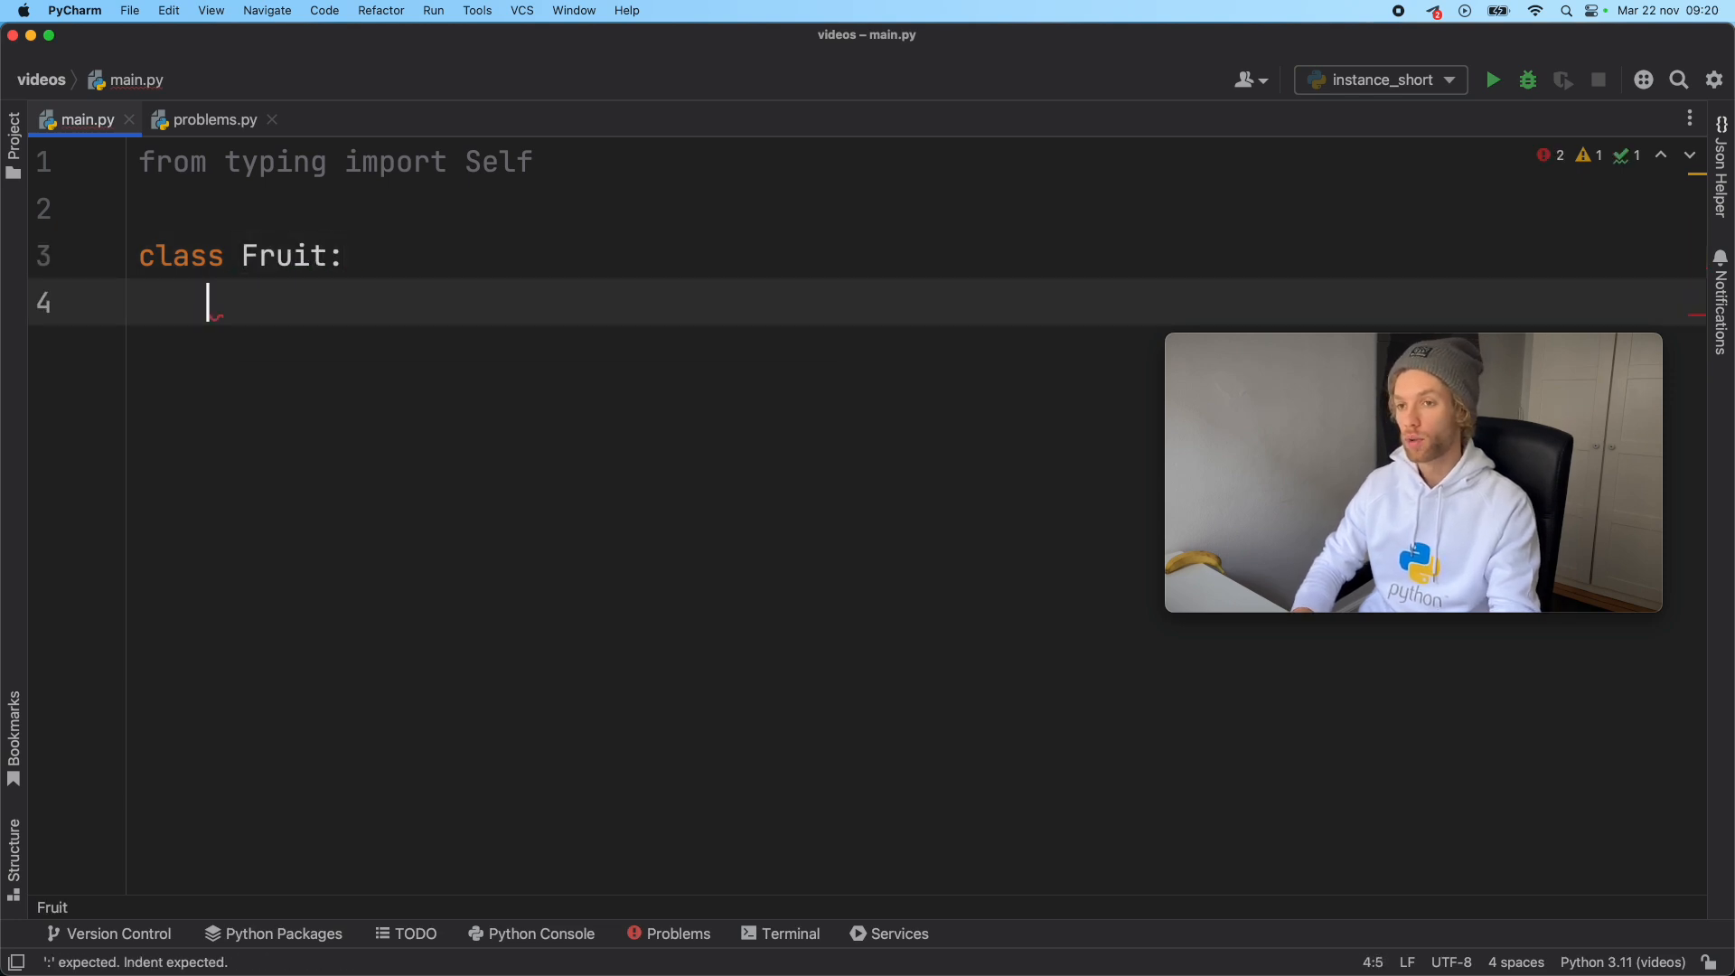
{"action": "type", "text": "def __init__(self):"}
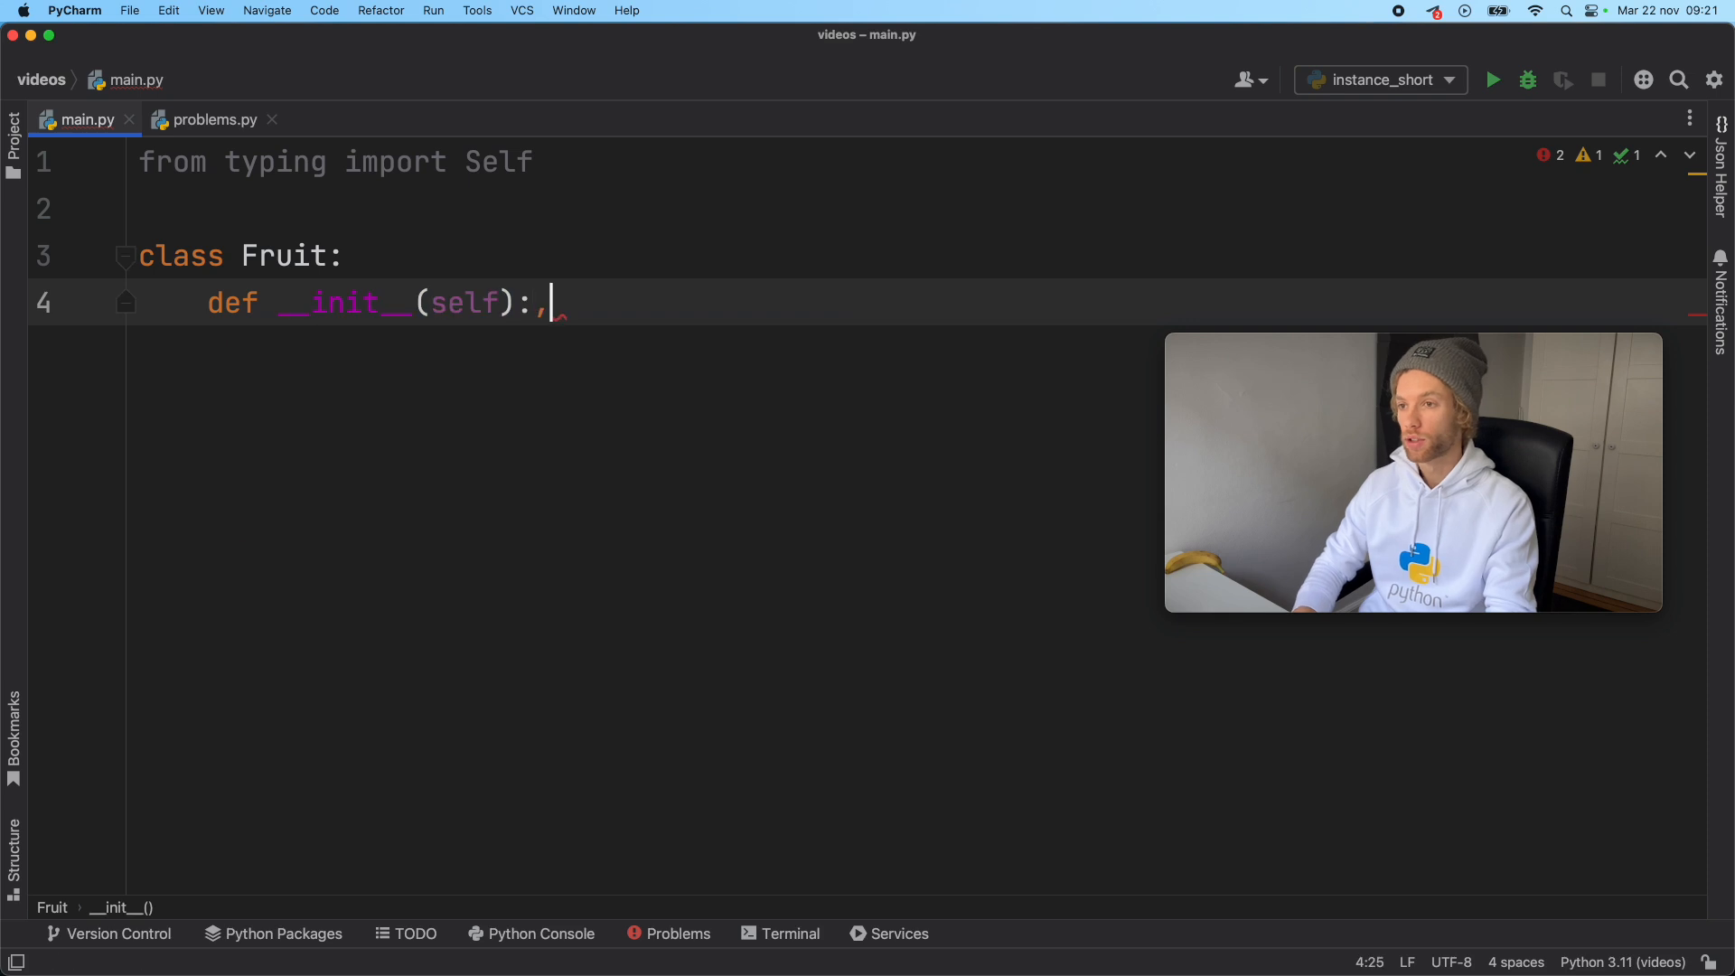
{"action": "type", "text": ", Na"}
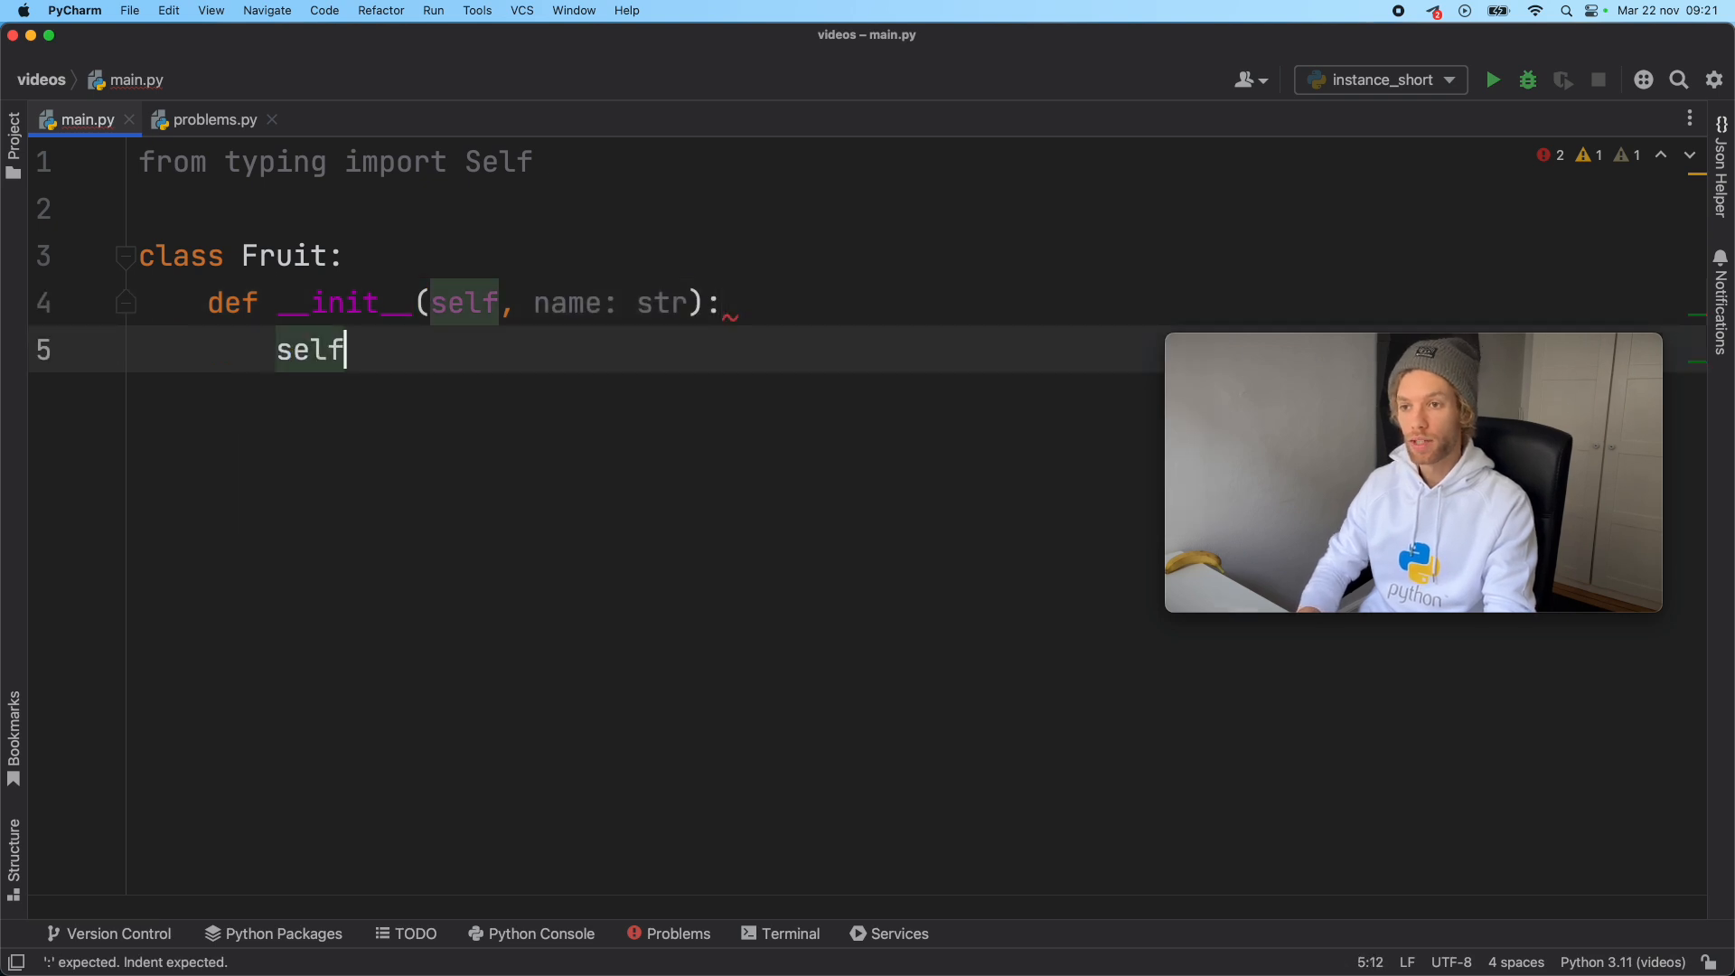
{"action": "type", "text": ".name ="}
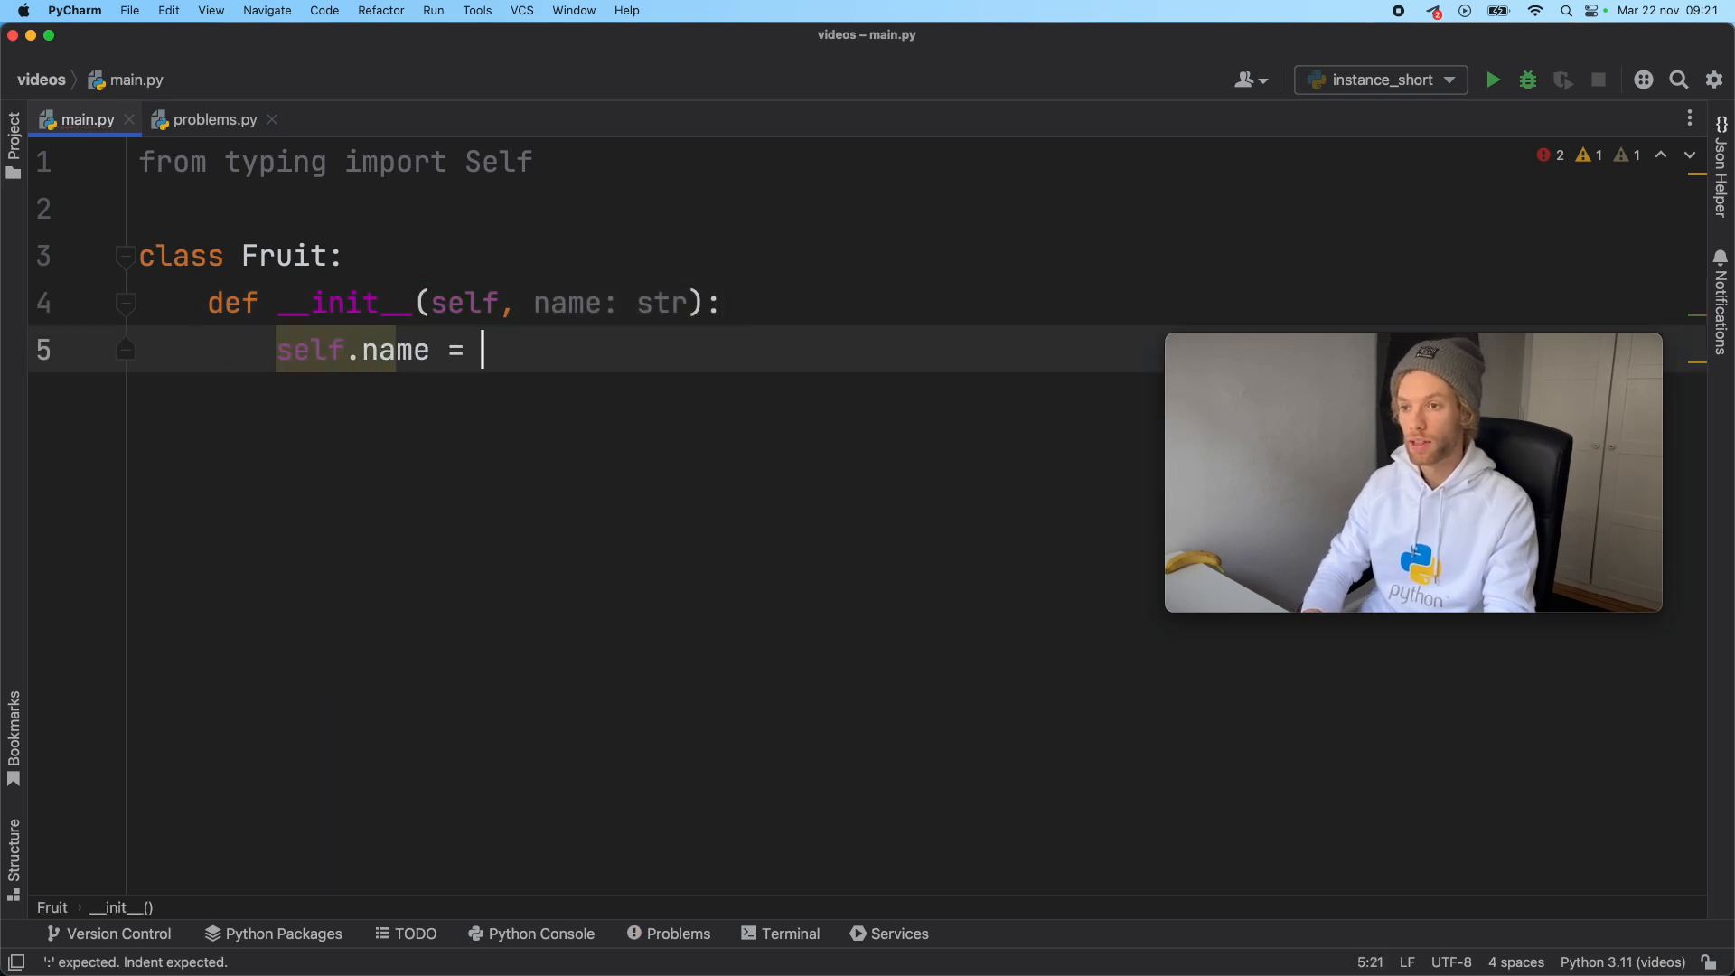
{"action": "type", "text": "name"}
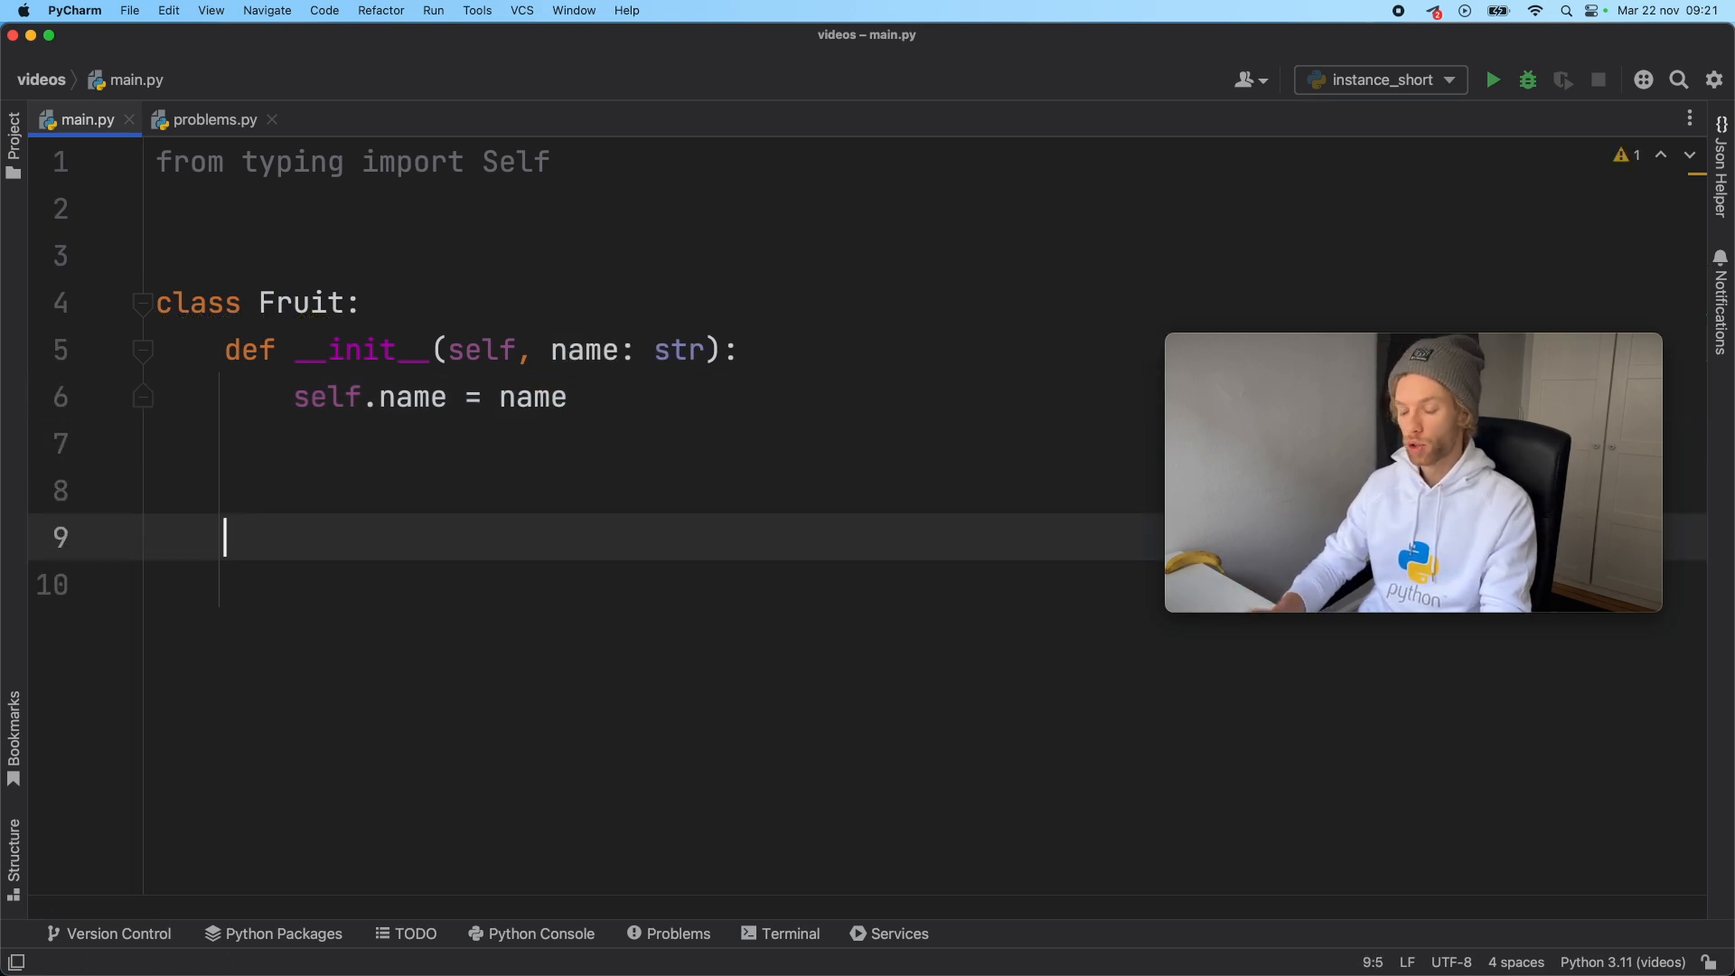
{"action": "type", "text": "@clka"}
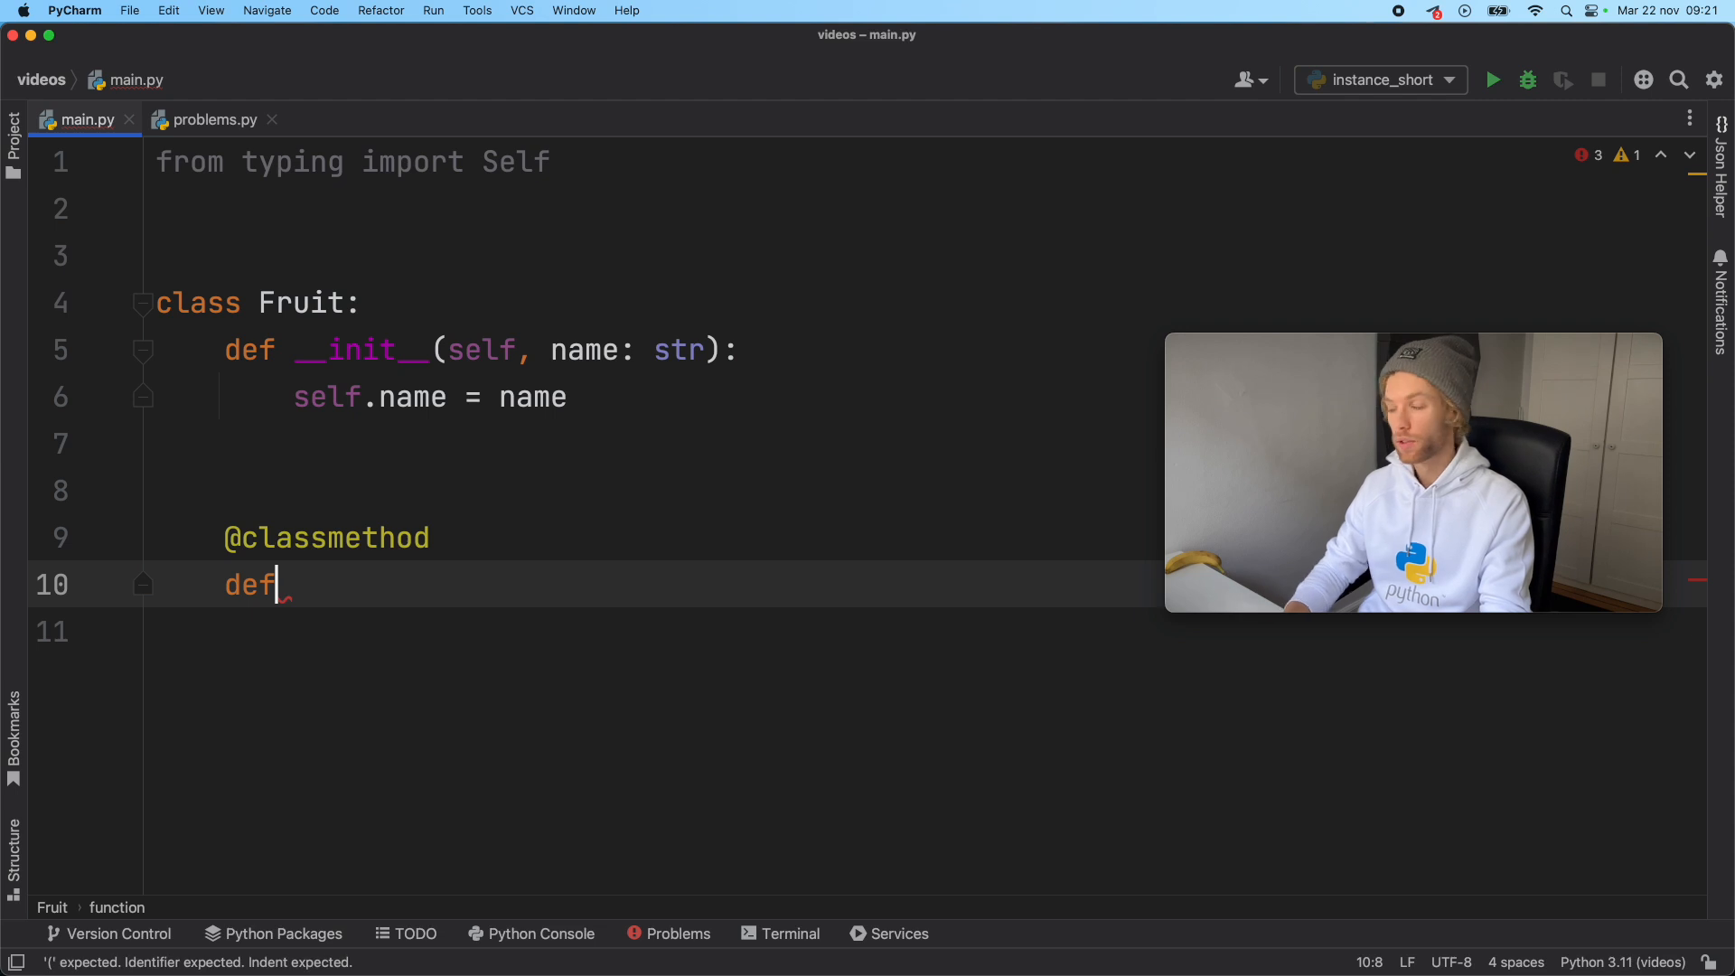
{"action": "type", "text": "create_s"}
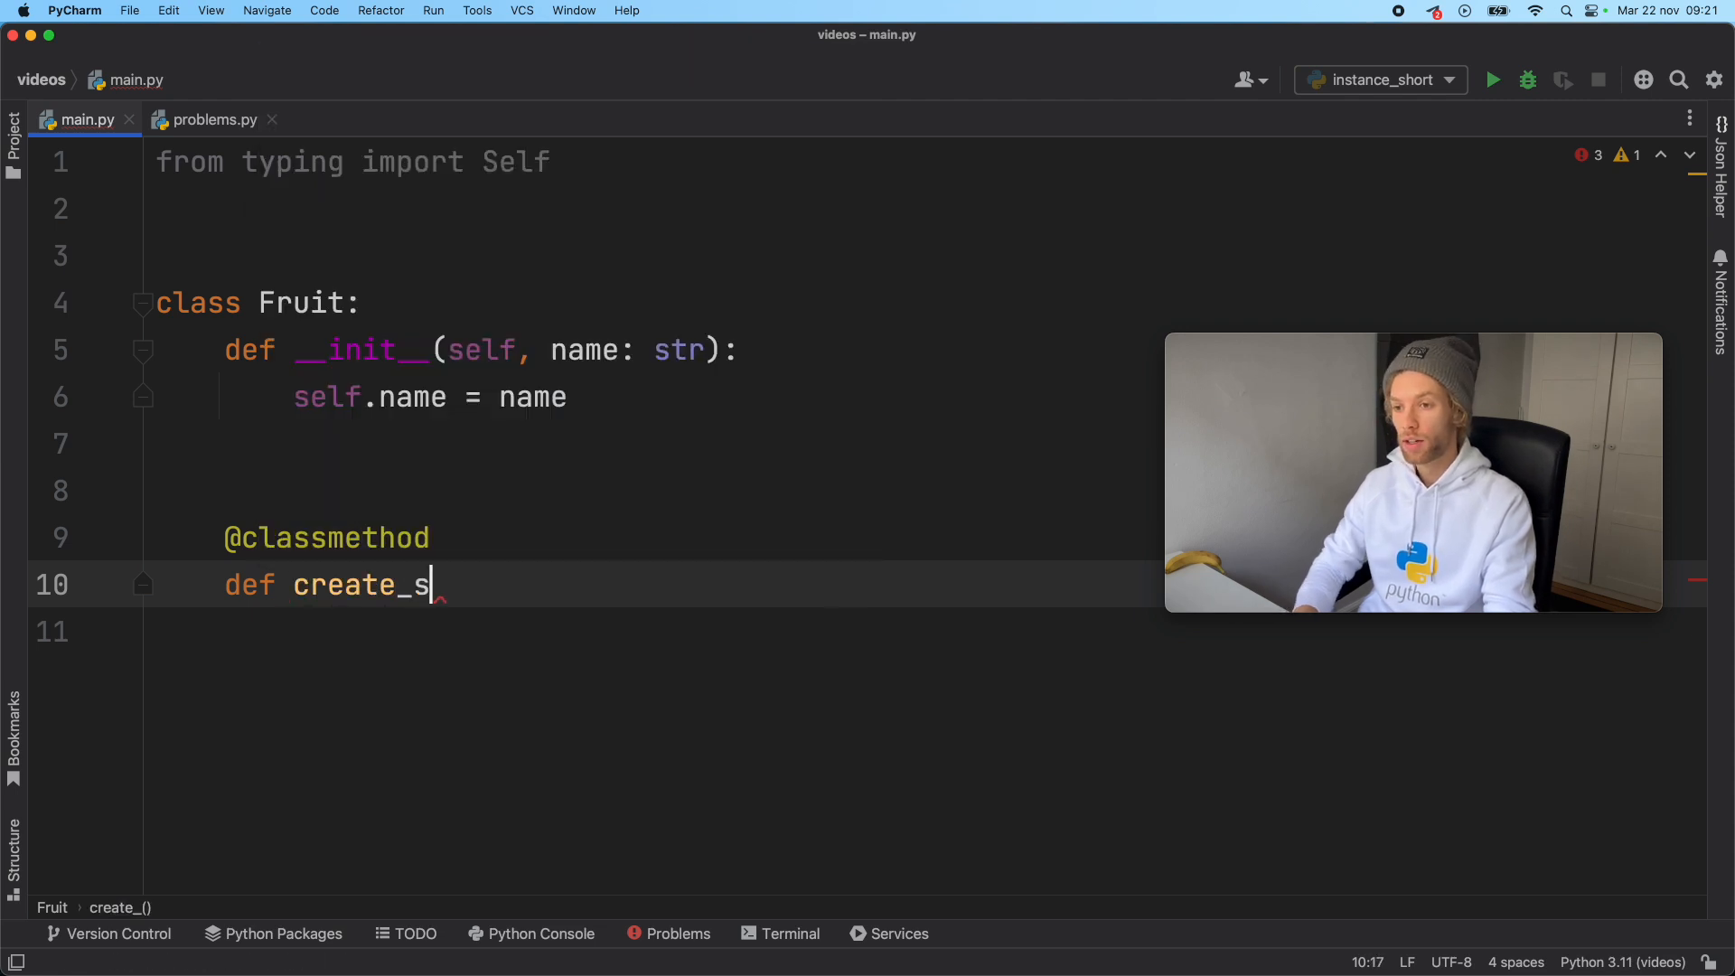
{"action": "type", "text": "uper_fruit"}
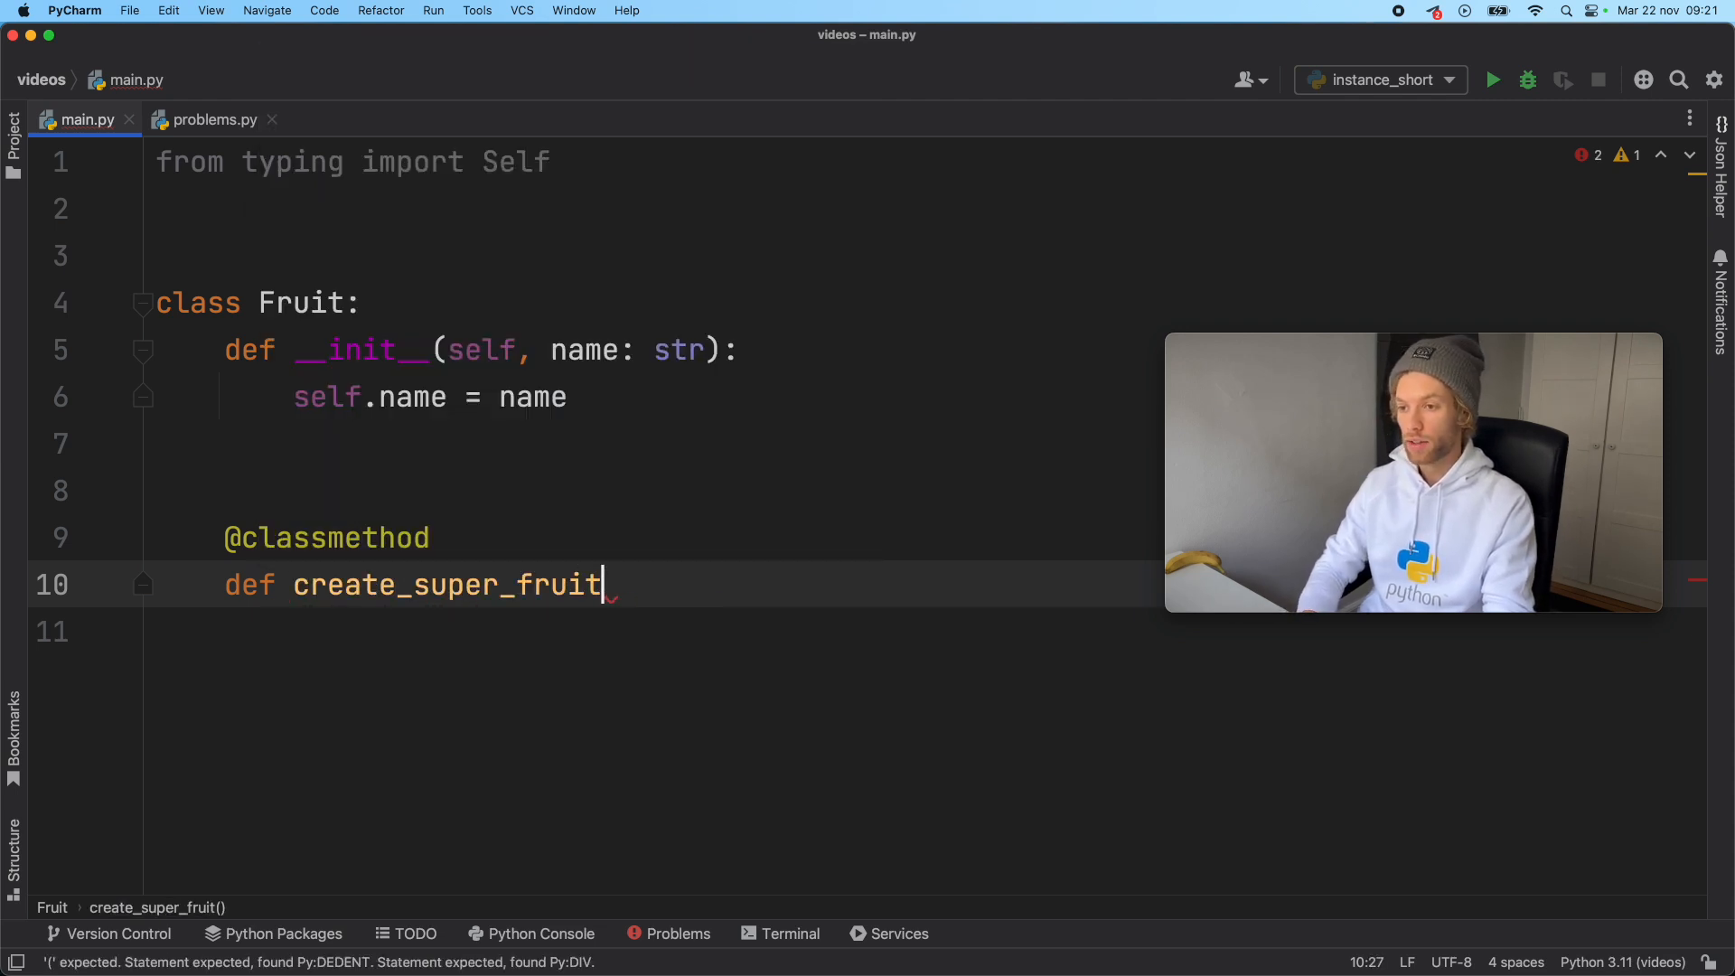
{"action": "type", "text": "(cls):"}
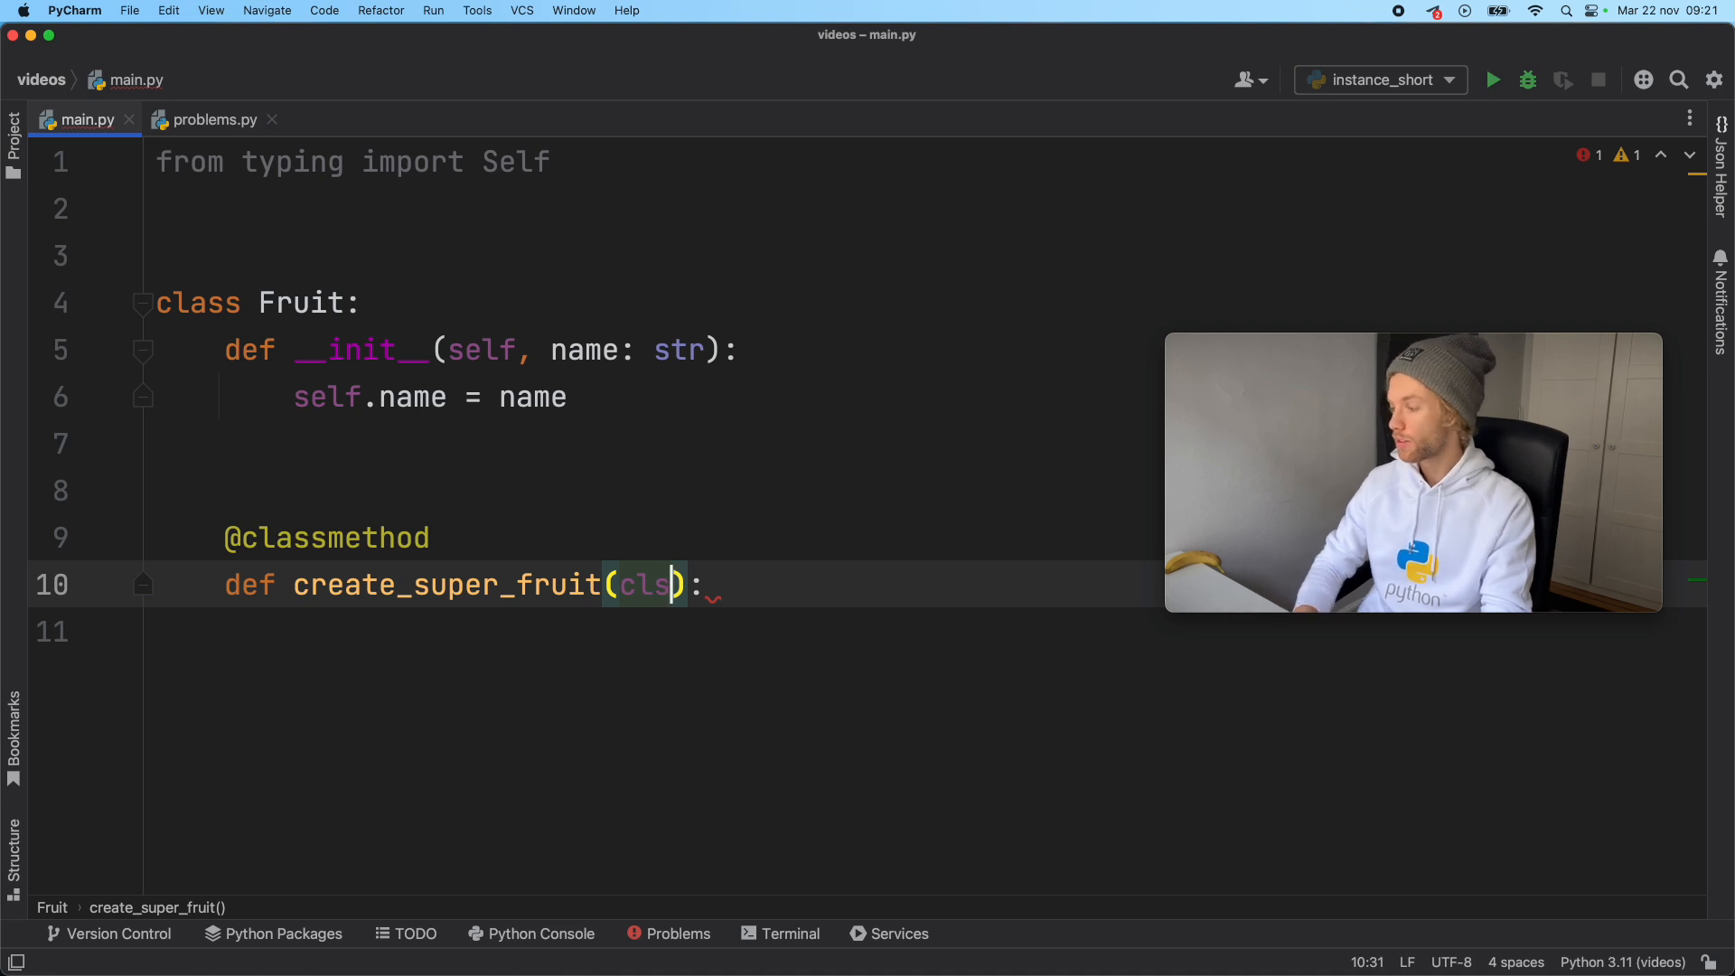
{"action": "type", "text": ", name: s"}
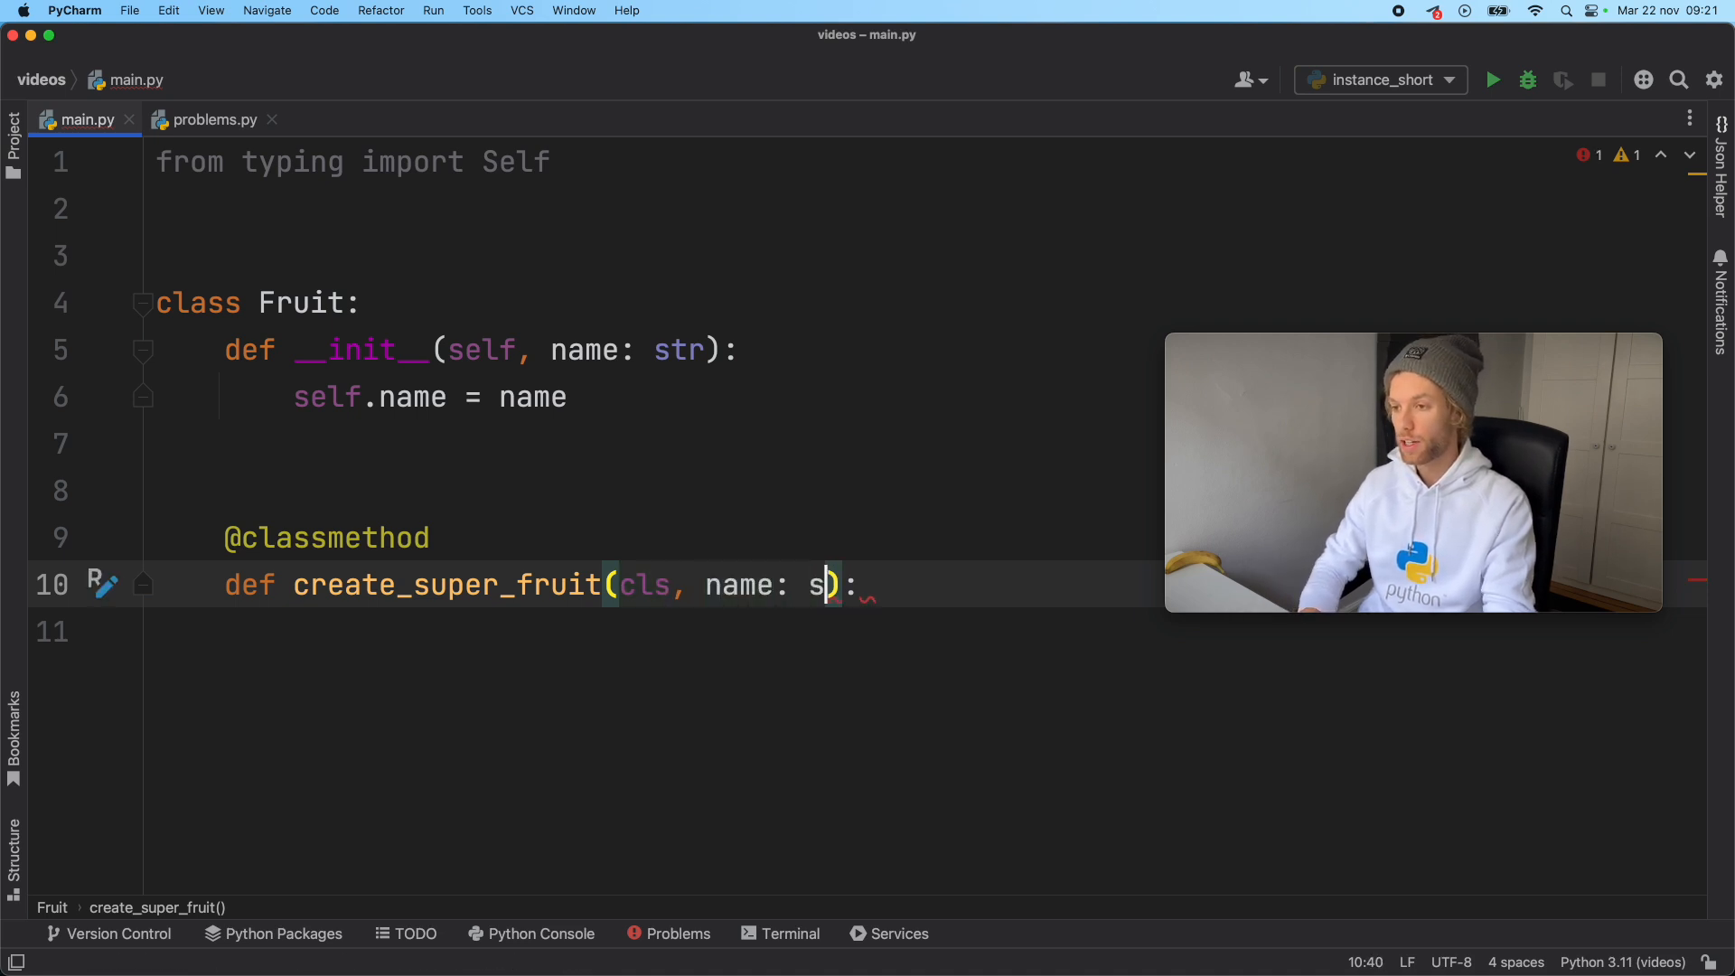
{"action": "type", "text": "tr, pow"}
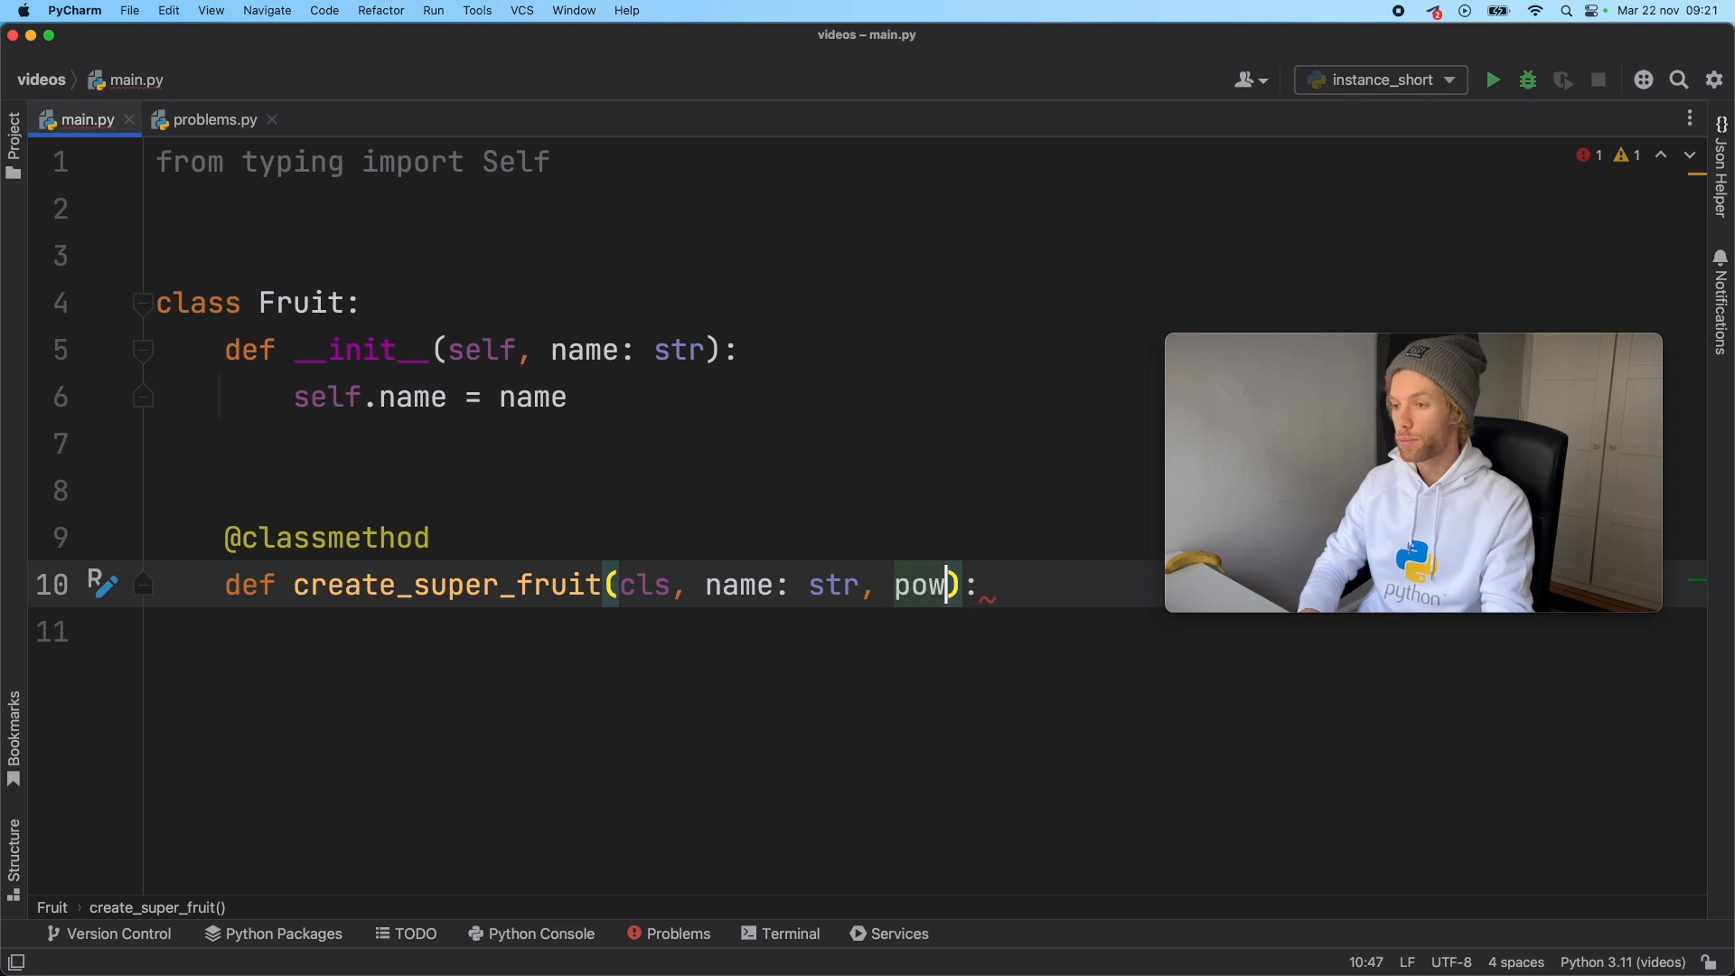
{"action": "type", "text": "er: int) -> Self"}
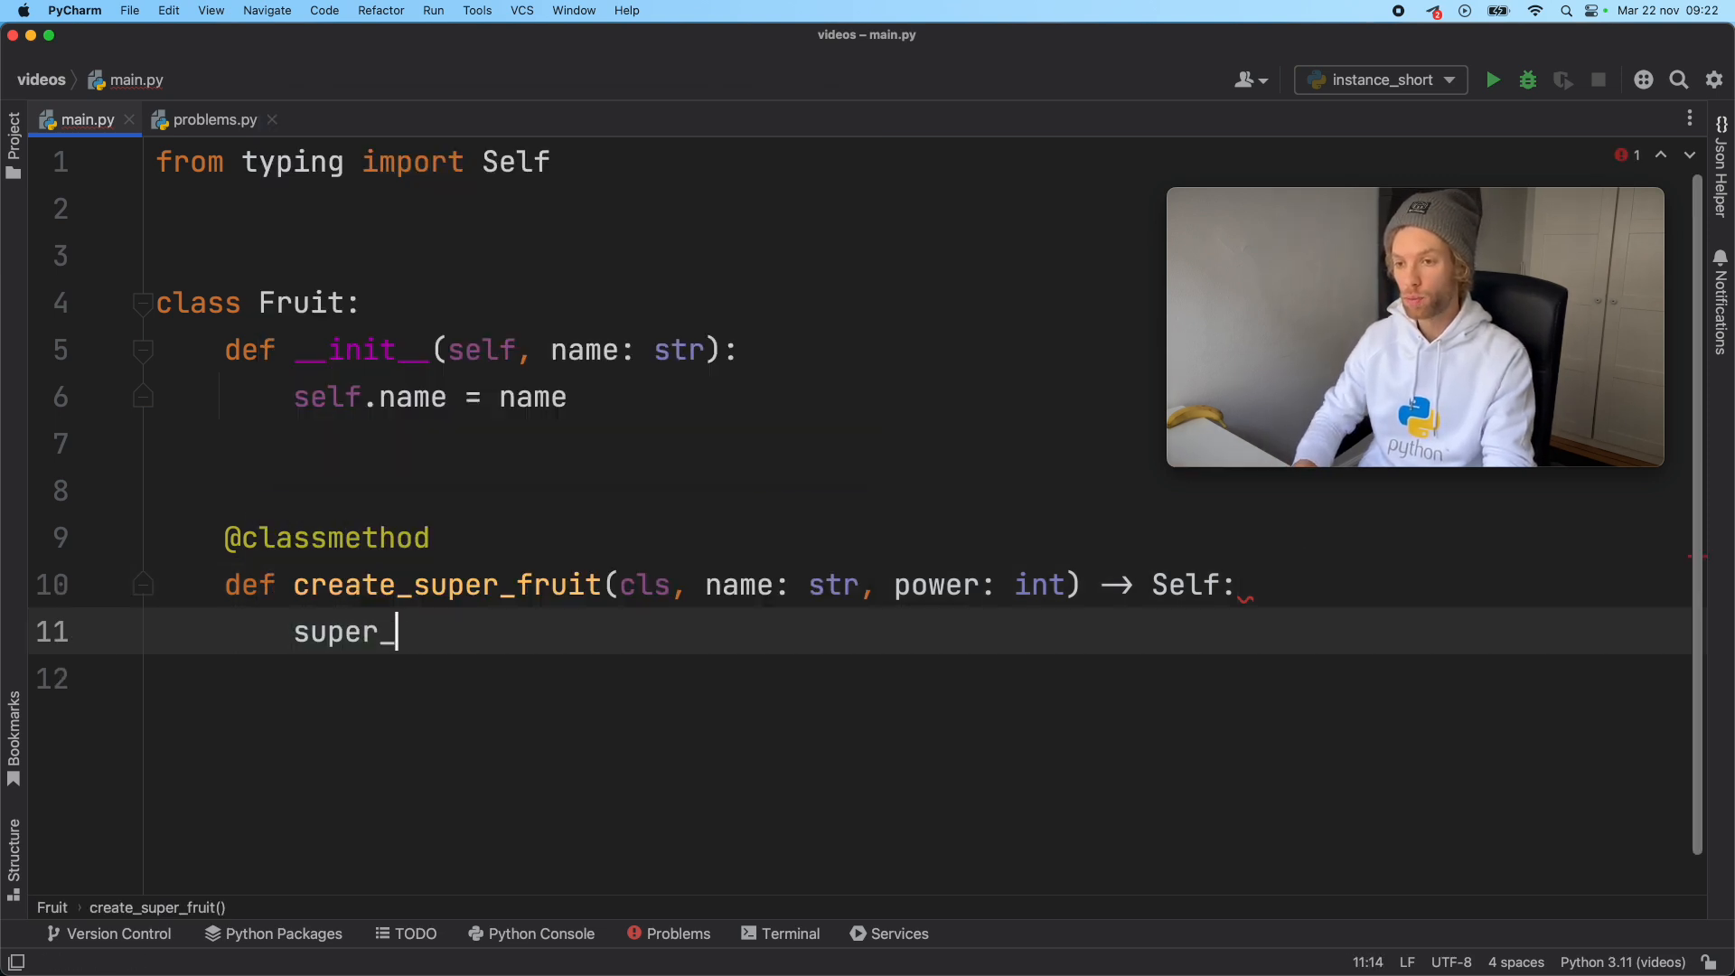
Step: Build super_fruit: str = f'{name}{"!" * power}' and return cls(super_fruit)
{"action": "type", "text": "fruit"}
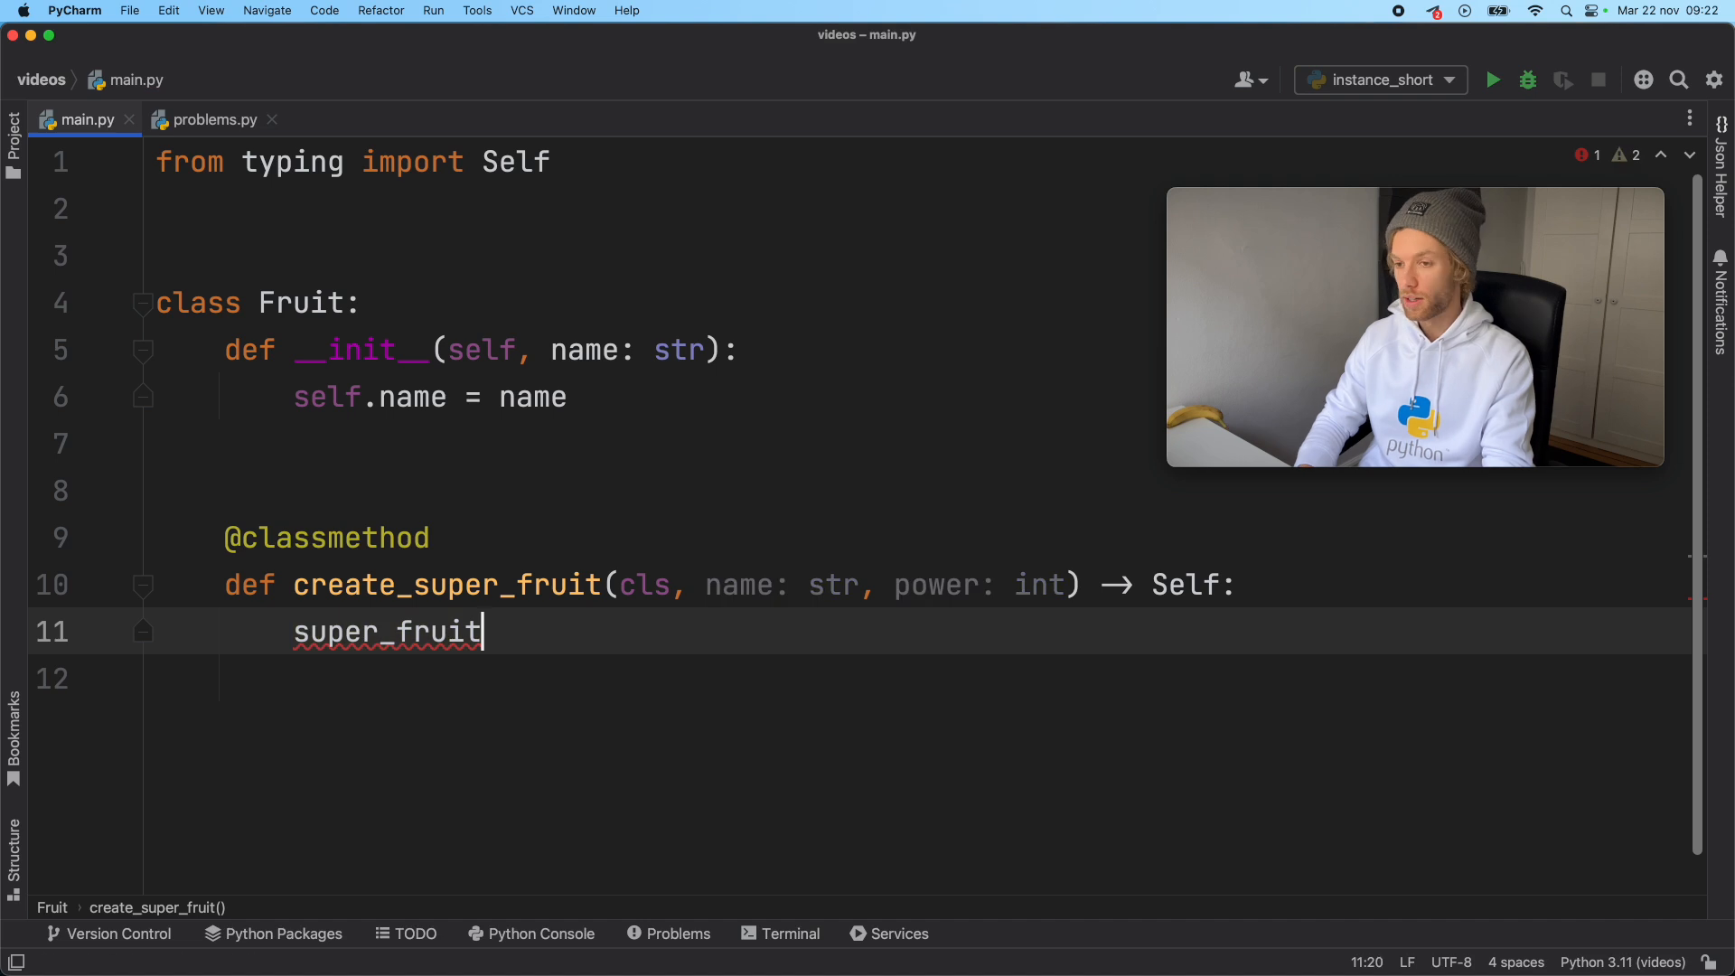
{"action": "type", "text": ": str ="}
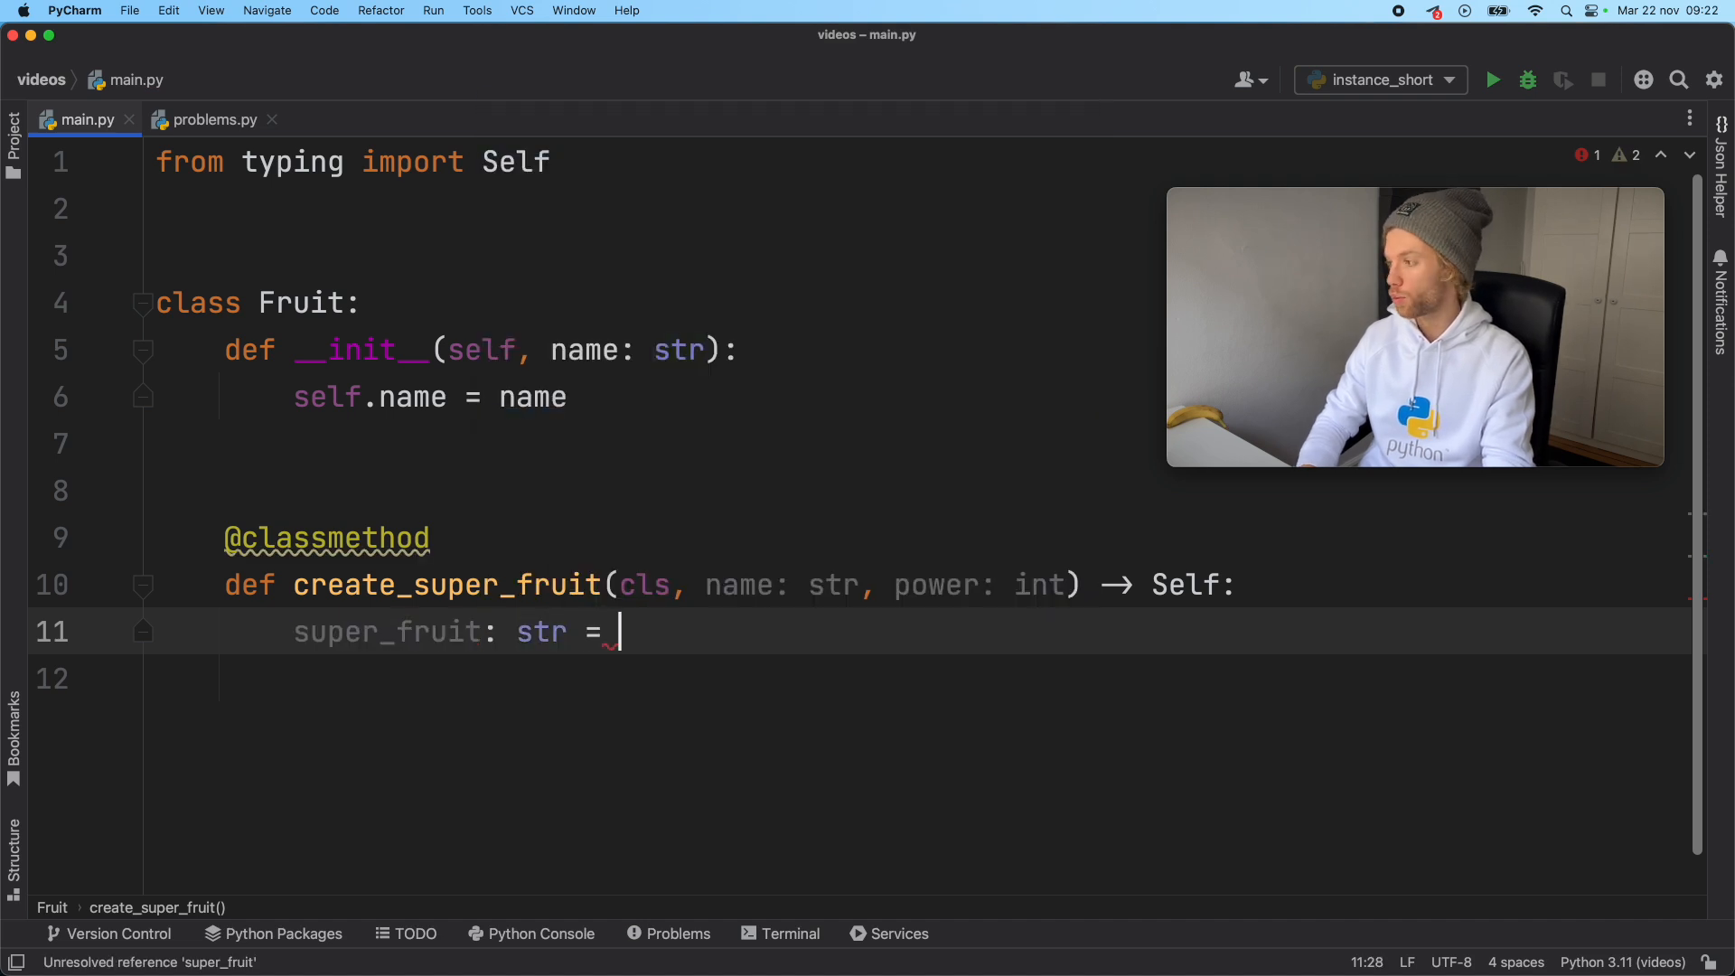
{"action": "type", "text": "f'{name"}
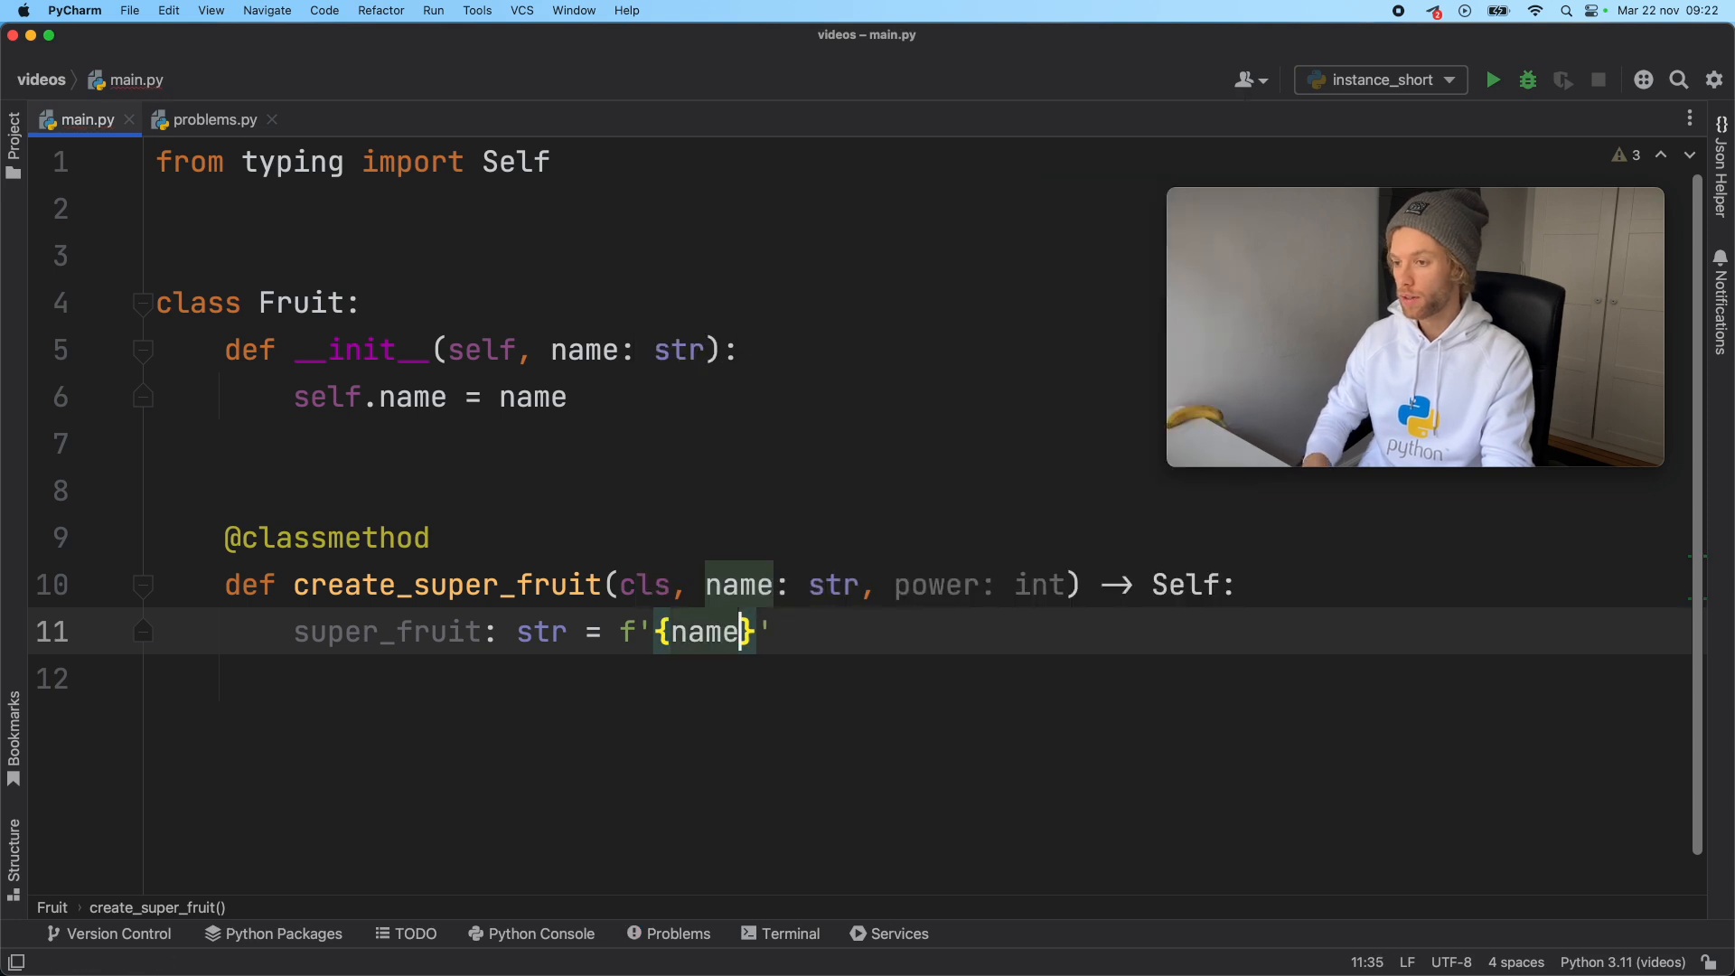
{"action": "type", "text": "{1"}
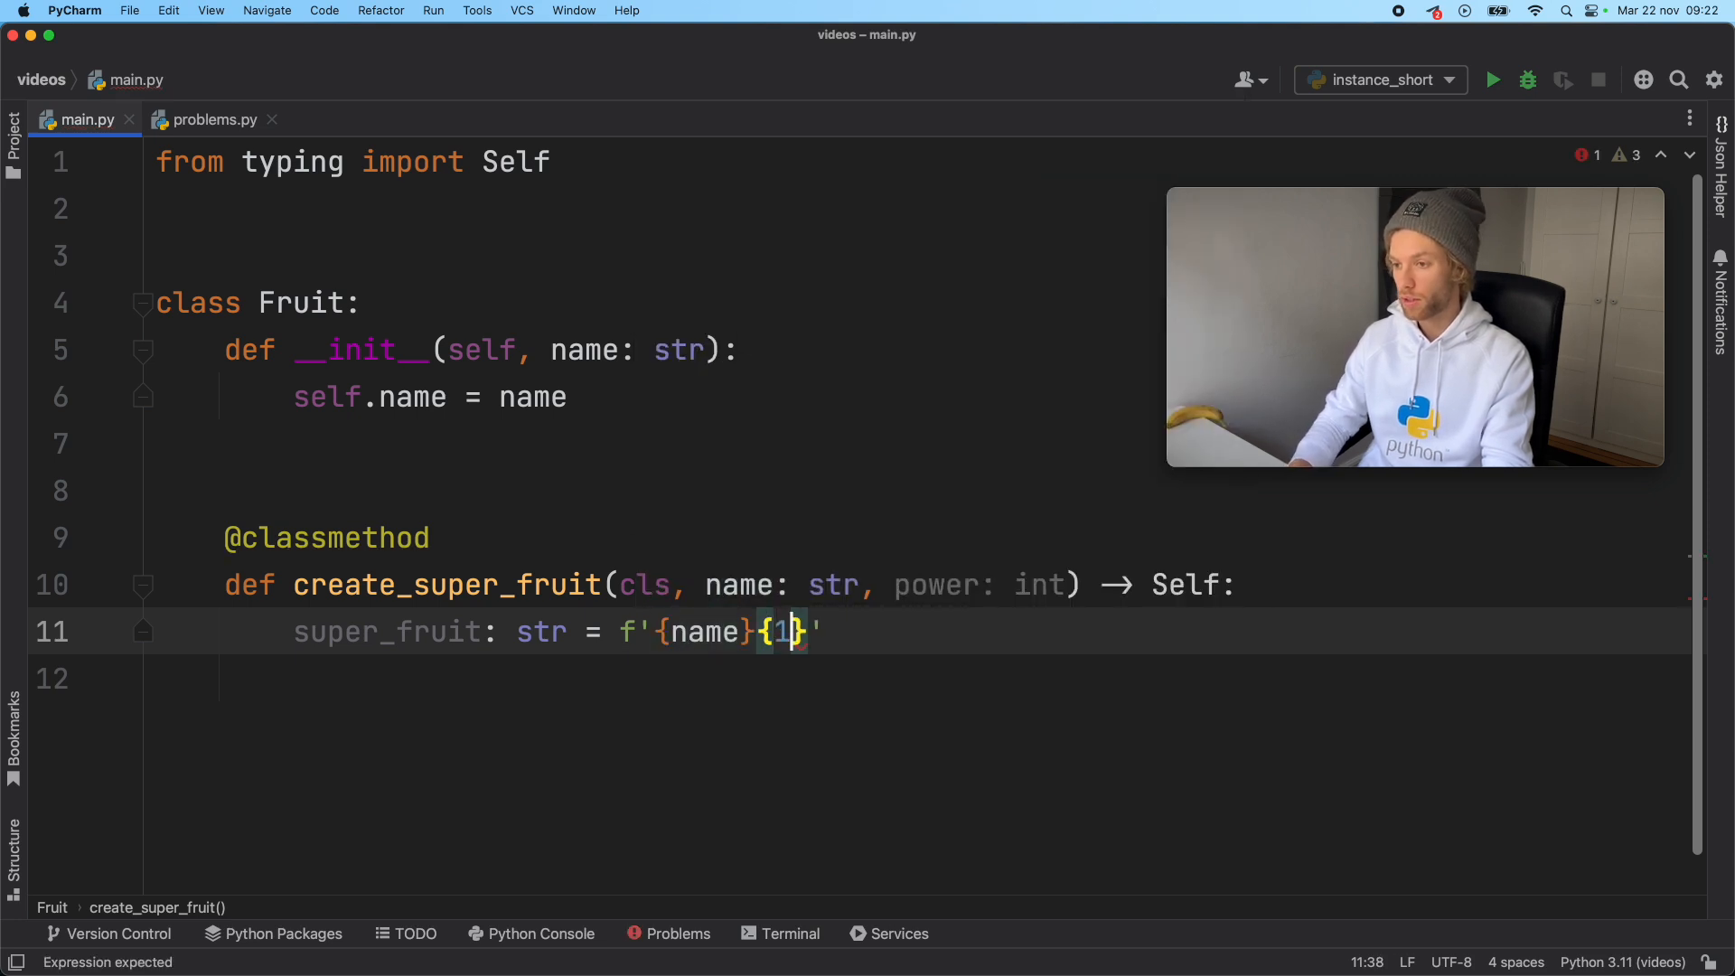
{"action": "type", "text": "\"\""}
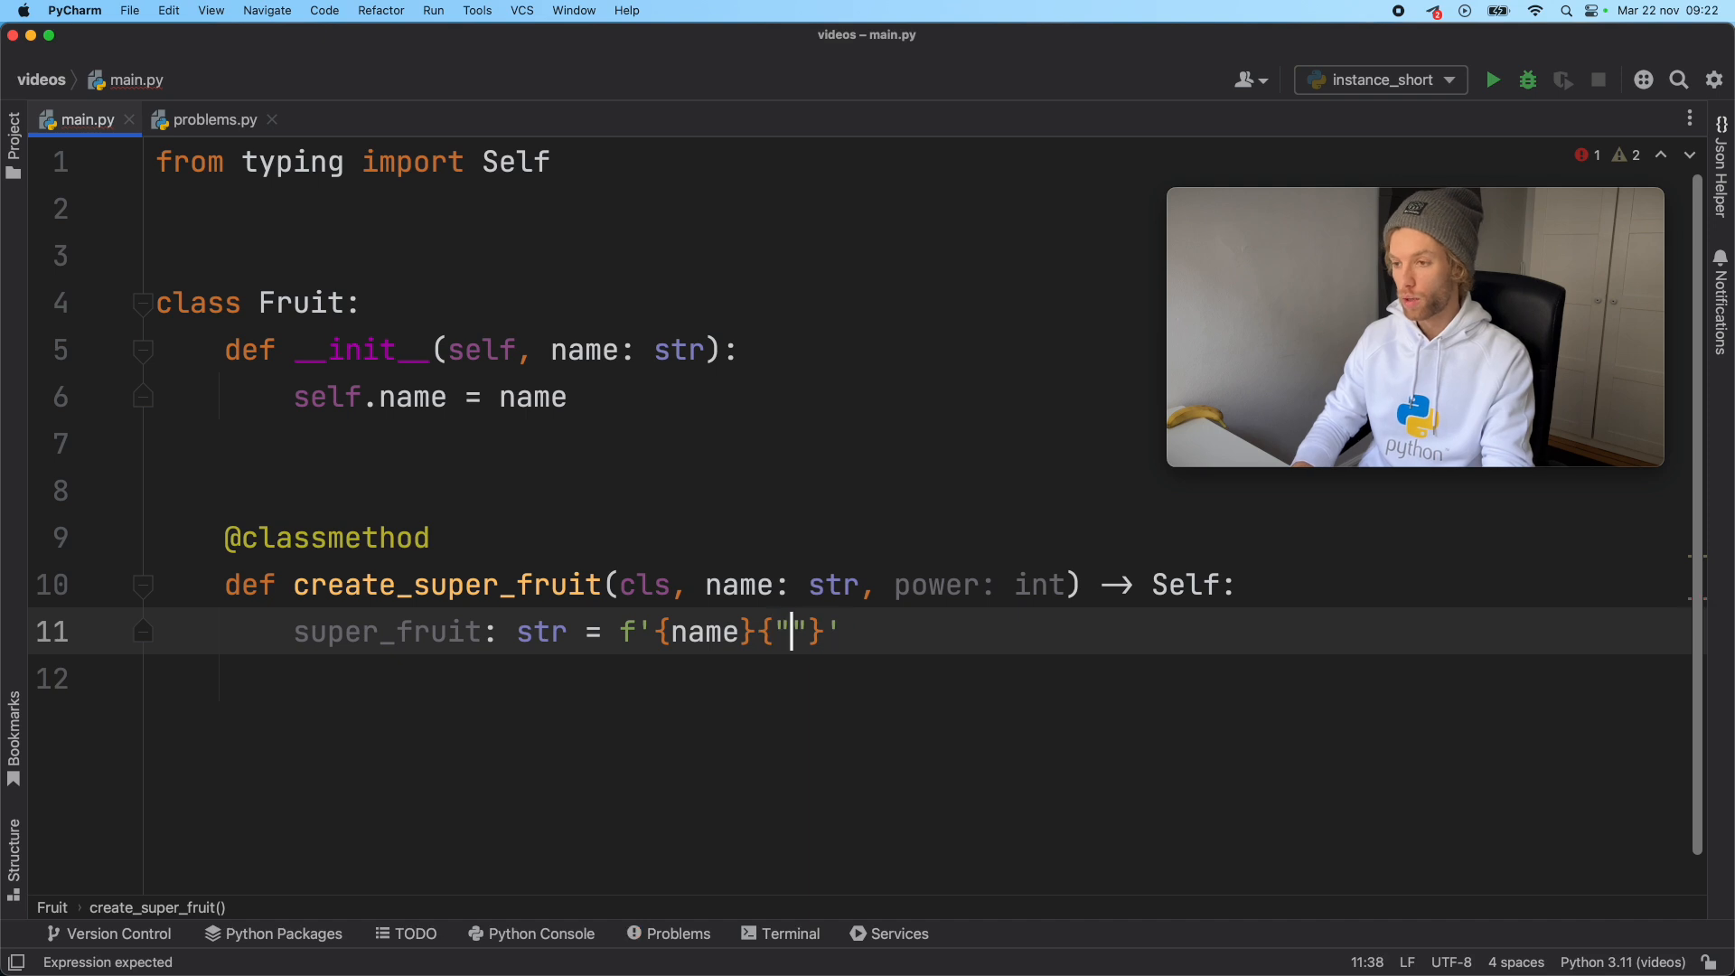
{"action": "type", "text": "!"}
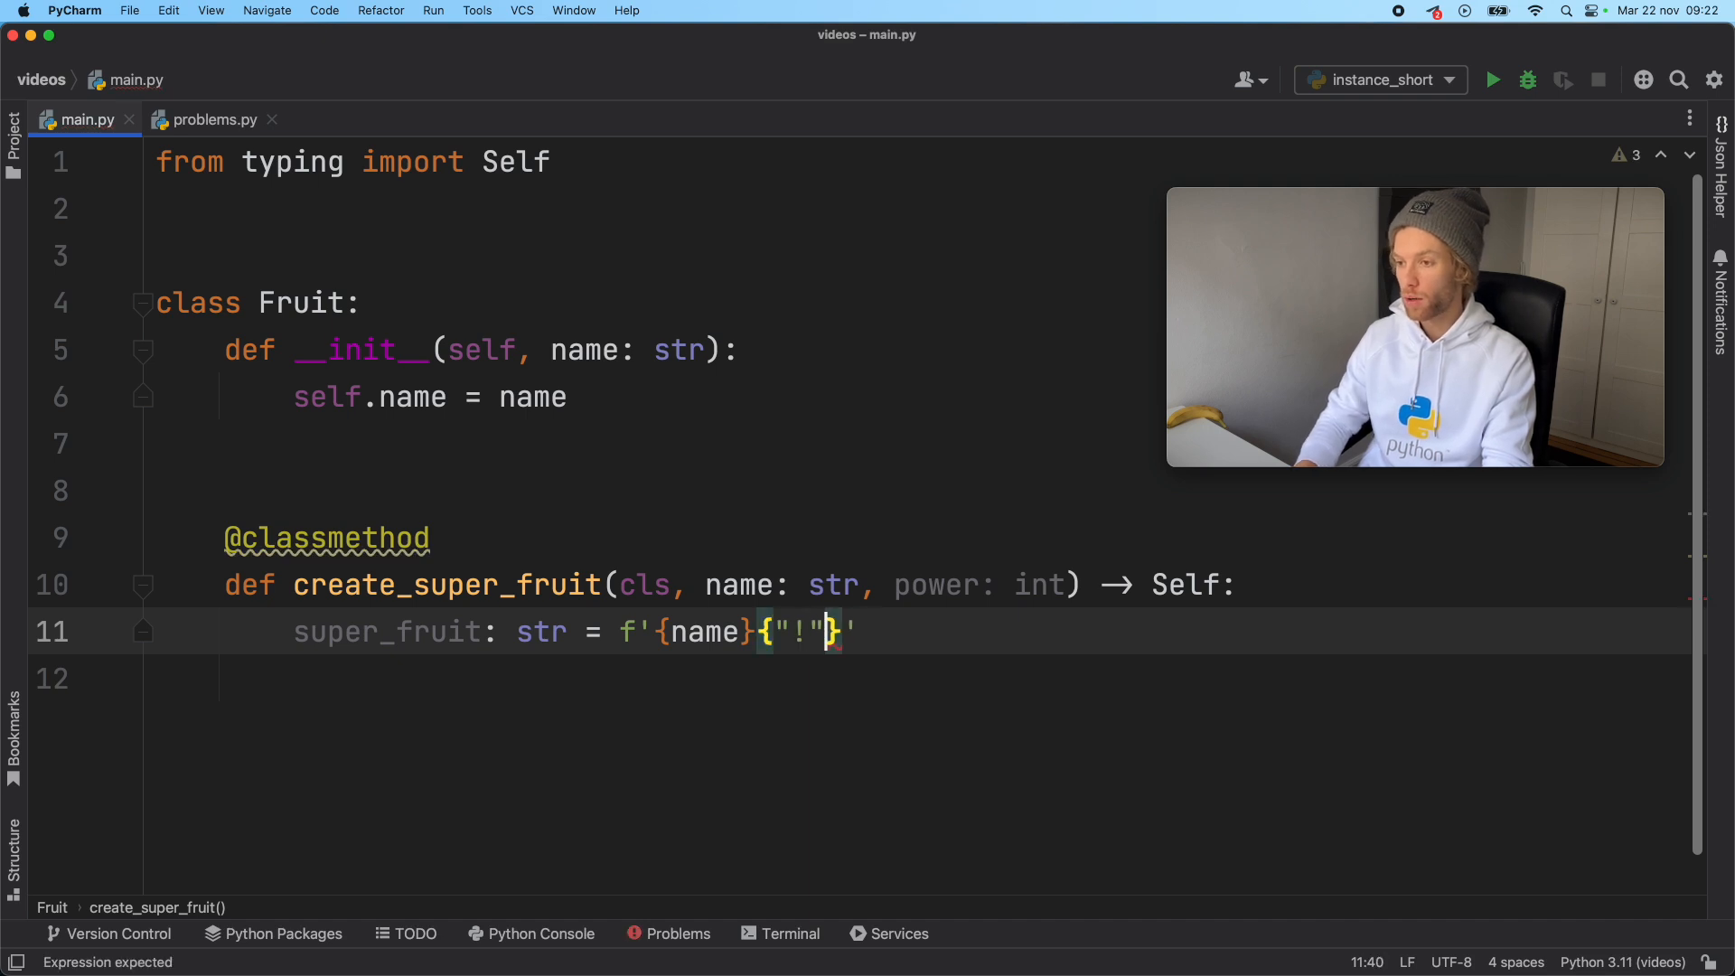
{"action": "type", "text": "*power"}
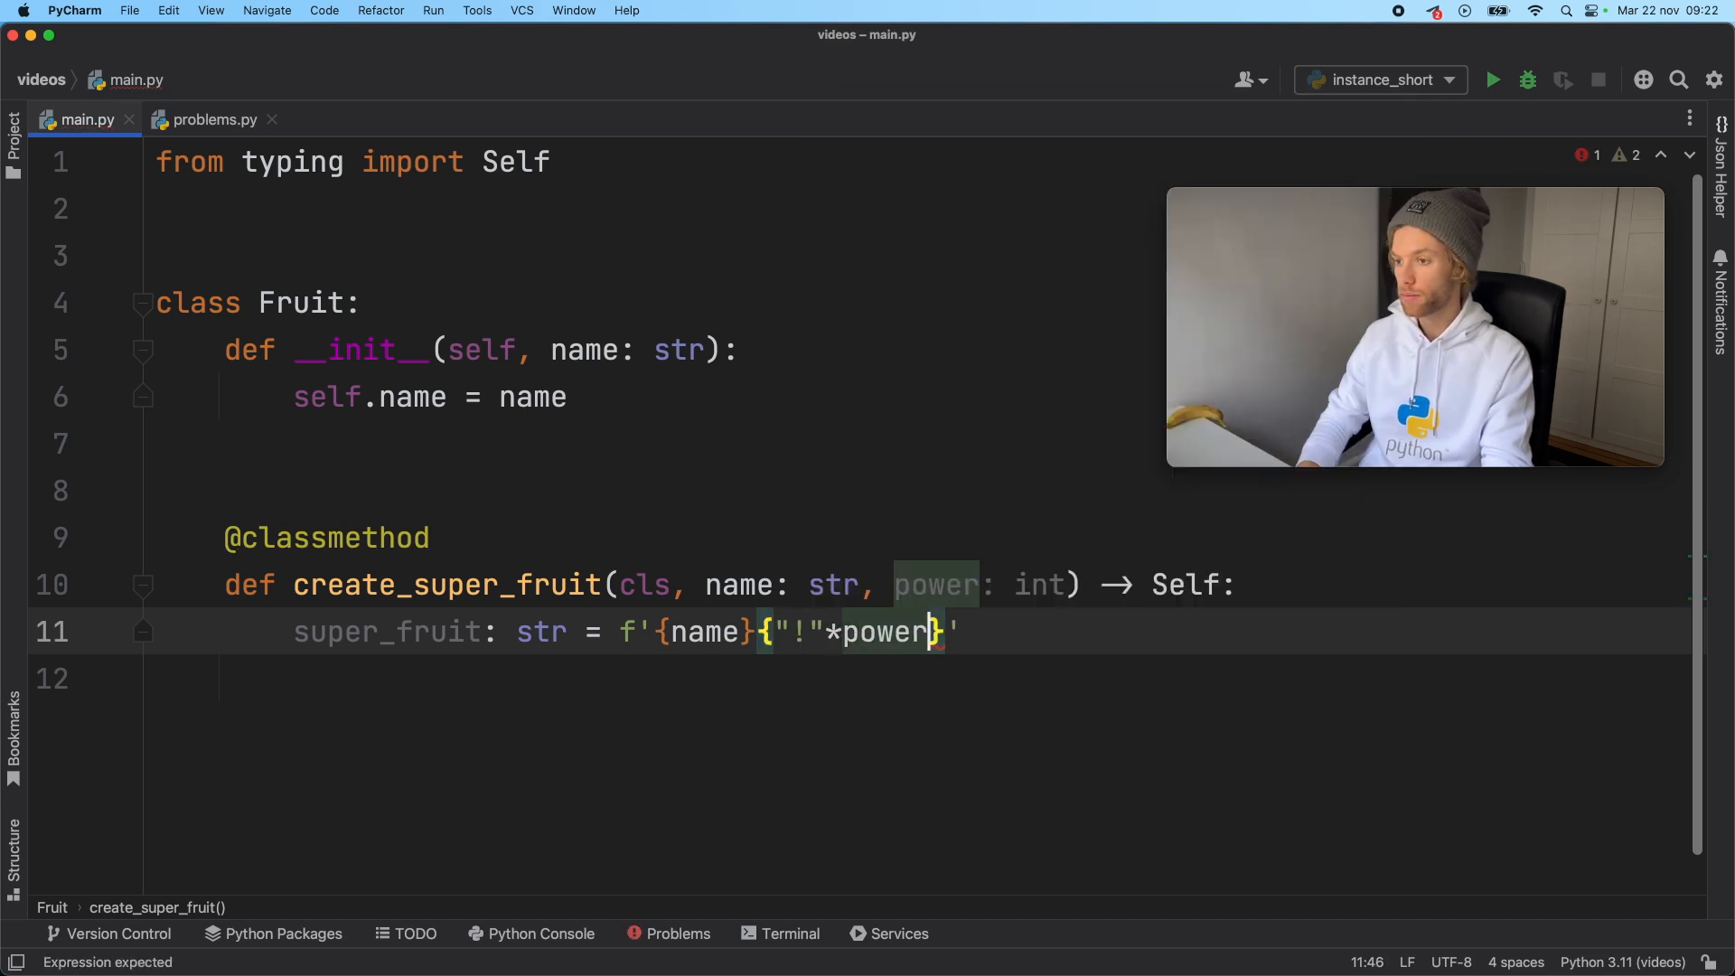
{"action": "type", "text": "return cls(super_fruit)"}
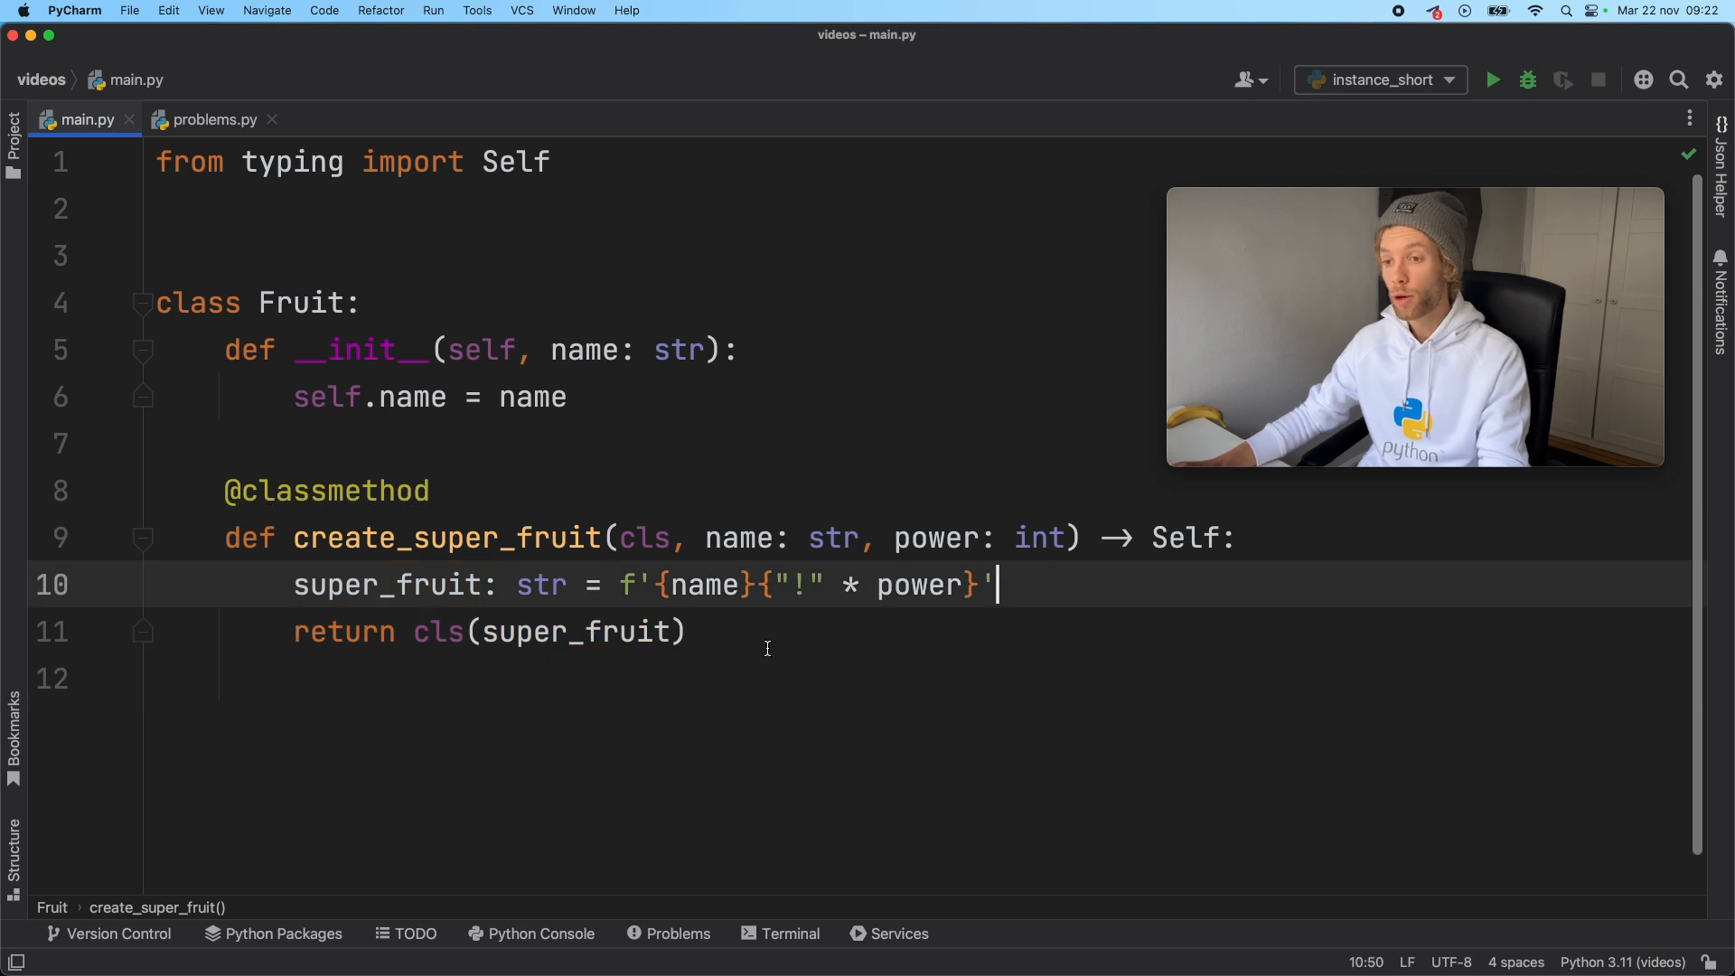
{"action": "mouse_move", "coordinate": [473, 481]}
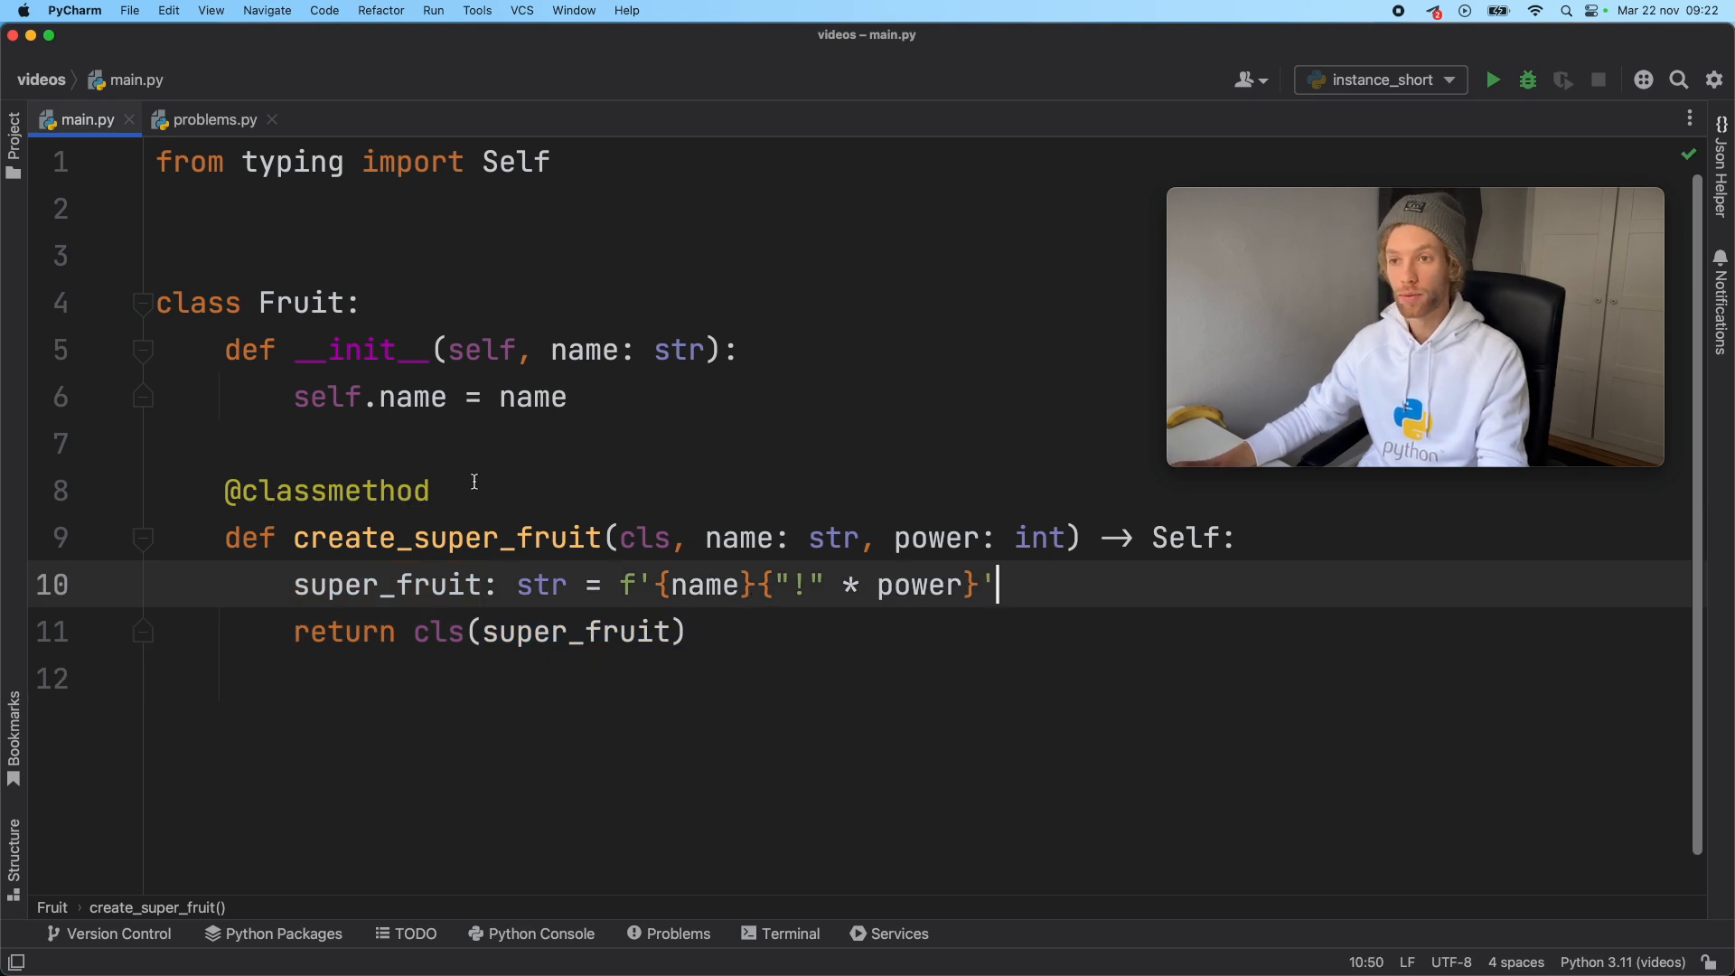
{"action": "double_click", "coordinate": [300, 302]}
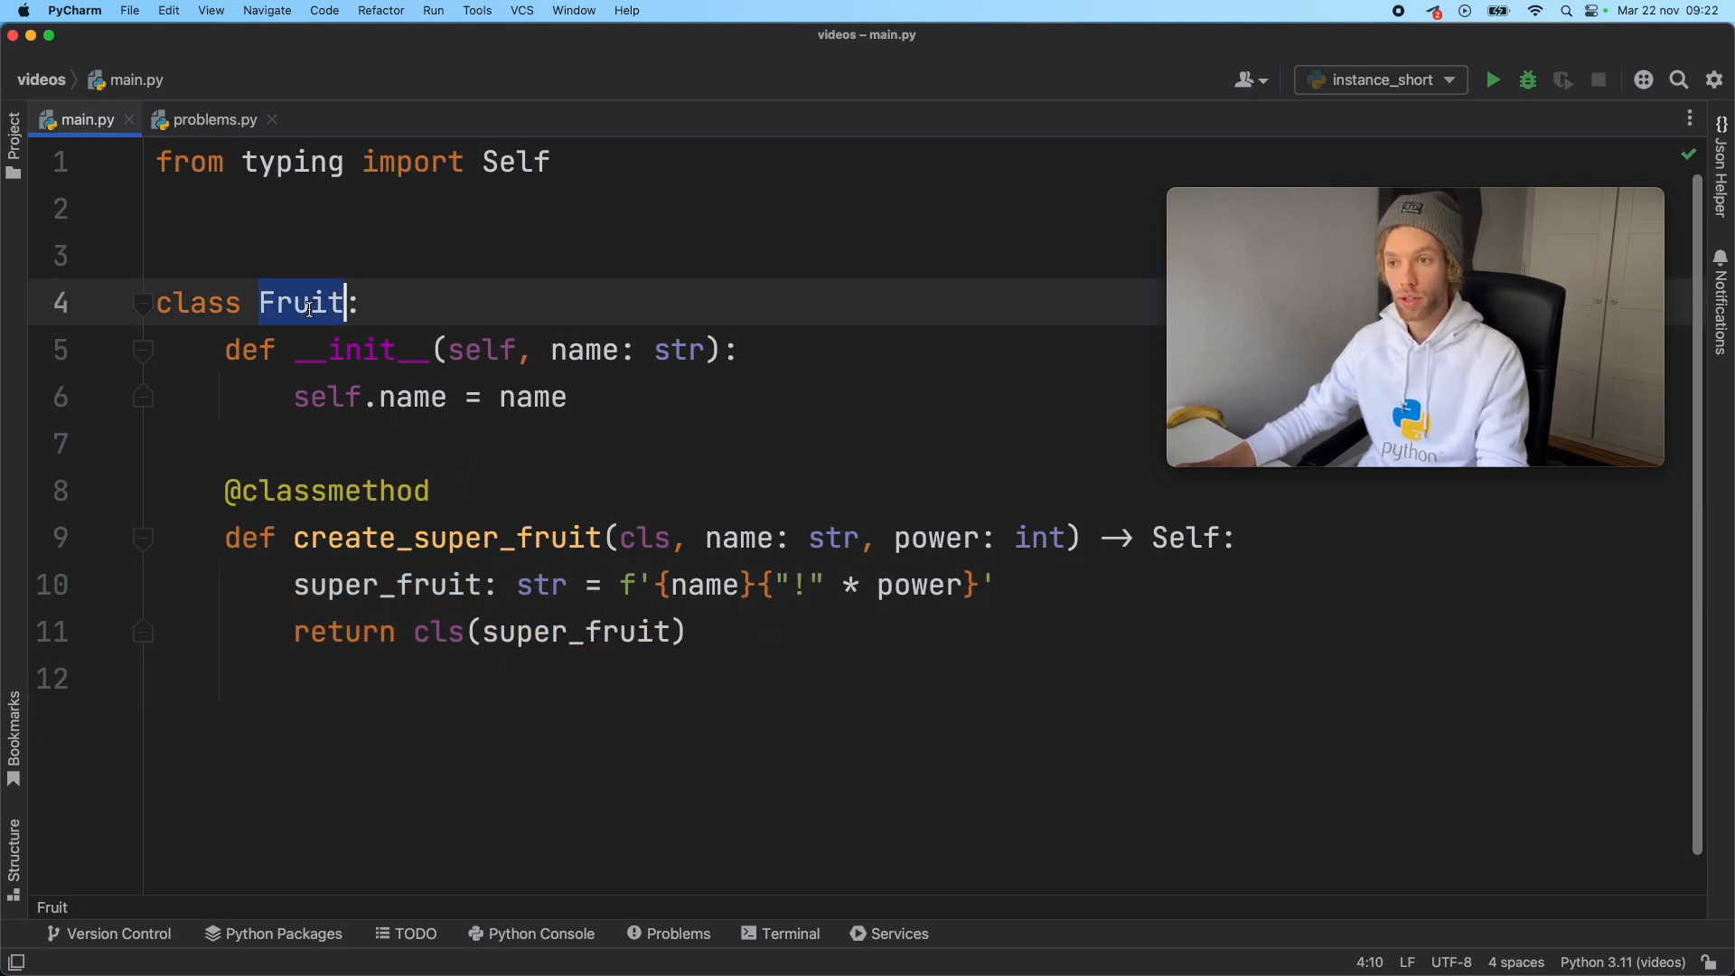
{"action": "type", "text": "Apple"}
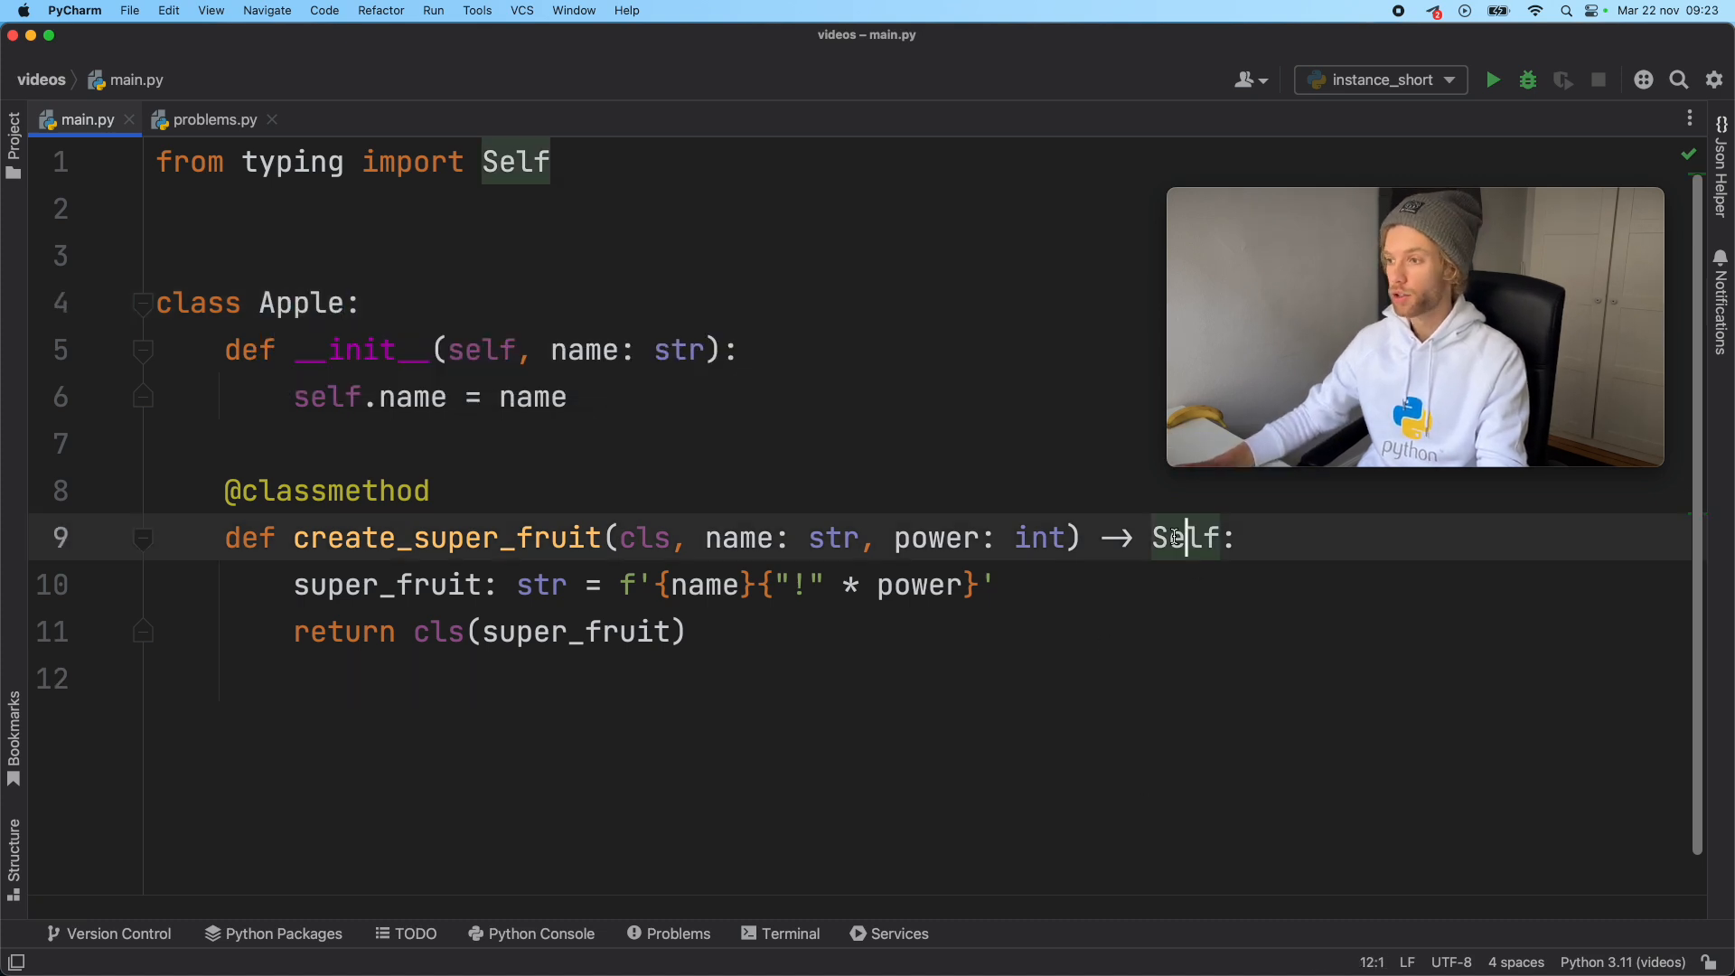
{"action": "type", "text": "Apple"}
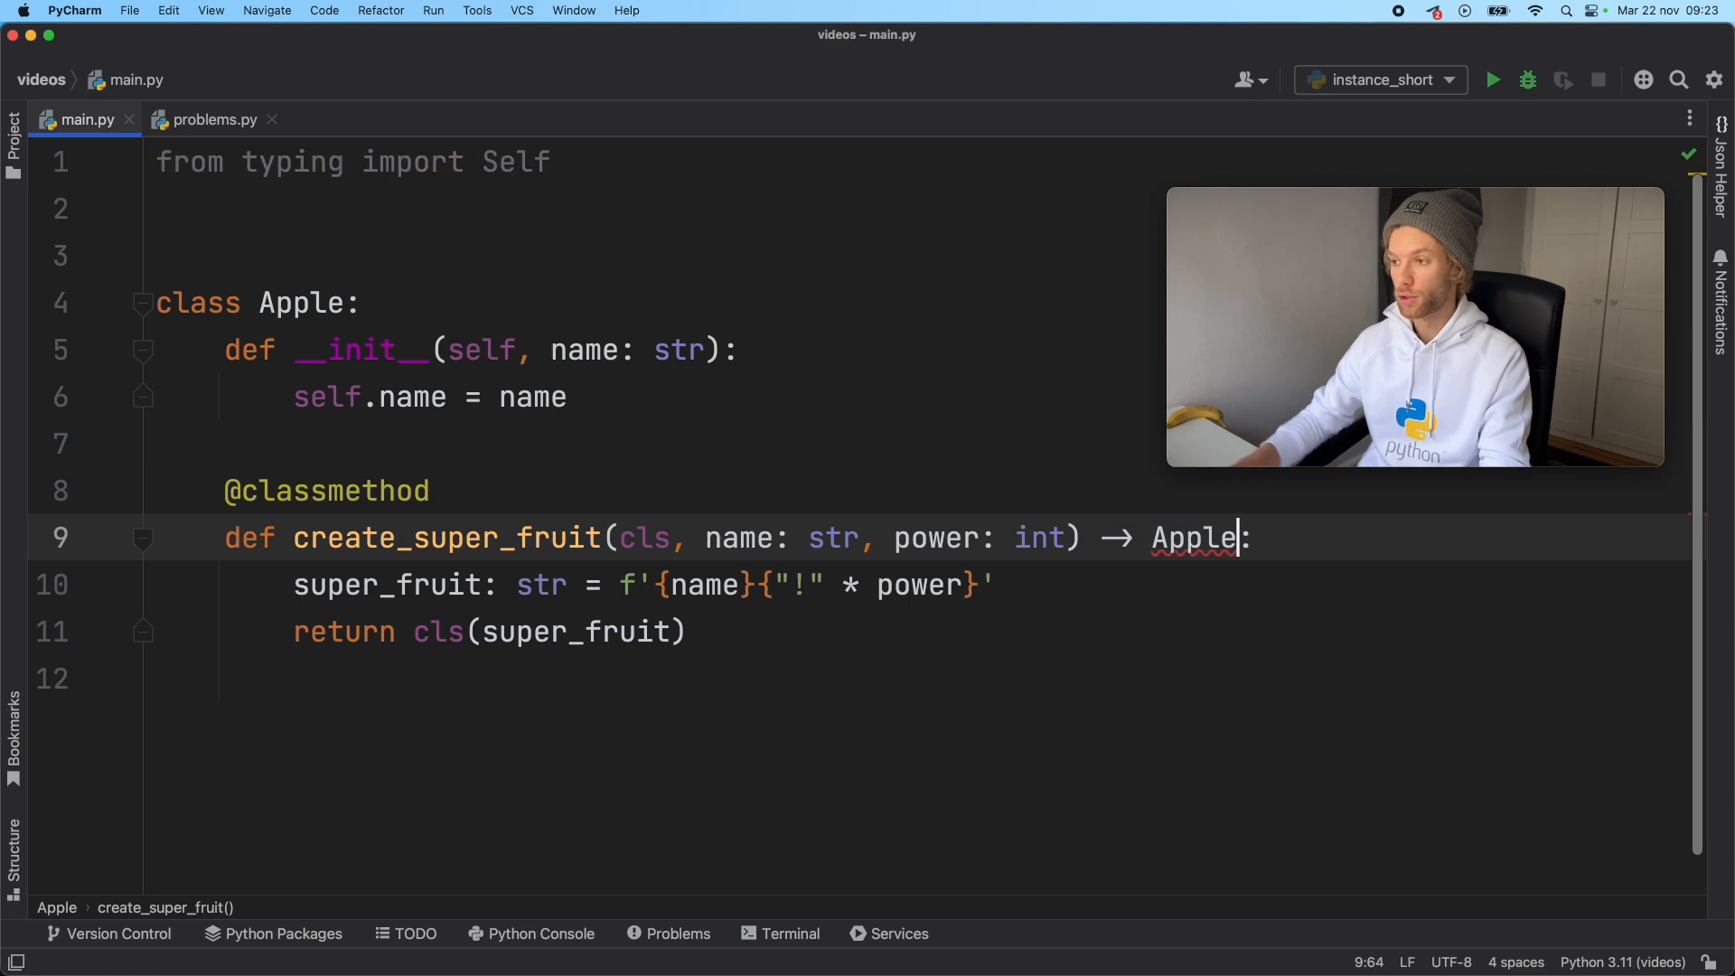
{"action": "left_click", "coordinate": [1162, 558]}
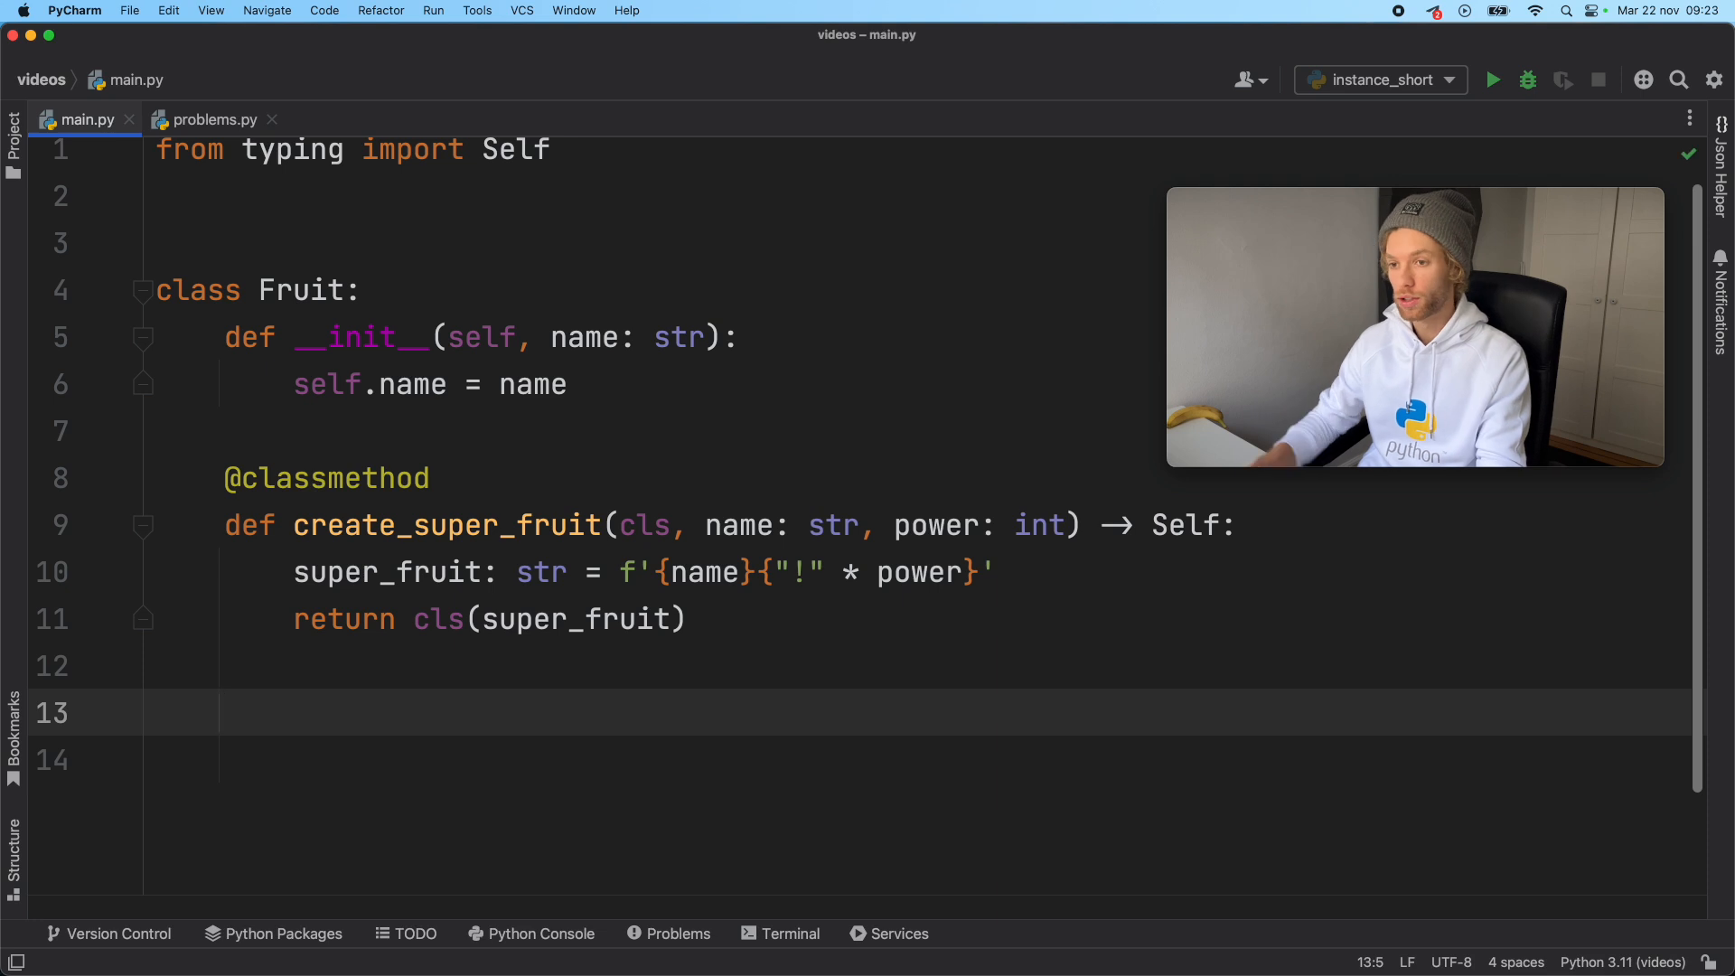
Step: Write def __enter__(self) -> Self: whose body is return self
{"action": "type", "text": "def"}
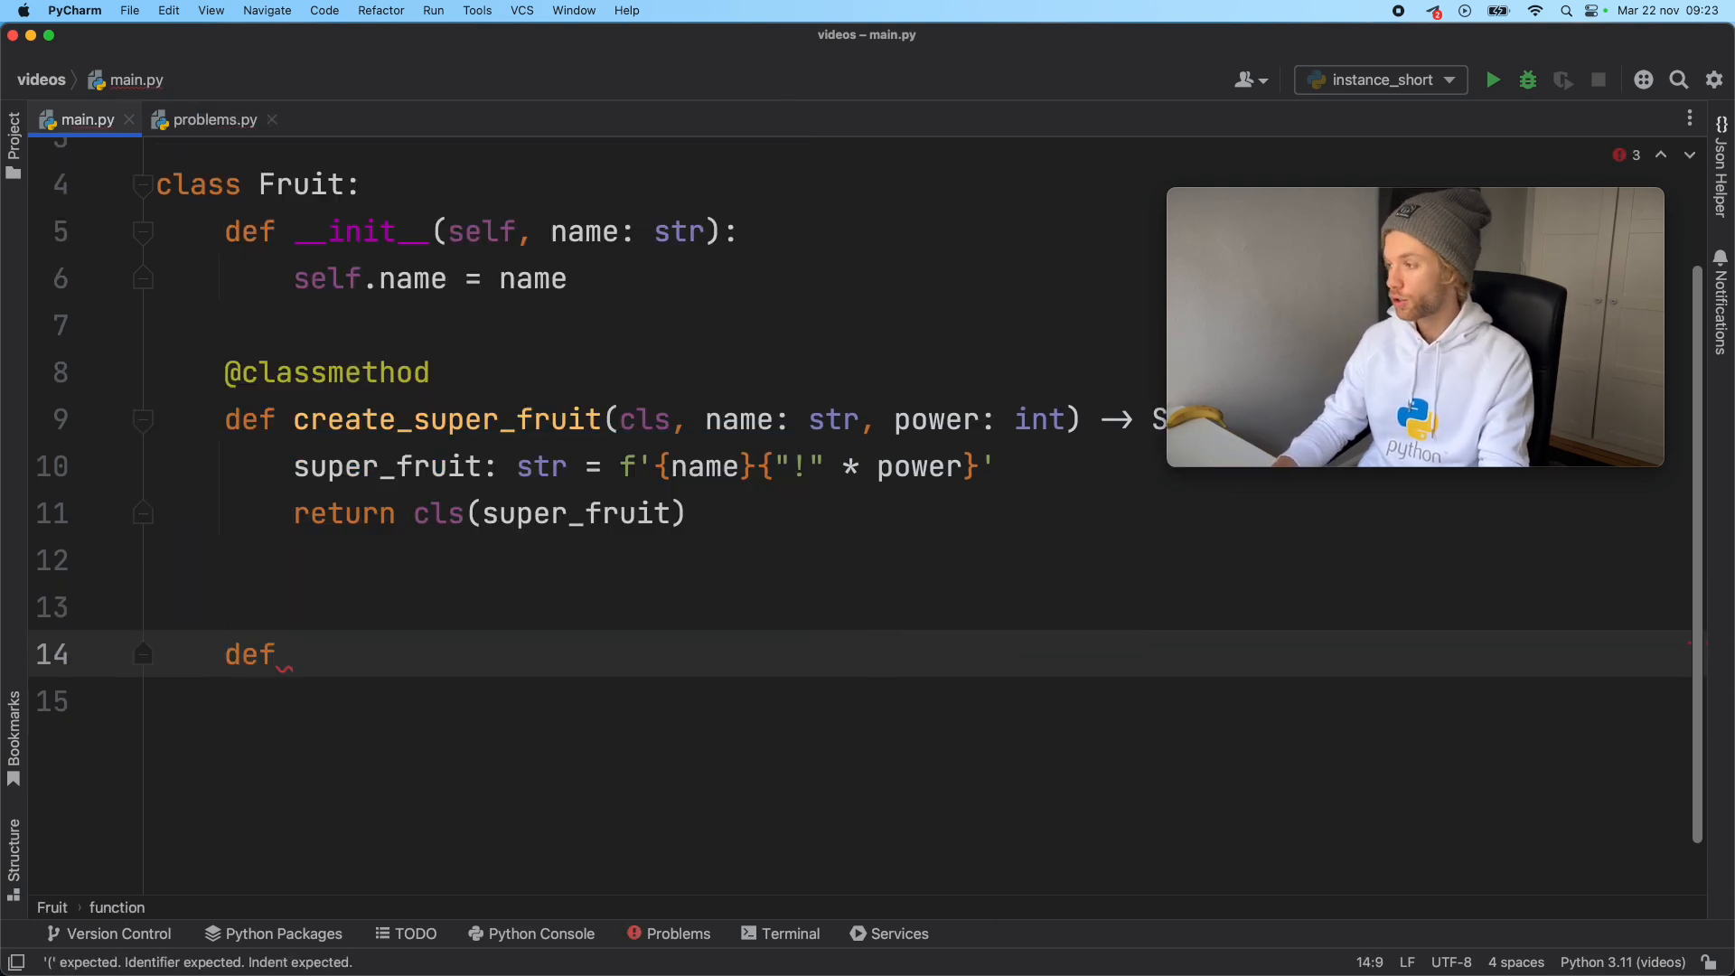
{"action": "type", "text": "__enter__(self) -> :"}
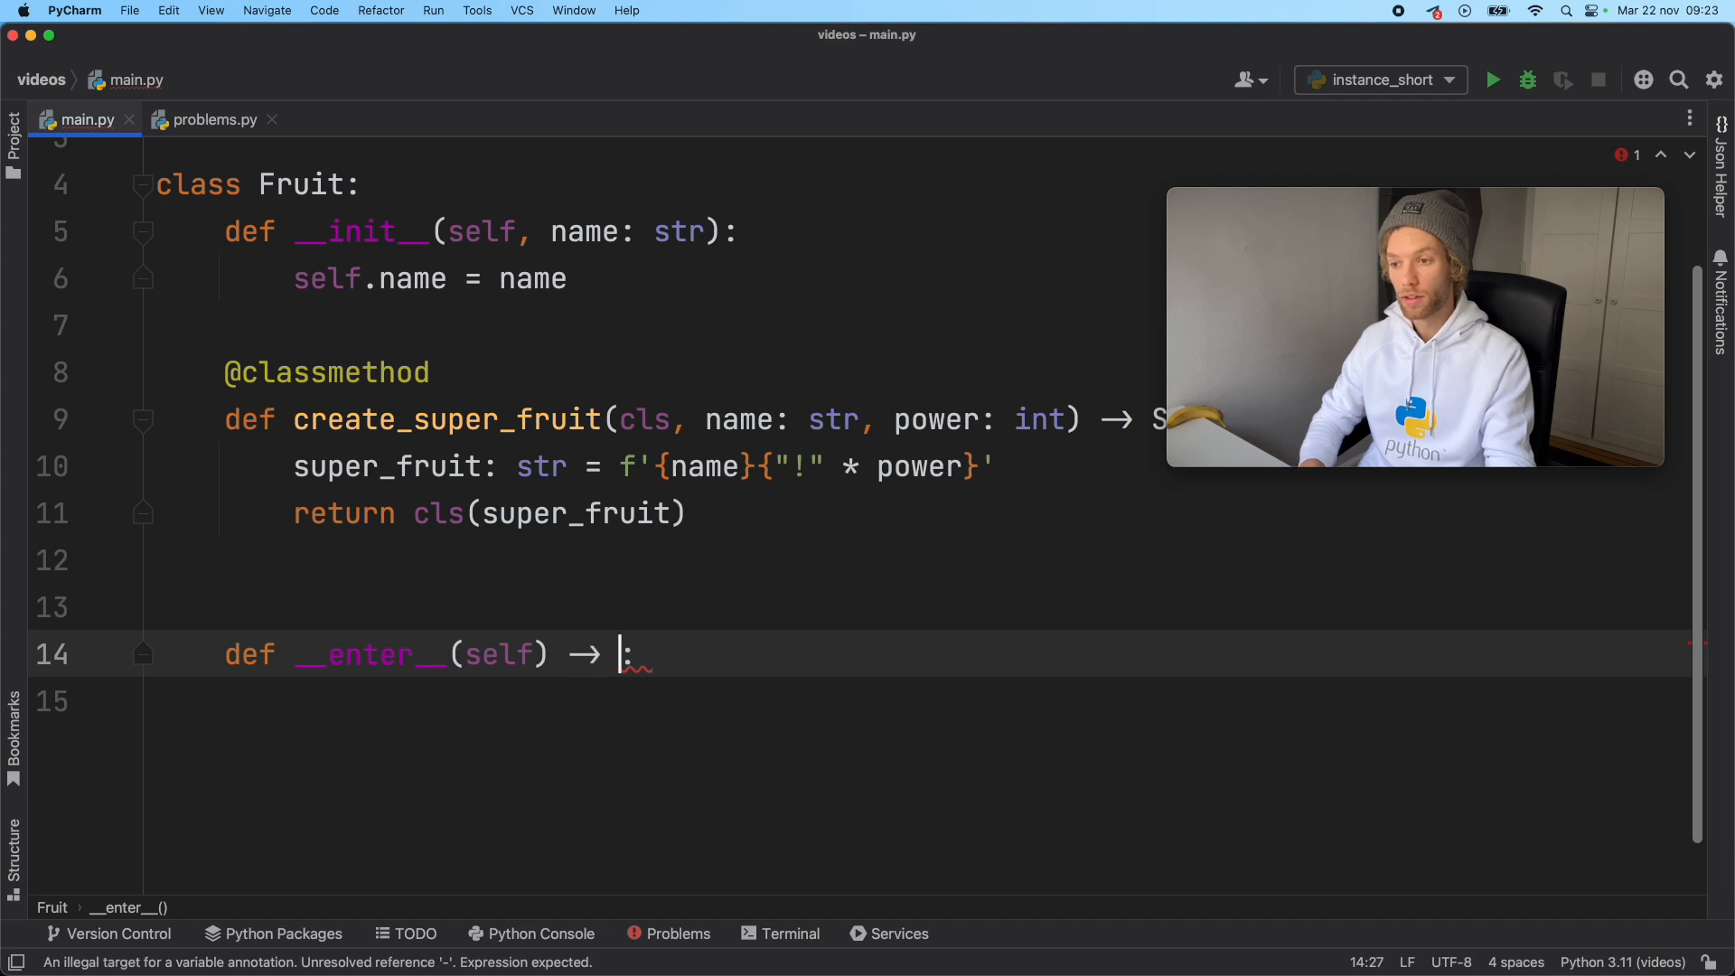
{"action": "type", "text": "Self"}
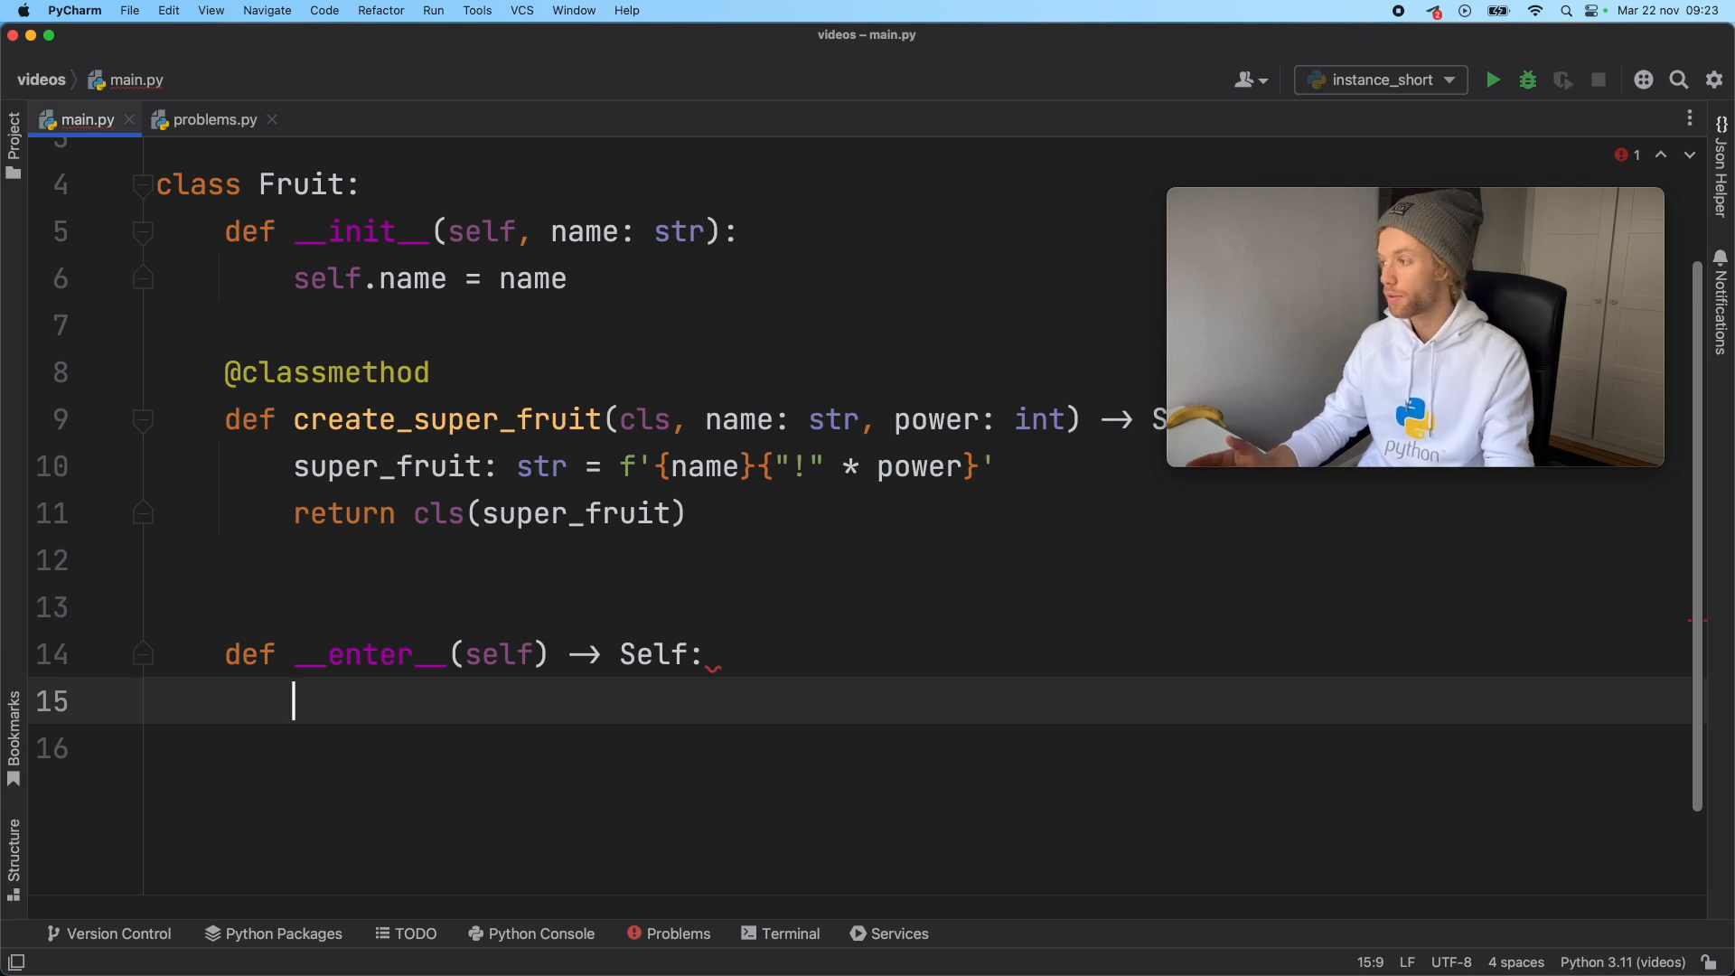
{"action": "type", "text": "return"}
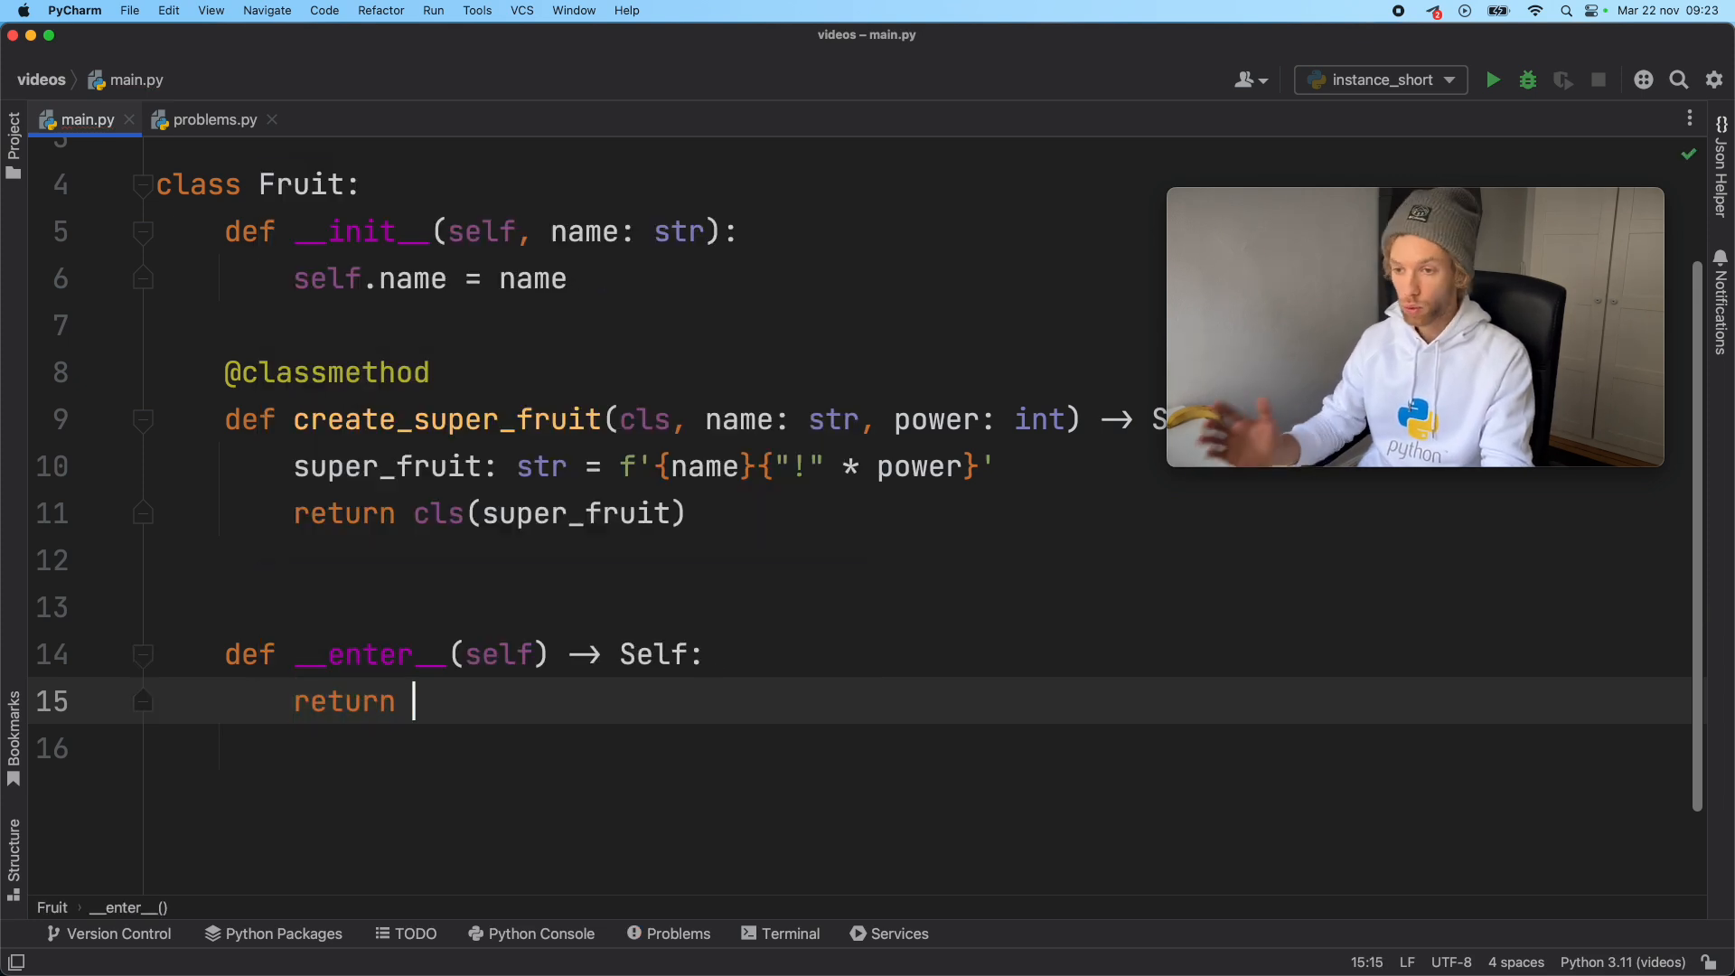
{"action": "type", "text": "self"}
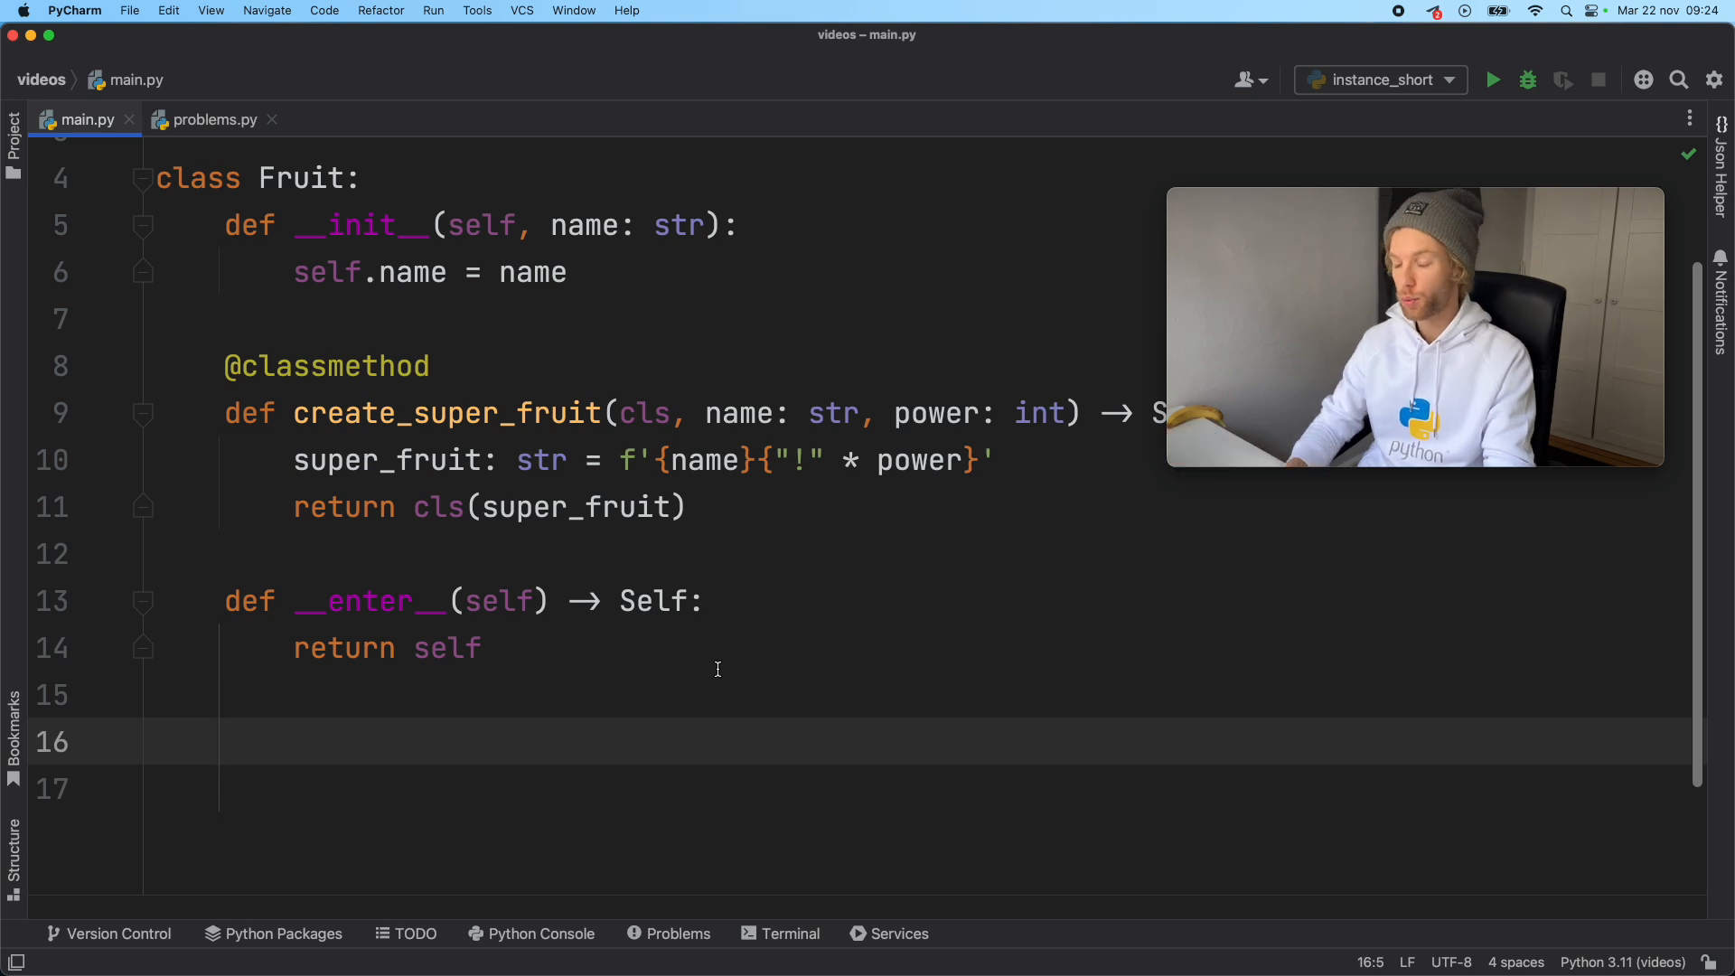
Step: Write change_name(self, name: str) -> Self setting self.name and returning self, then start the __main__ guard
{"action": "type", "text": "def cha"}
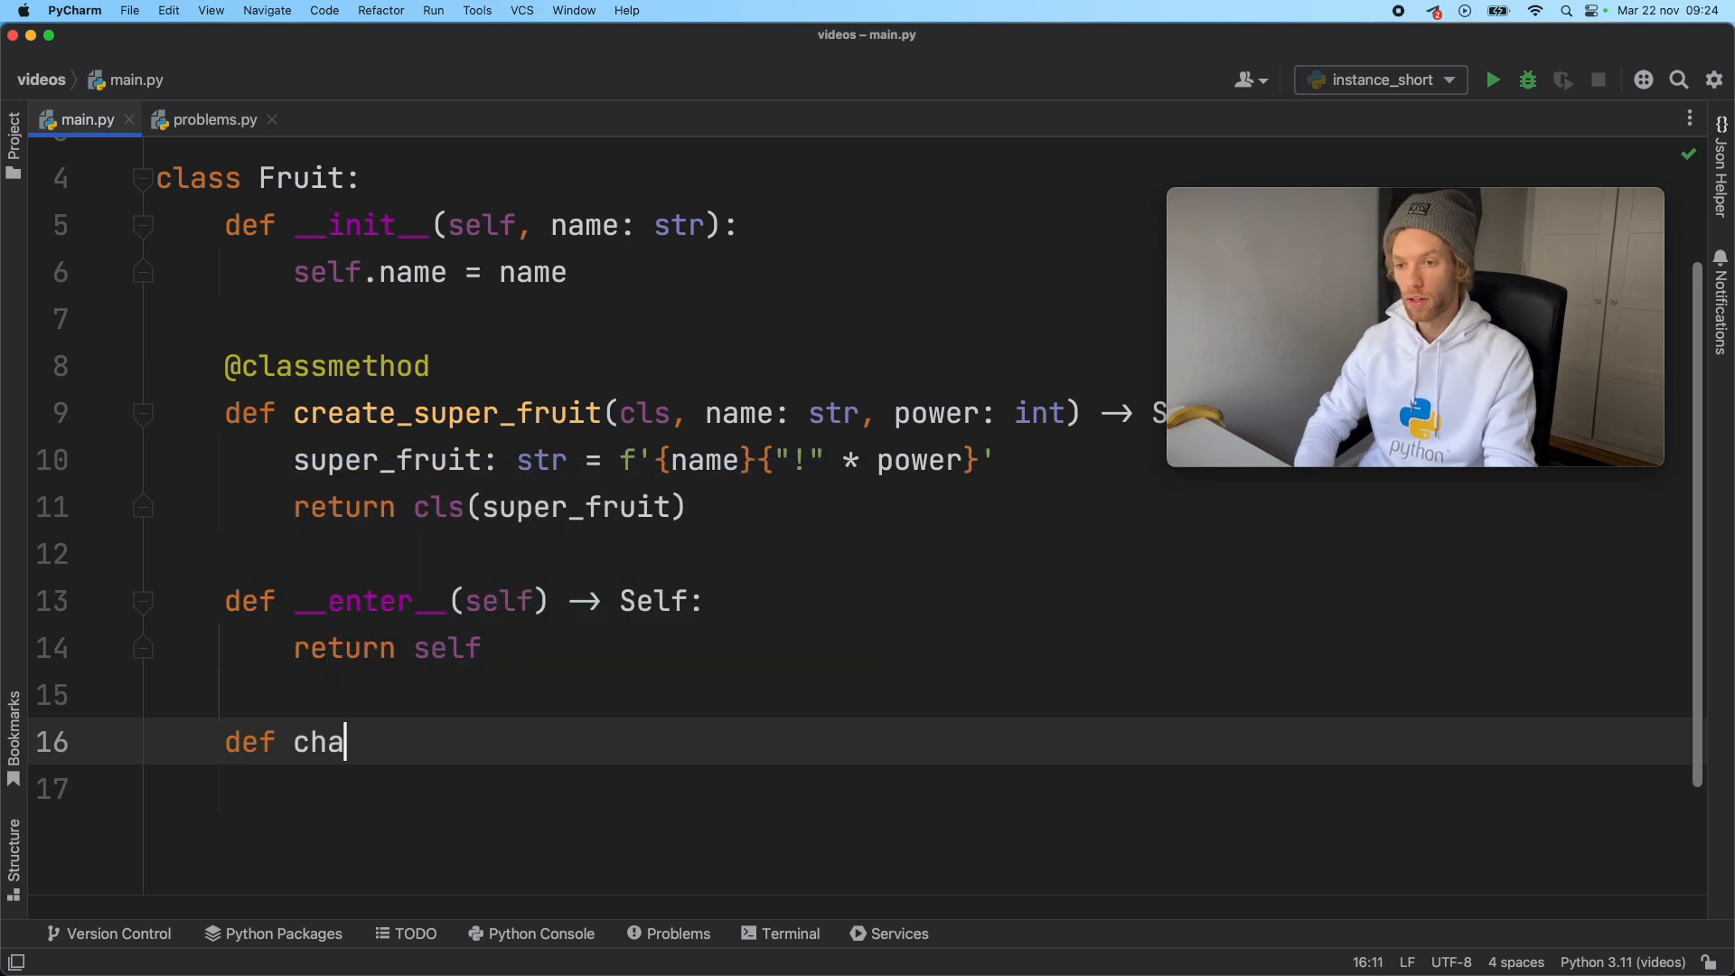
{"action": "type", "text": "nge_name(self,):"}
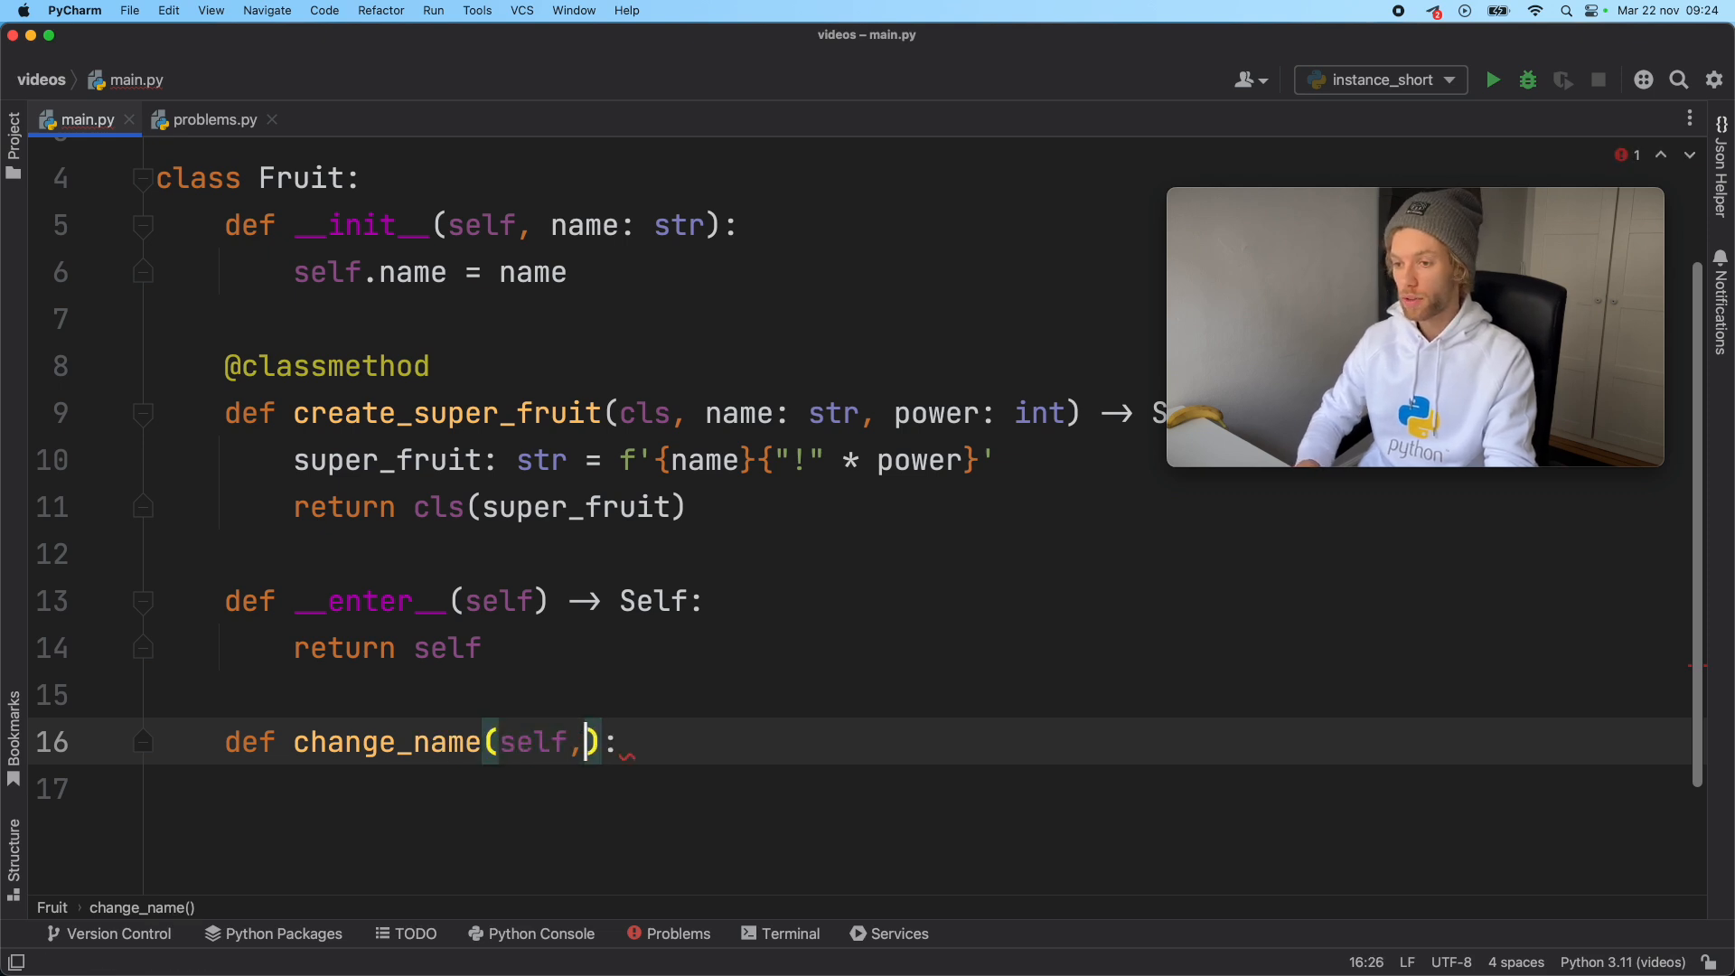
{"action": "type", "text": "name: str"}
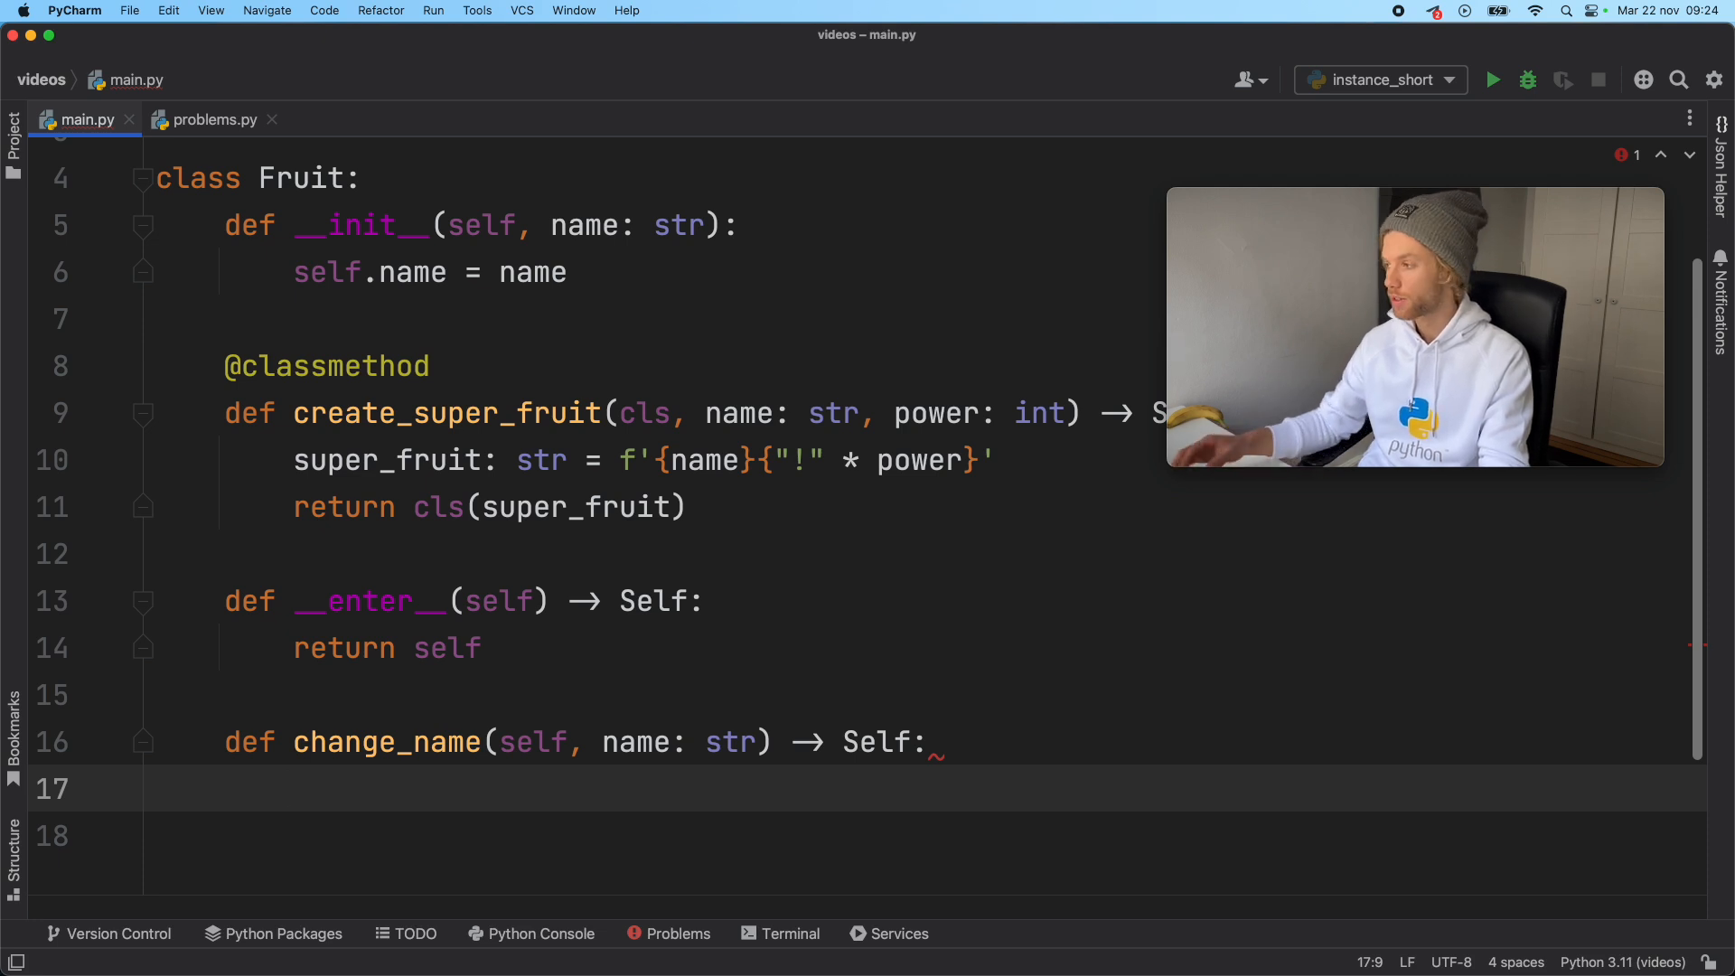
{"action": "type", "text": "self-"}
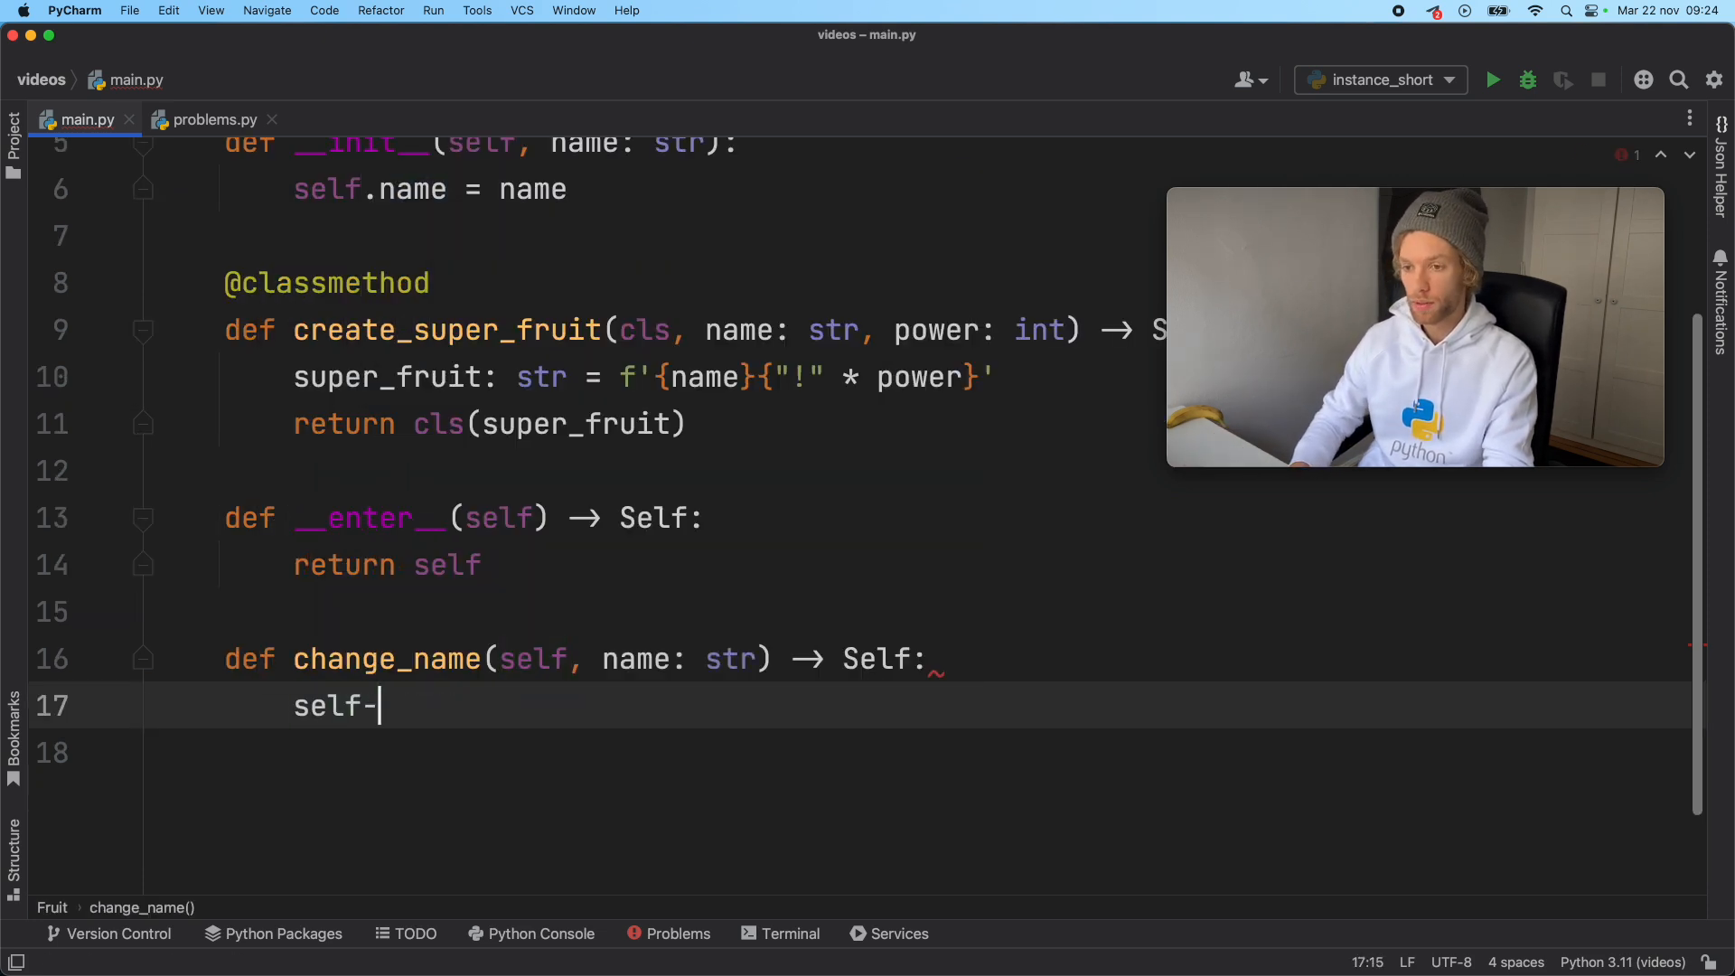
{"action": "type", "text": ".name = name"}
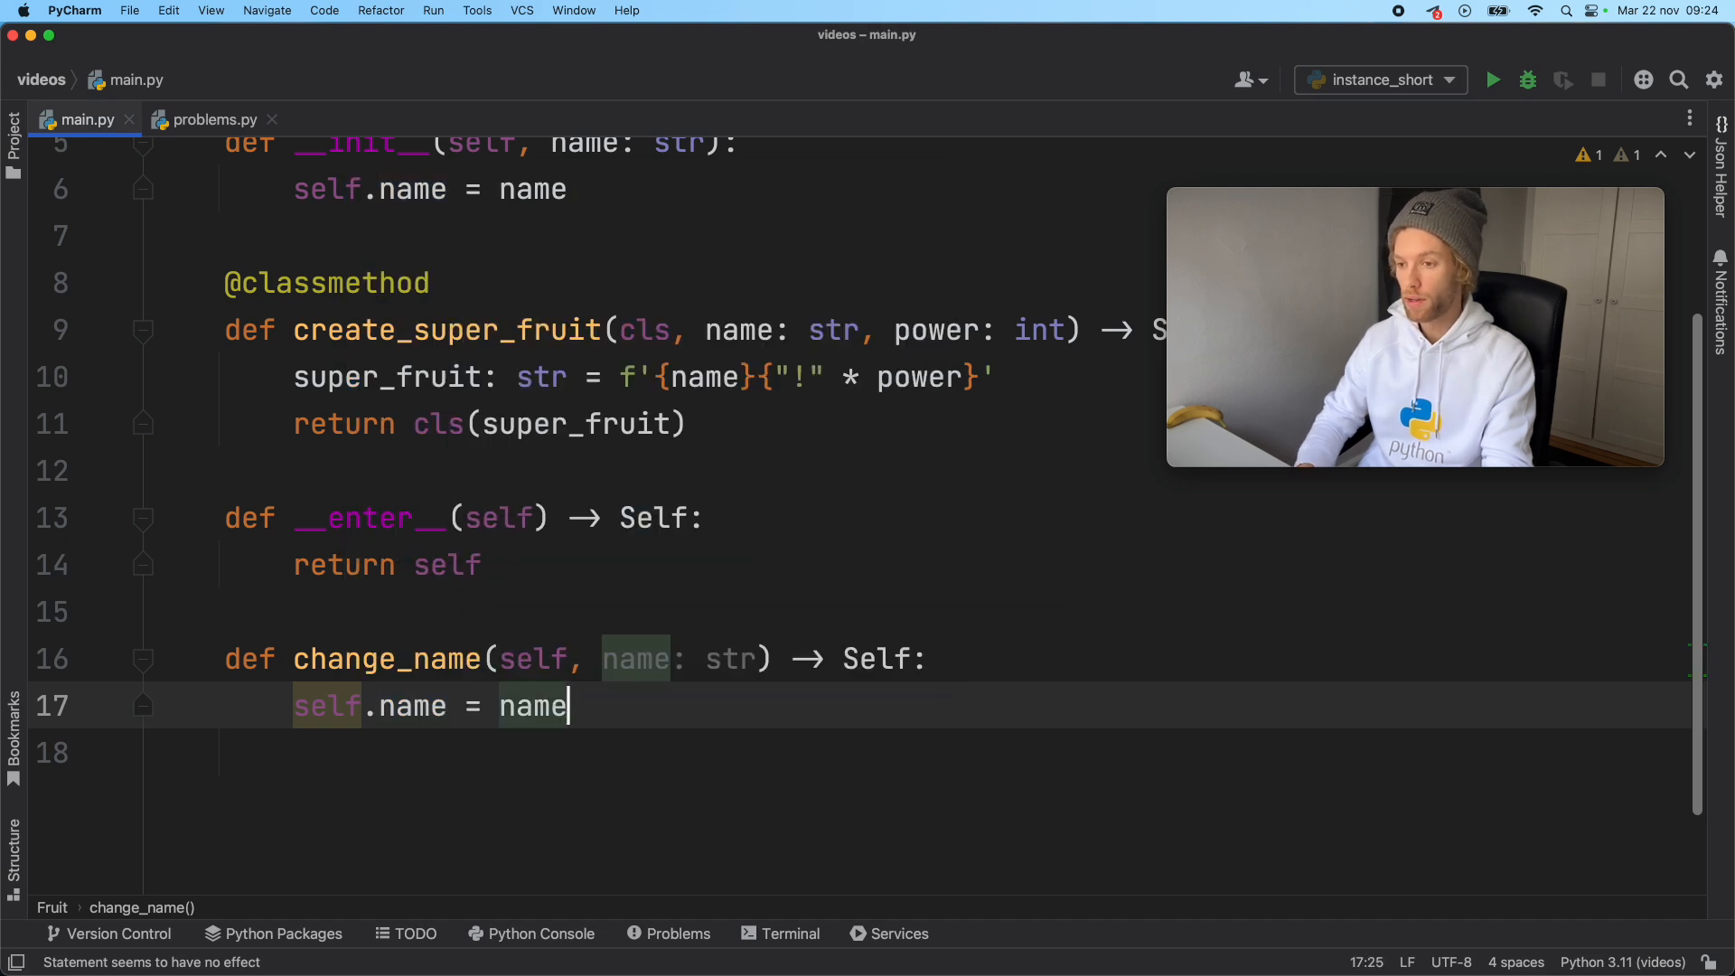
{"action": "type", "text": "return self"}
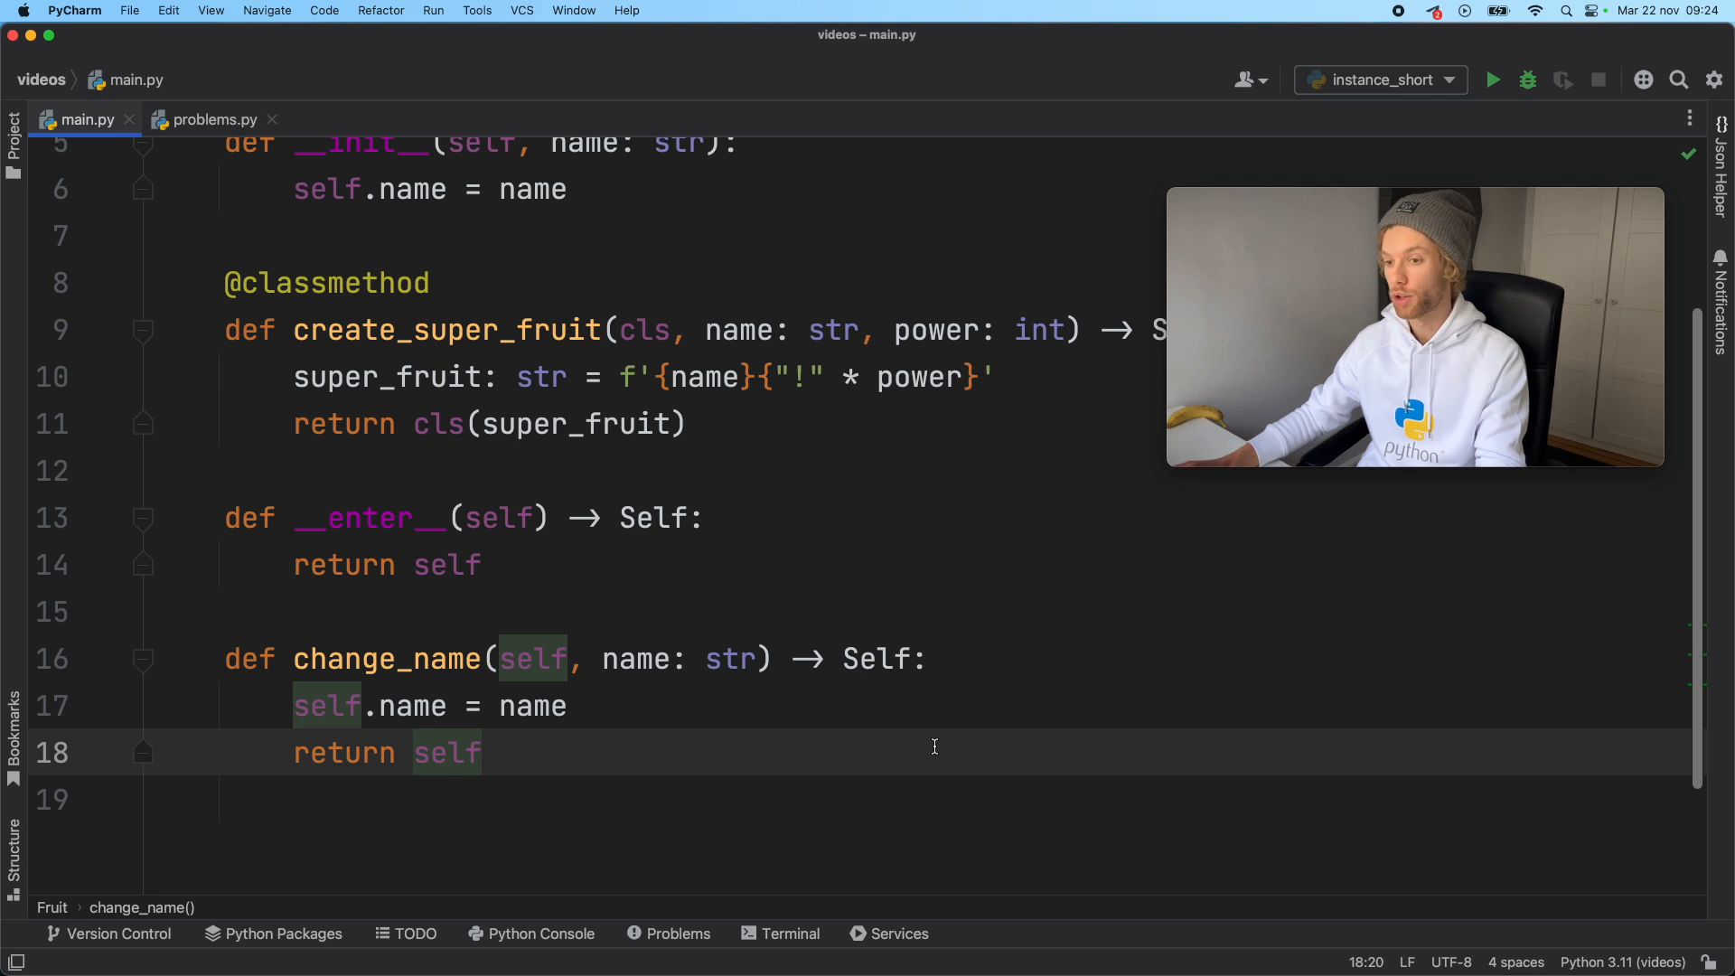
{"action": "type", "text": "if __name__ == '__main__':"}
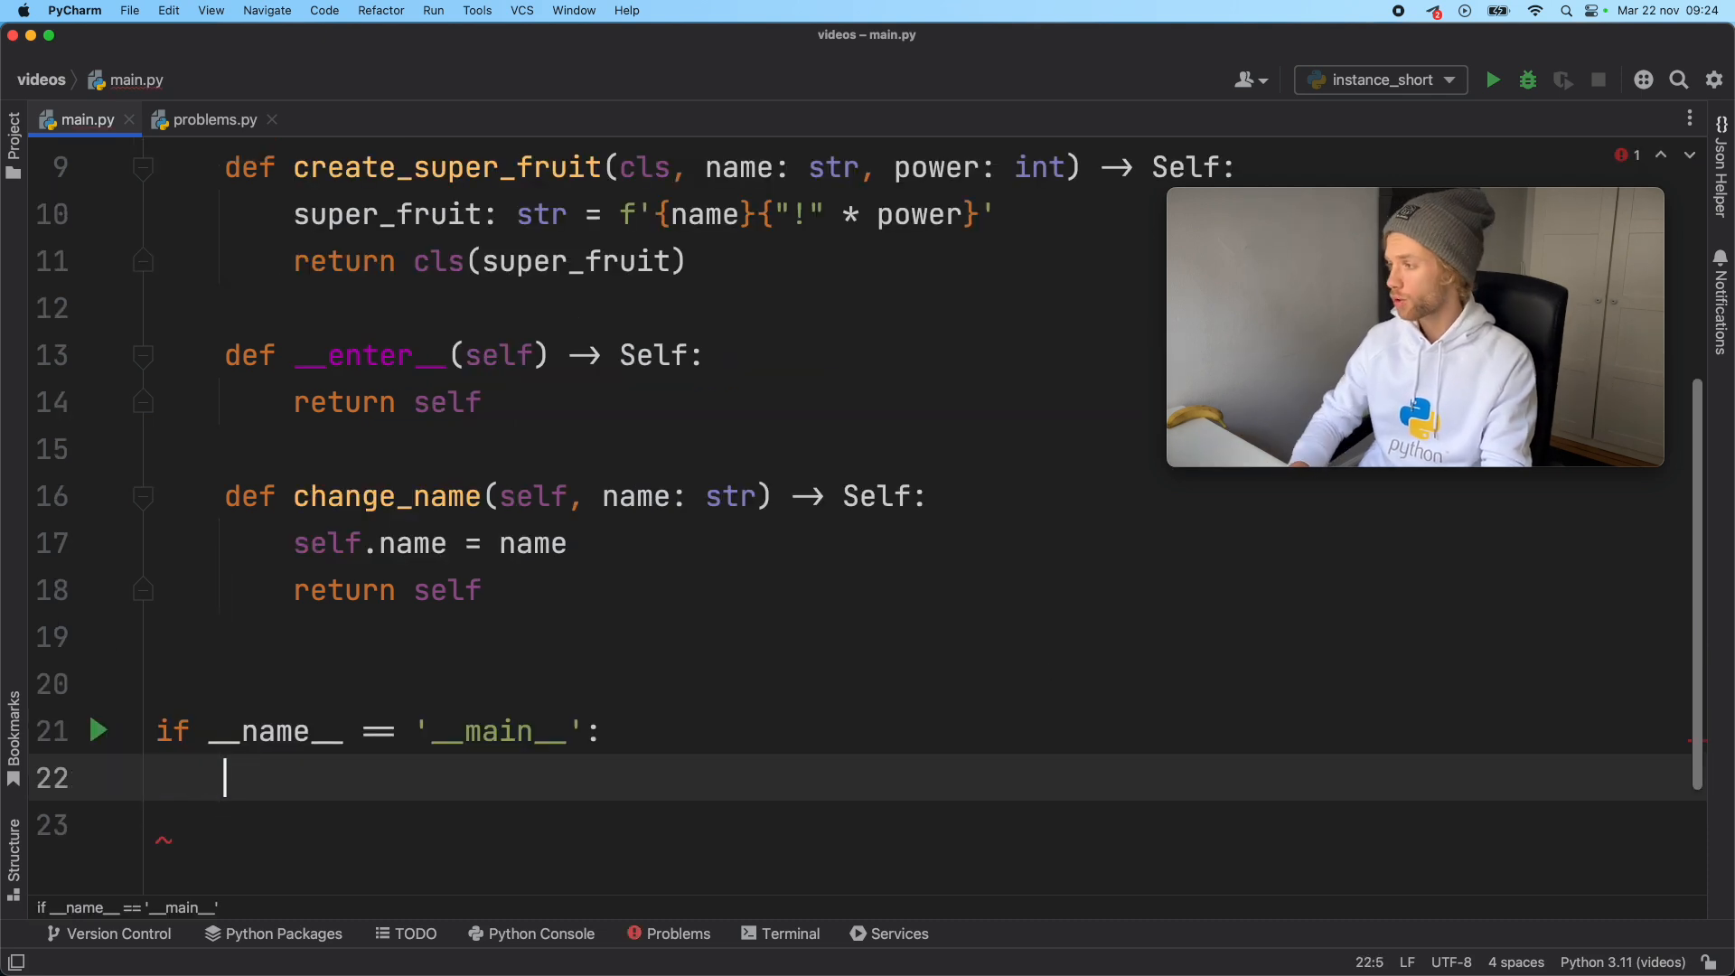
Step: Create fruit: Fruit = Fruit.create_super_fruit('Banana', 10) and print(fruit.name)
{"action": "type", "text": "fruit: Fruit = Fruit"}
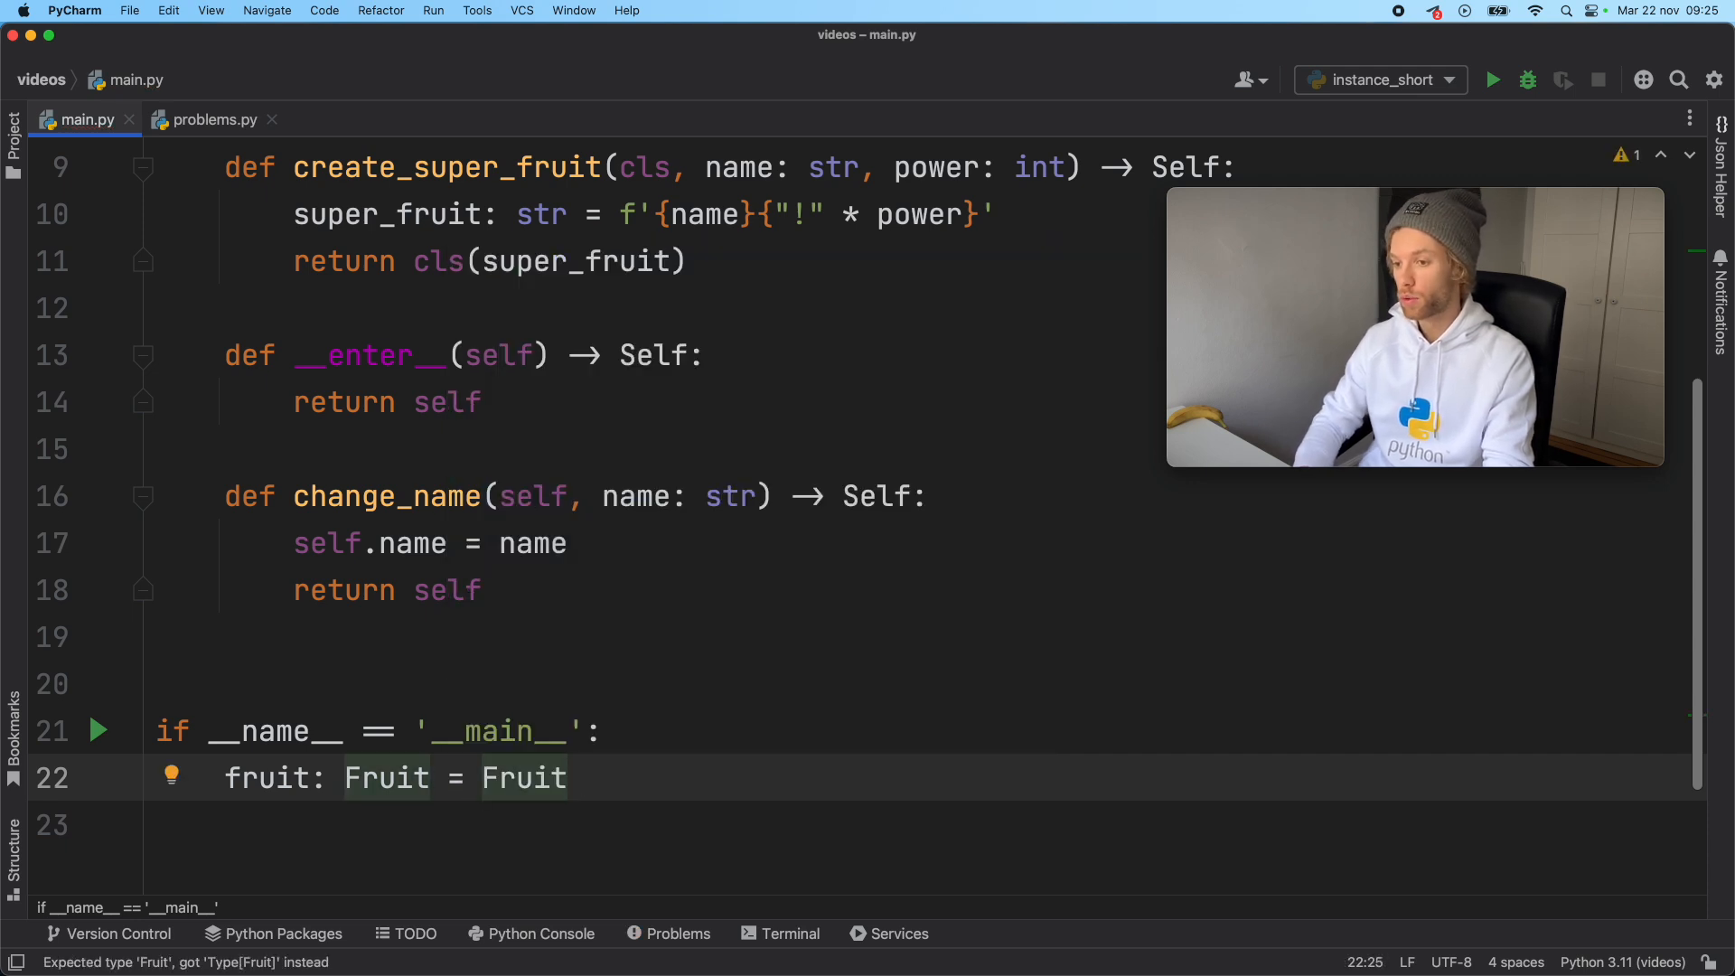
{"action": "type", "text": ".create_super_fruit("}
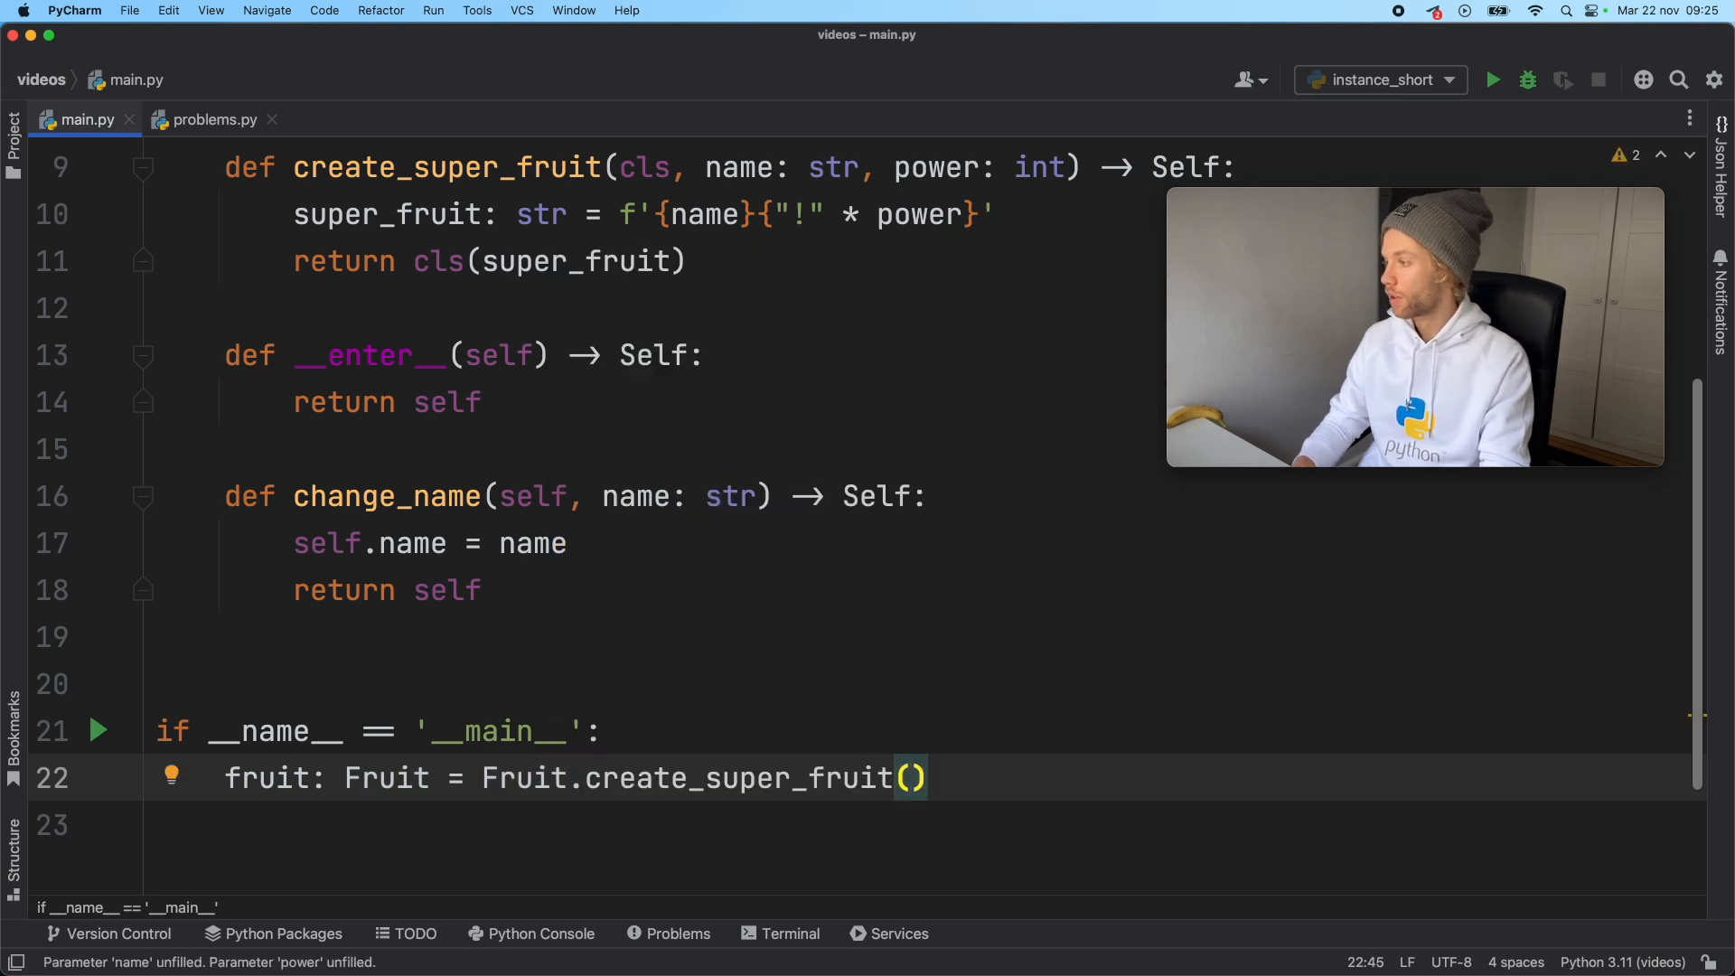
{"action": "type", "text": "'Bana"}
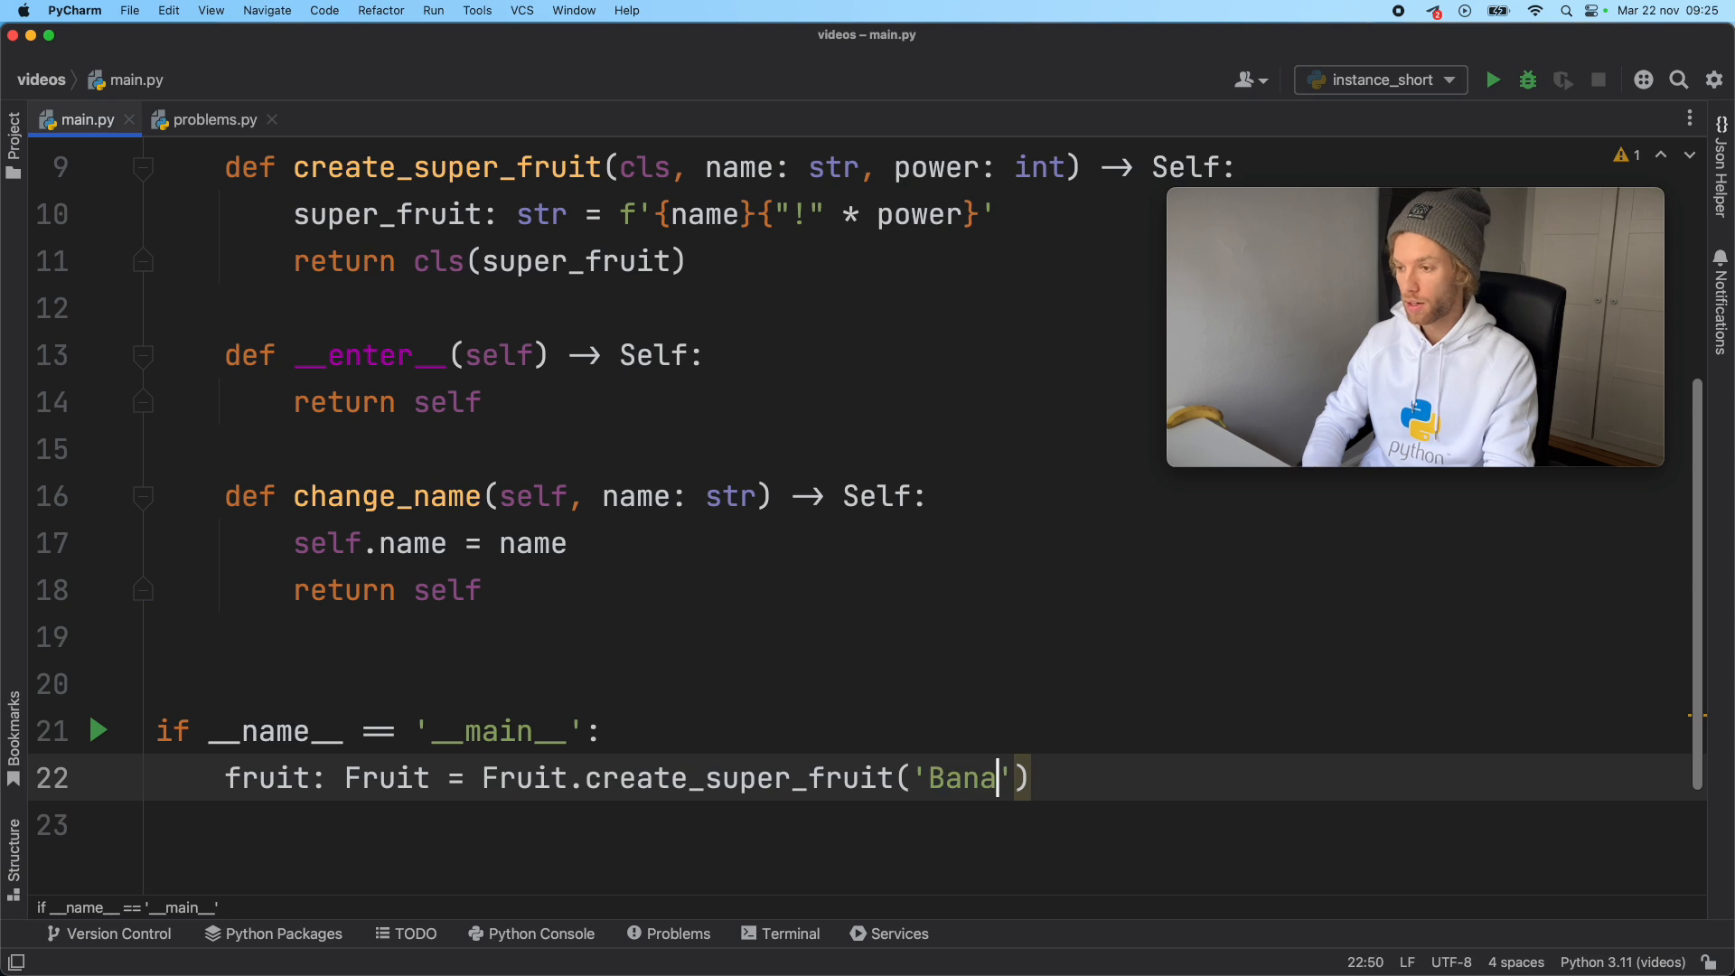
{"action": "type", "text": "na'."}
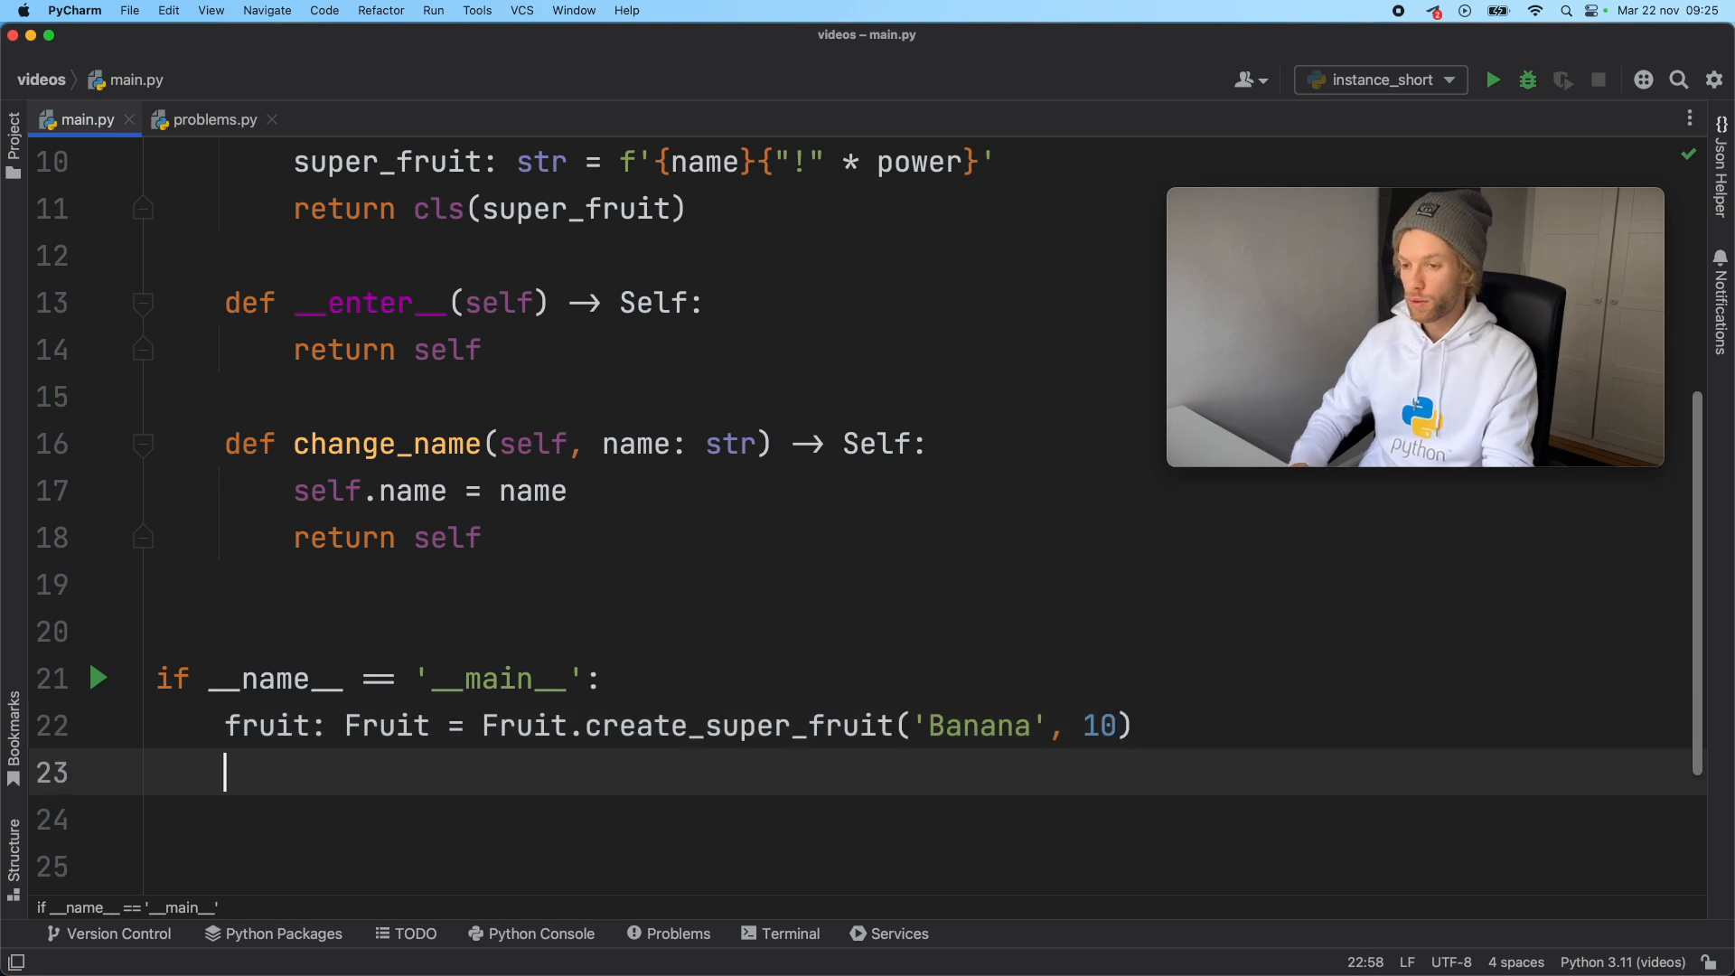
{"action": "type", "text": "print(fulls)"}
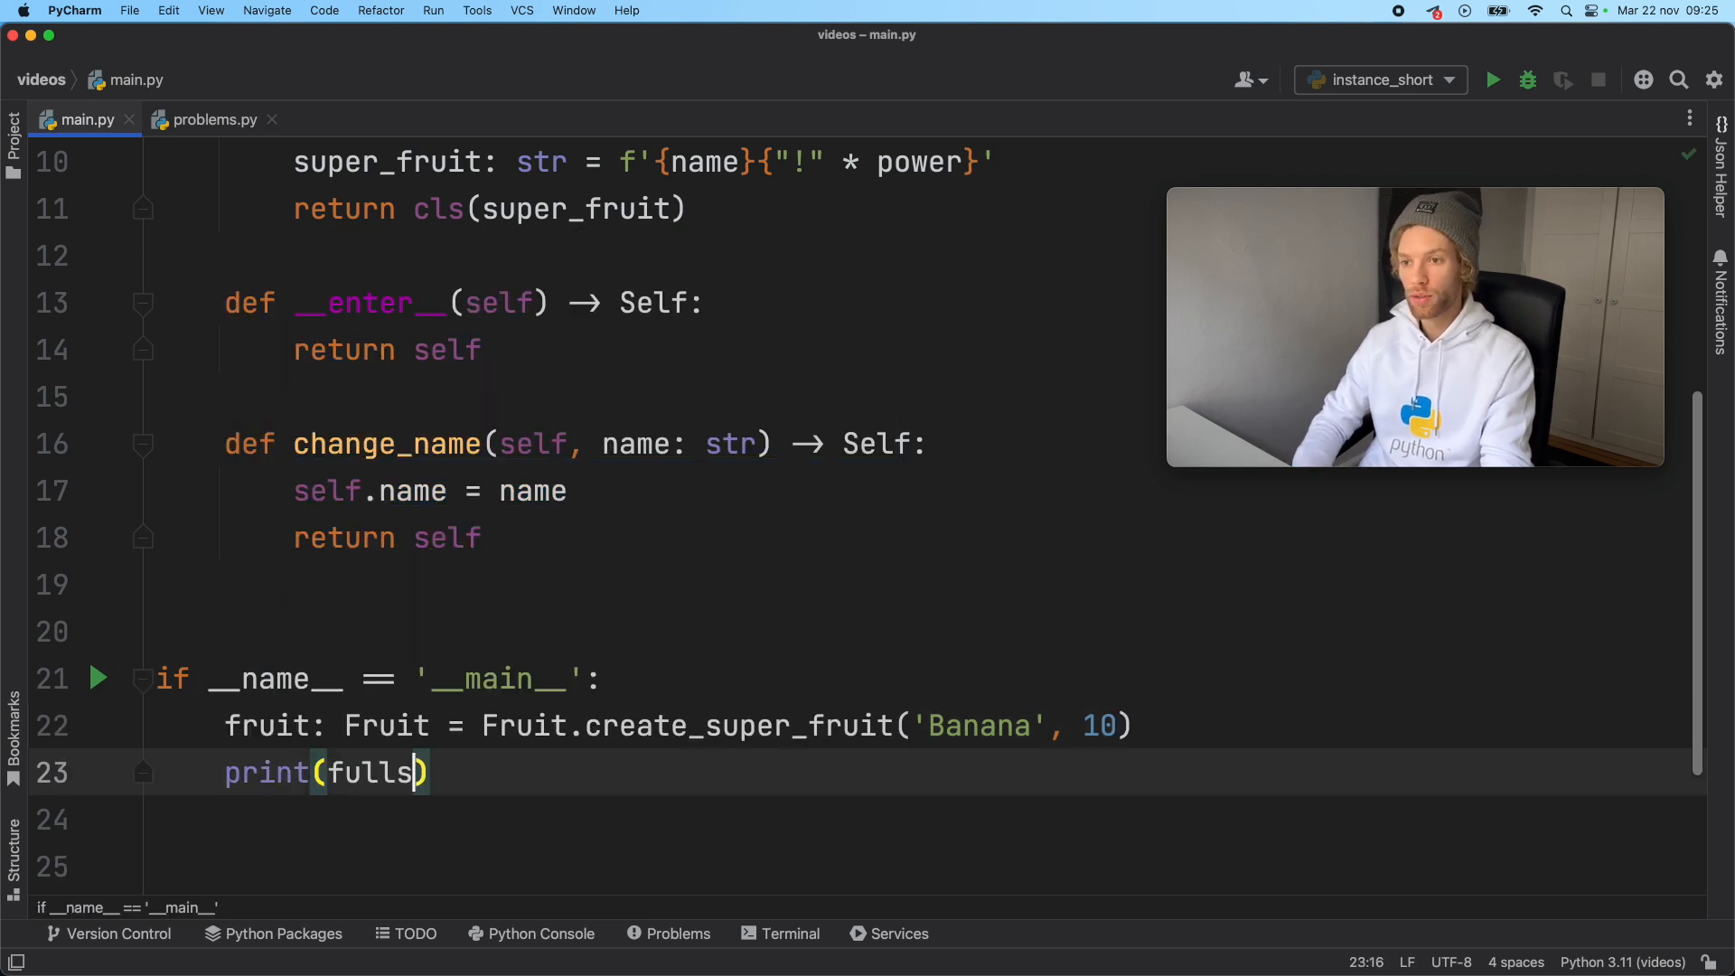
{"action": "type", "text": "fruit.name"}
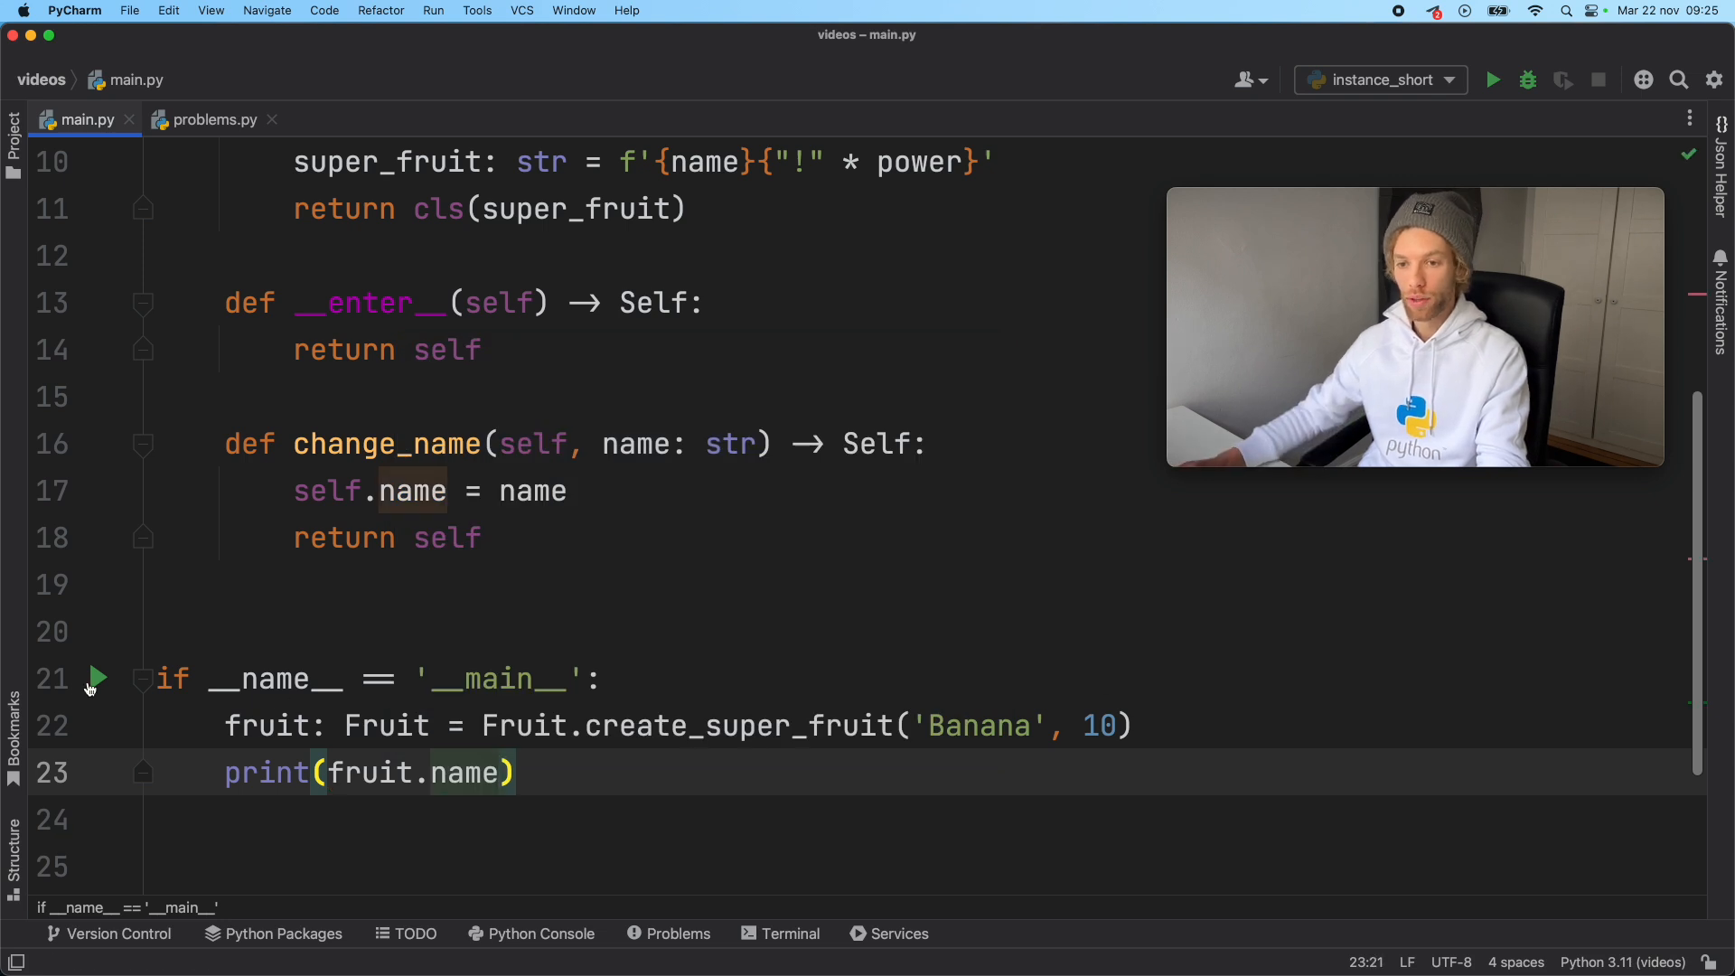
Step: Run main.py's __main__ block from the gutter arrow
{"action": "left_click", "coordinate": [1491, 80]}
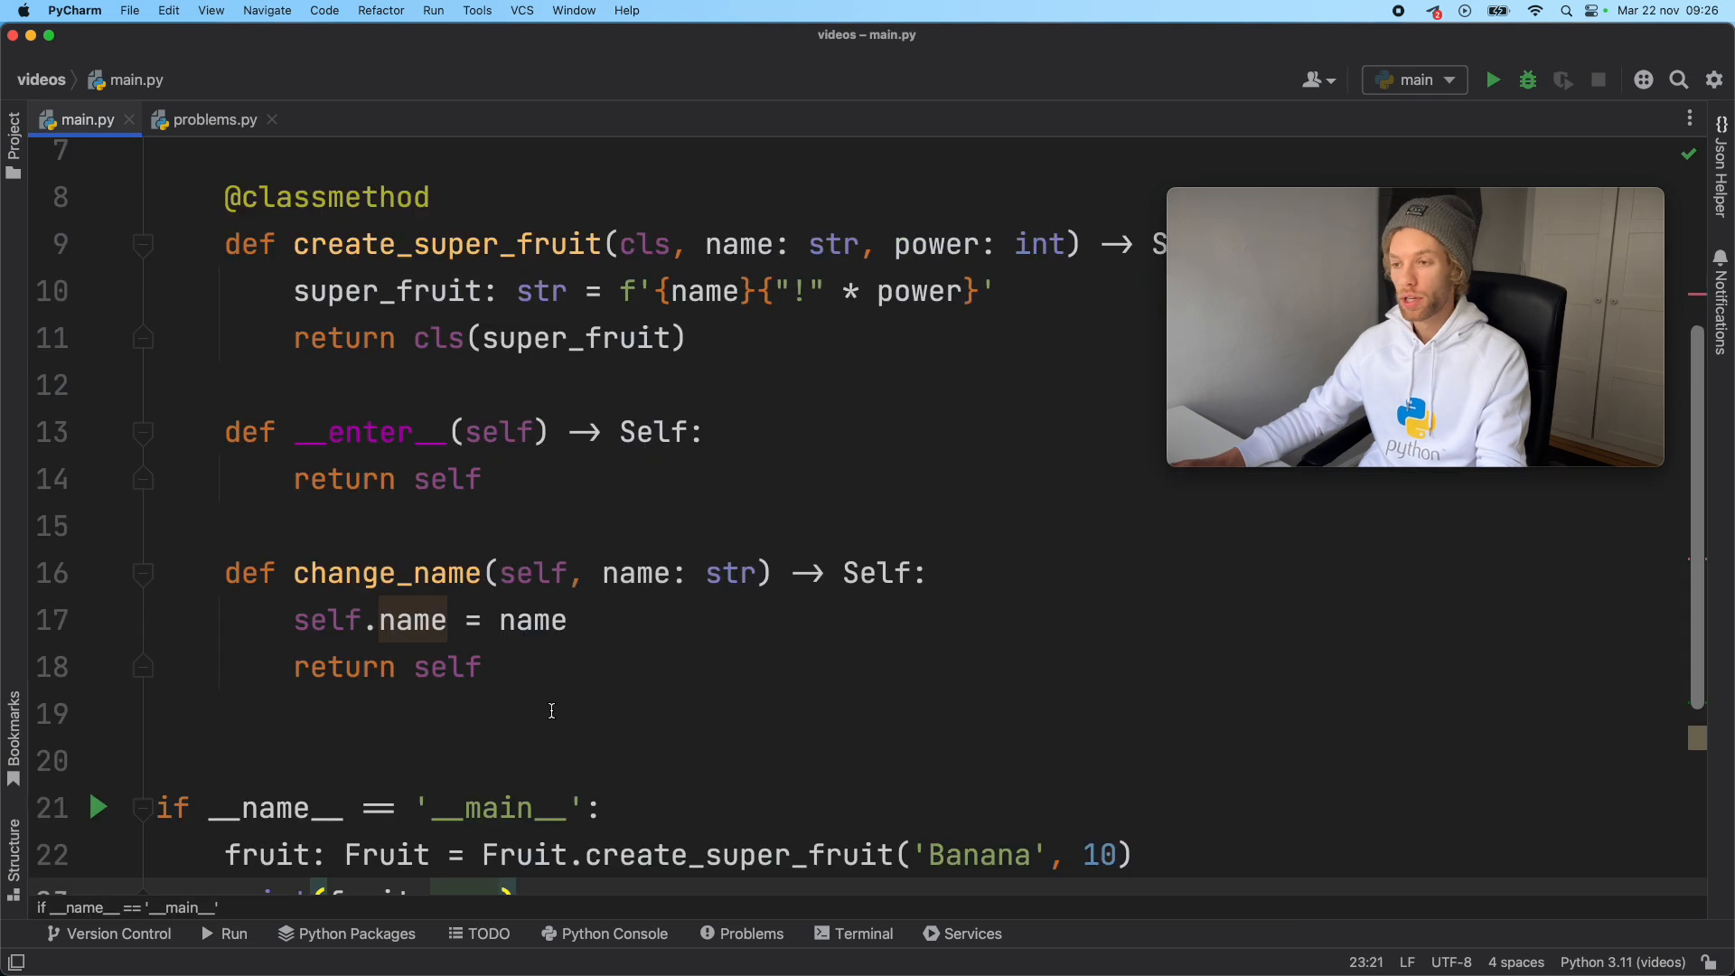
{"action": "double_click", "coordinate": [874, 573]}
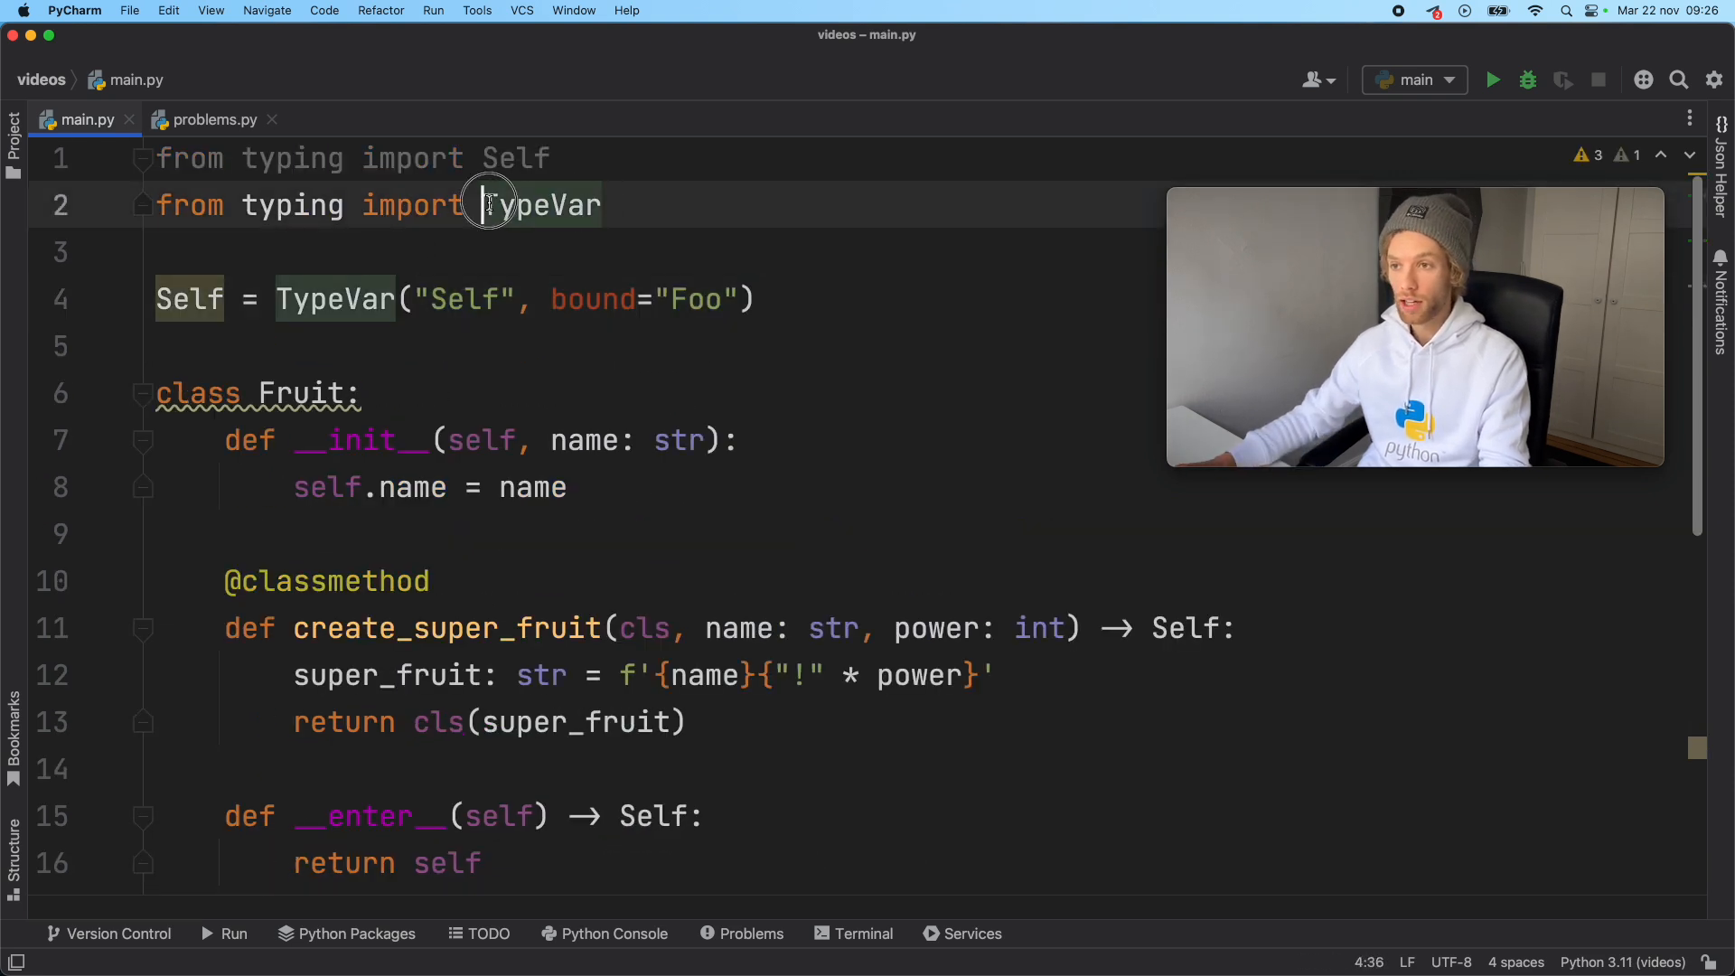
Step: Select the imported TypeVar name in the TypeVar-based Self definition
{"action": "double_click", "coordinate": [540, 204]}
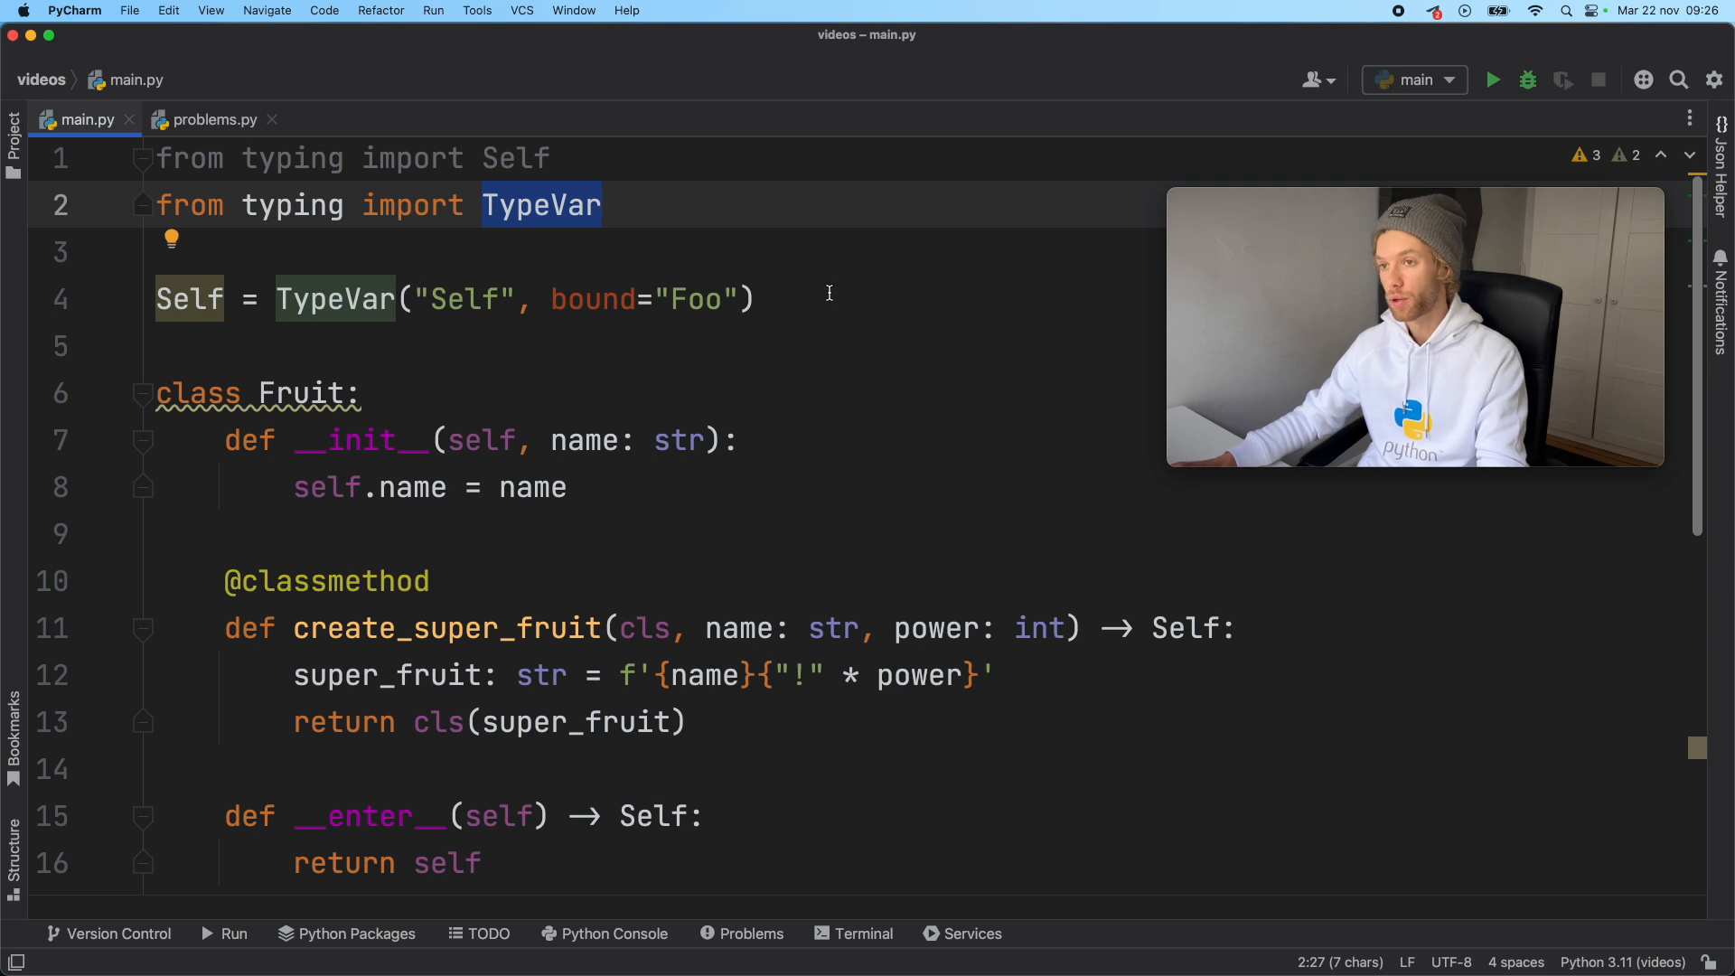